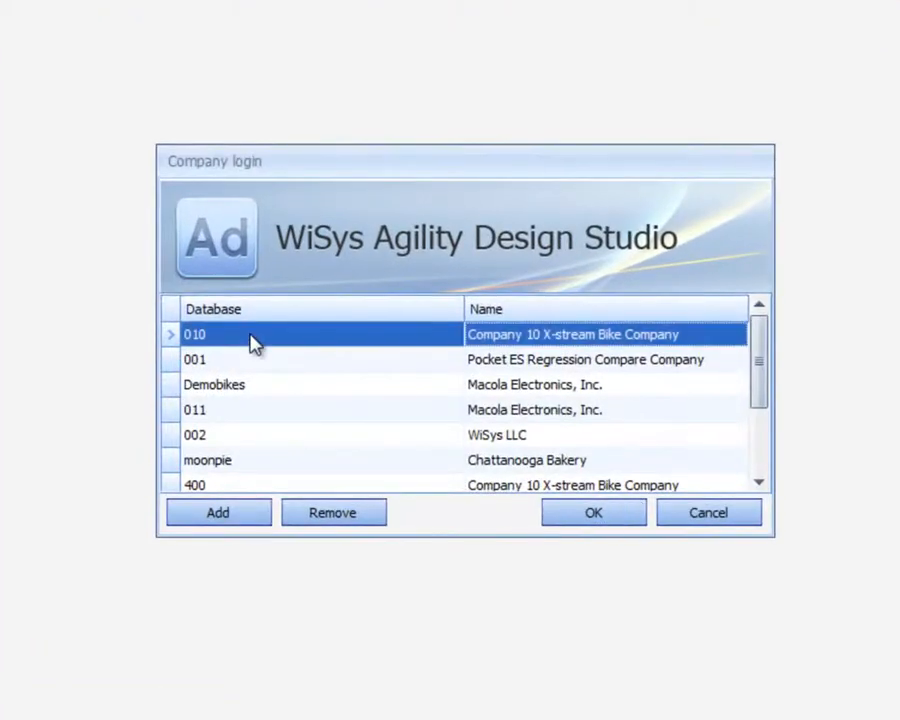
# Step: Log in to the Company 10 X-stream Bike Company database
pyautogui.click(592, 512)
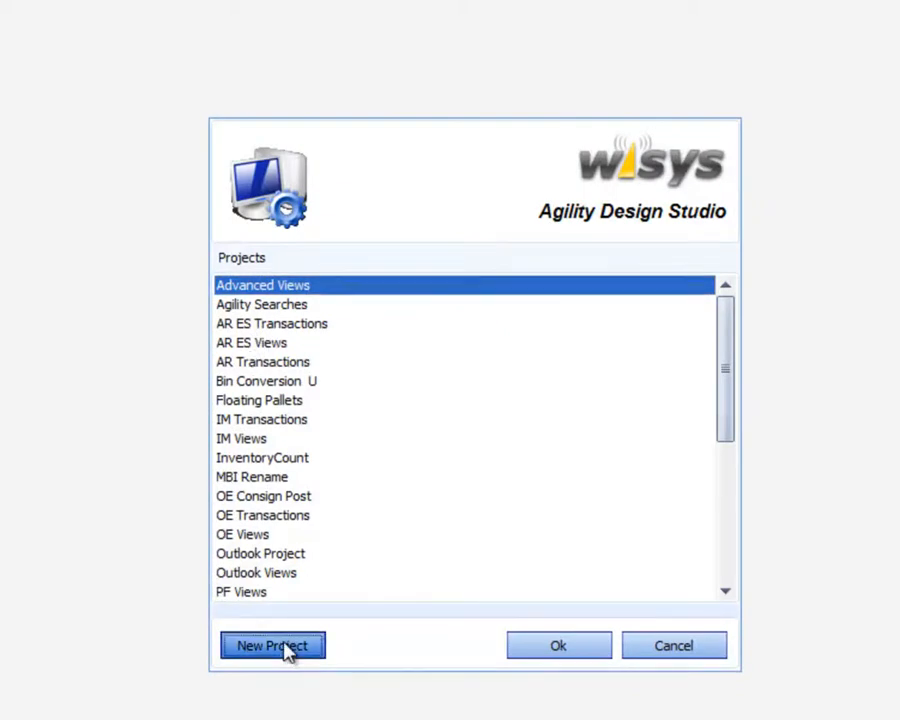
# Step: Create a new project named Grid Component Training
pyautogui.click(272, 644)
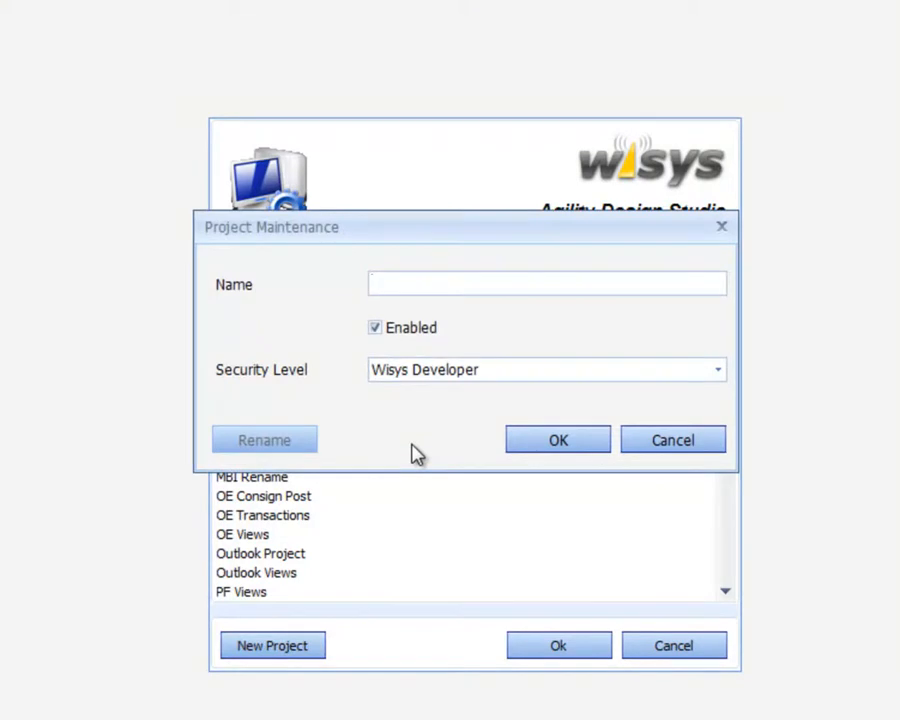
pyautogui.write('Grid')
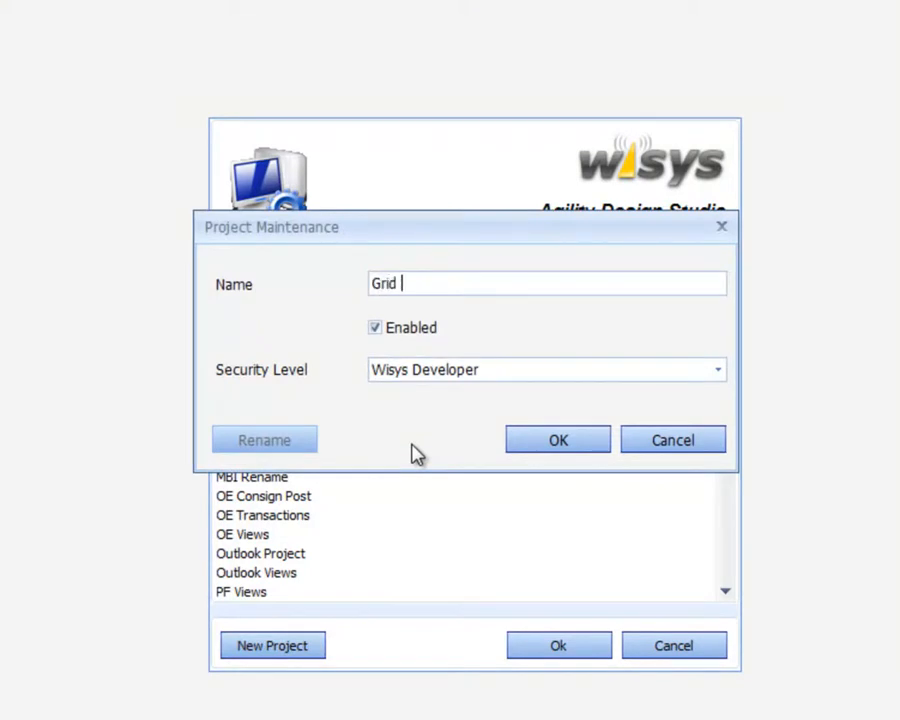
pyautogui.write('Compone')
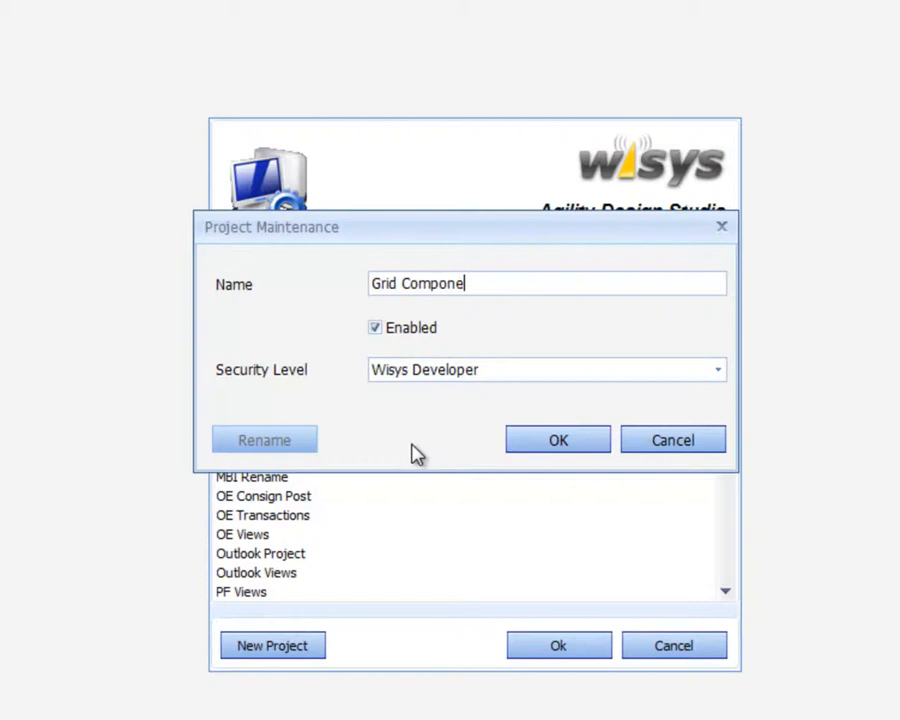
pyautogui.write('nt T')
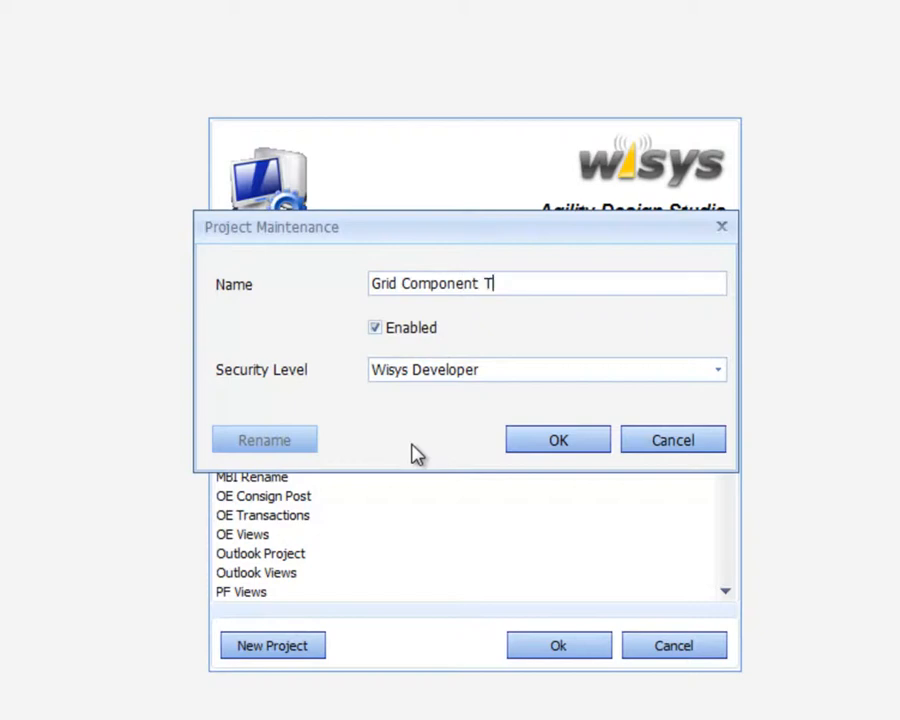
pyautogui.write('raining')
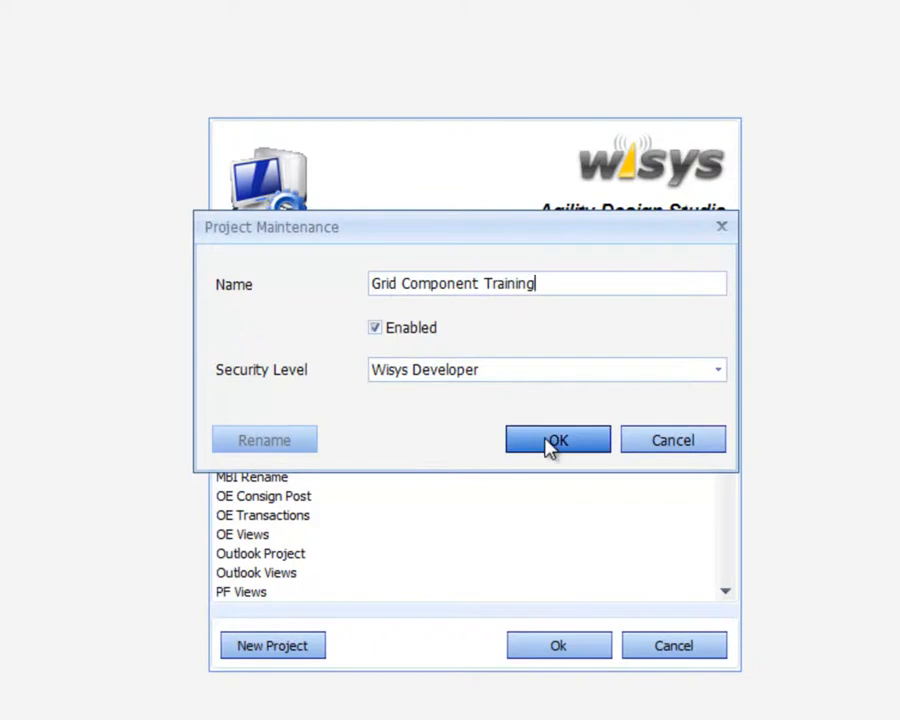
pyautogui.click(556, 440)
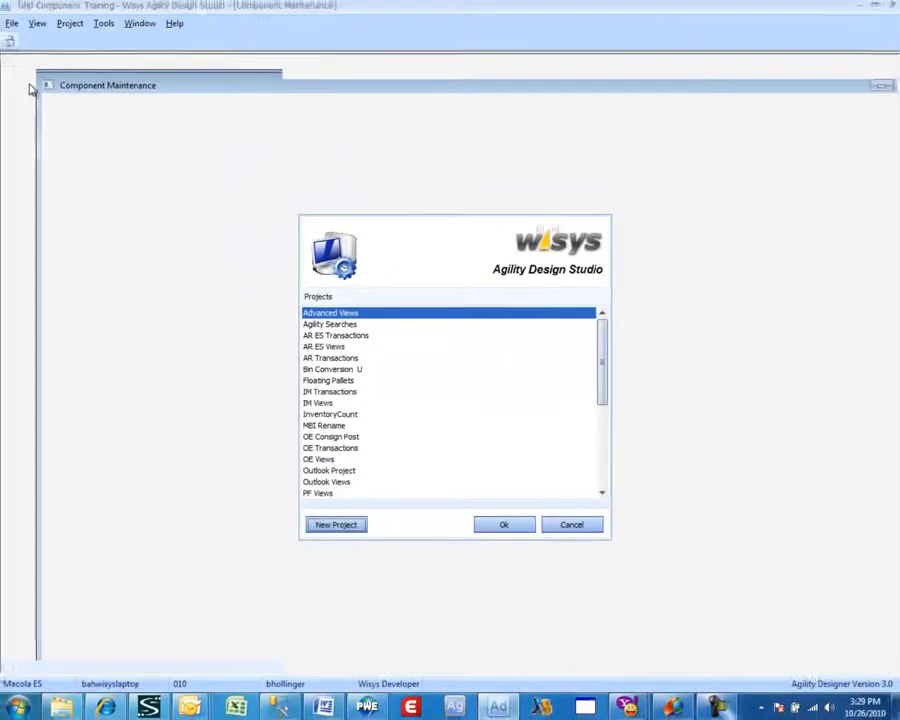
# Step: Close the Projects dialog and start a new Grid component
pyautogui.click(96, 80)
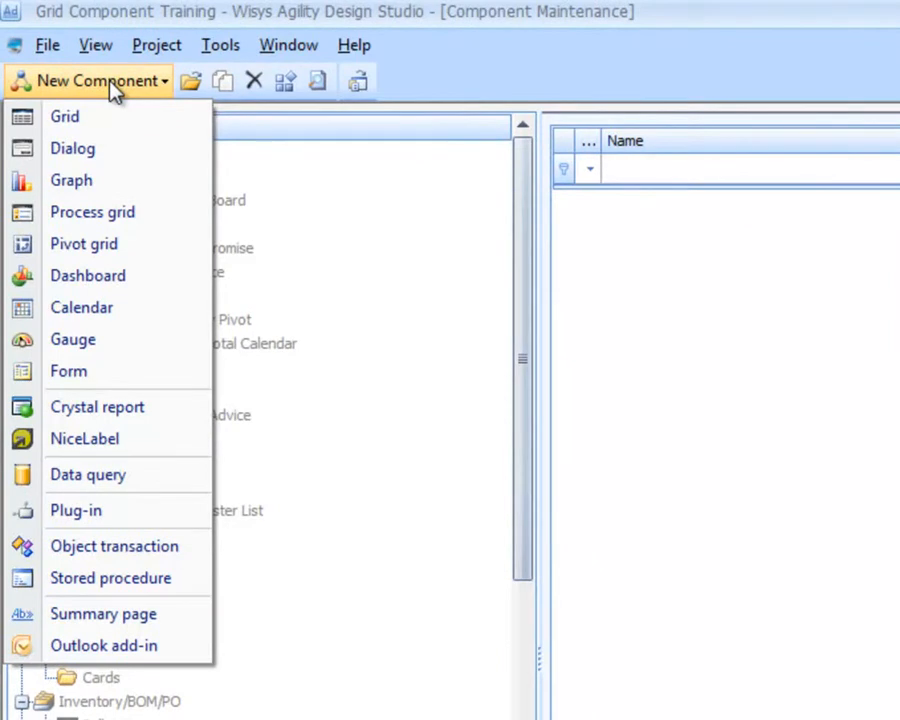
pyautogui.moveTo(104, 116)
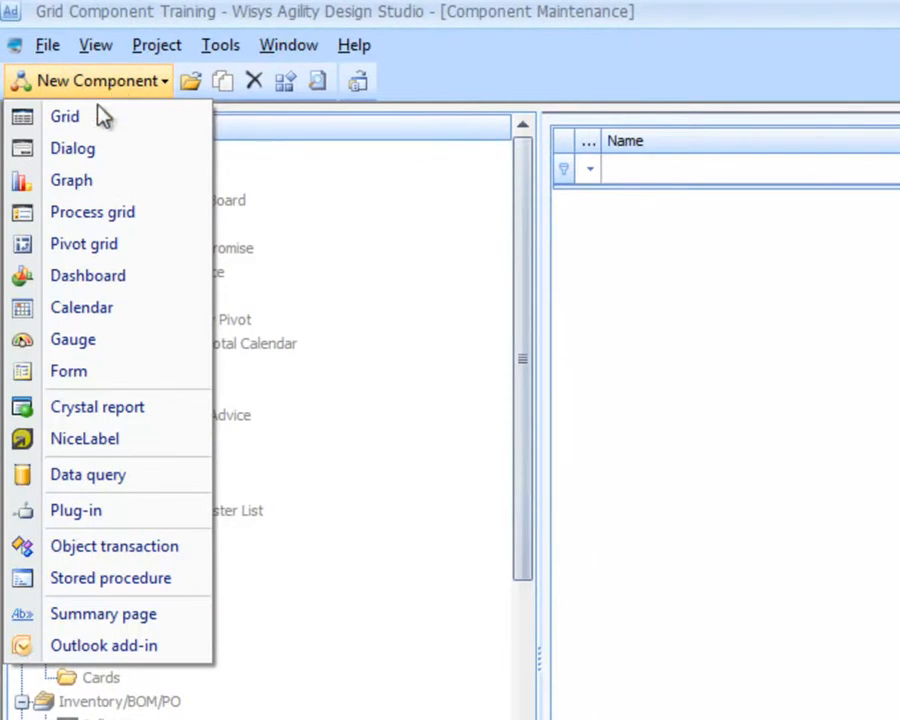
pyautogui.moveTo(64, 116)
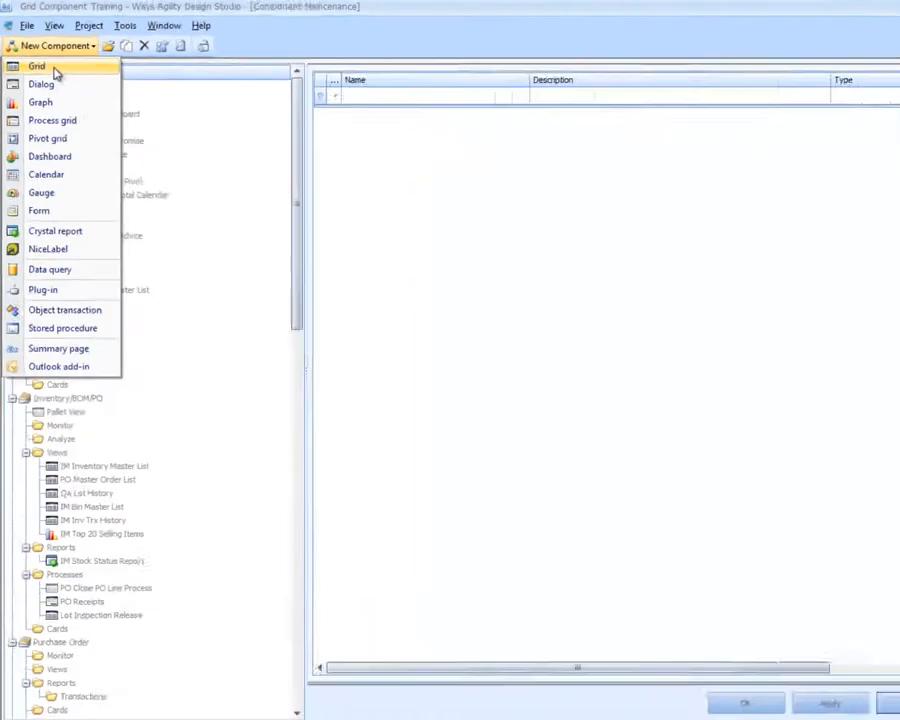
pyautogui.click(36, 66)
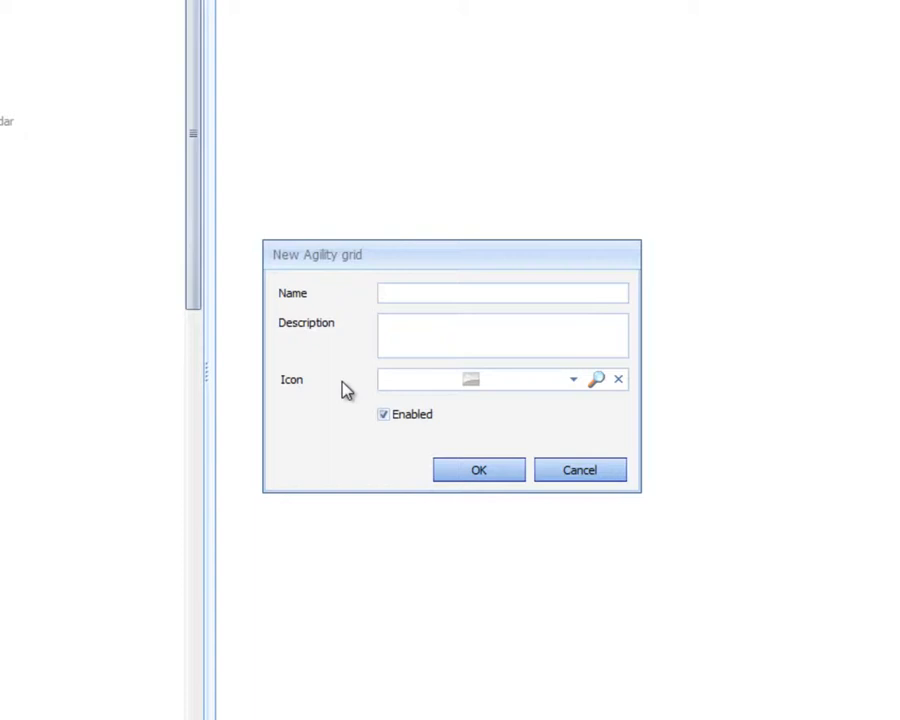
# Step: Enter OE Order Sales Grid as both the grid's Name and Description
pyautogui.write('O')
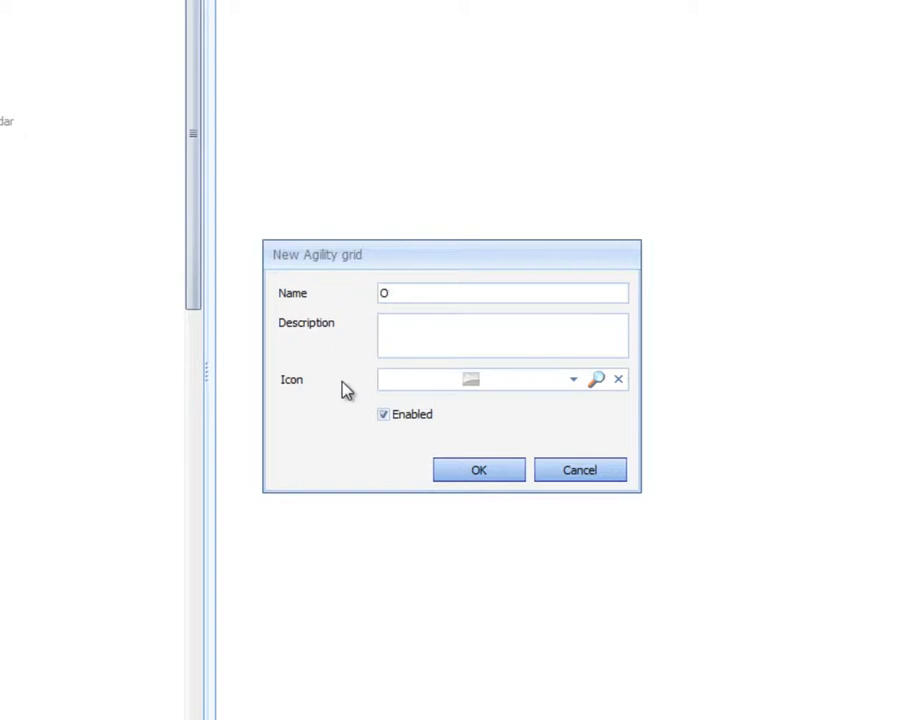
pyautogui.write('E Oe')
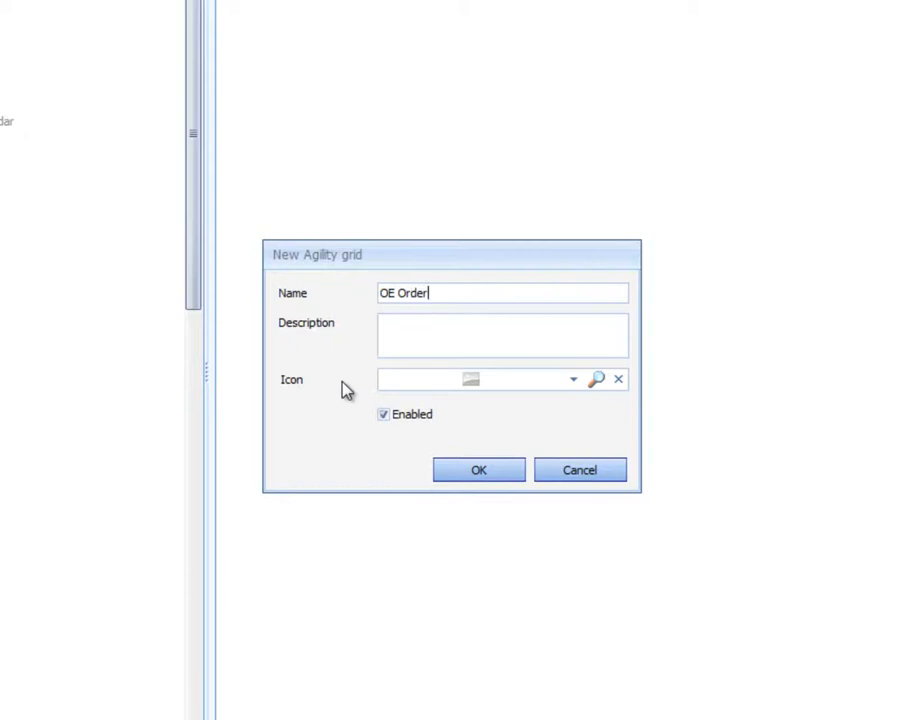
pyautogui.write('Sales')
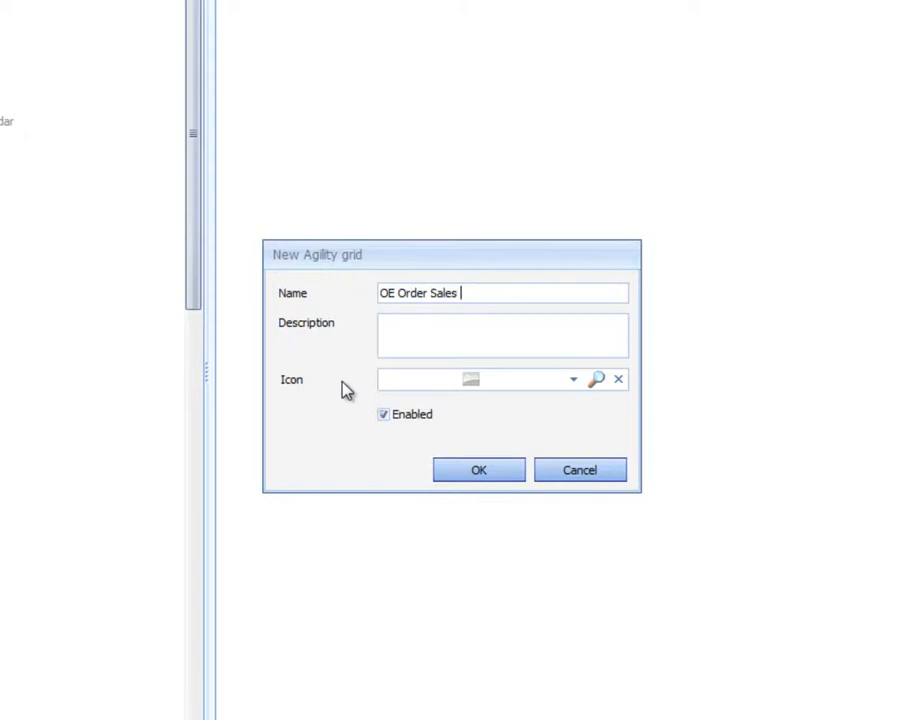
pyautogui.write('Grid')
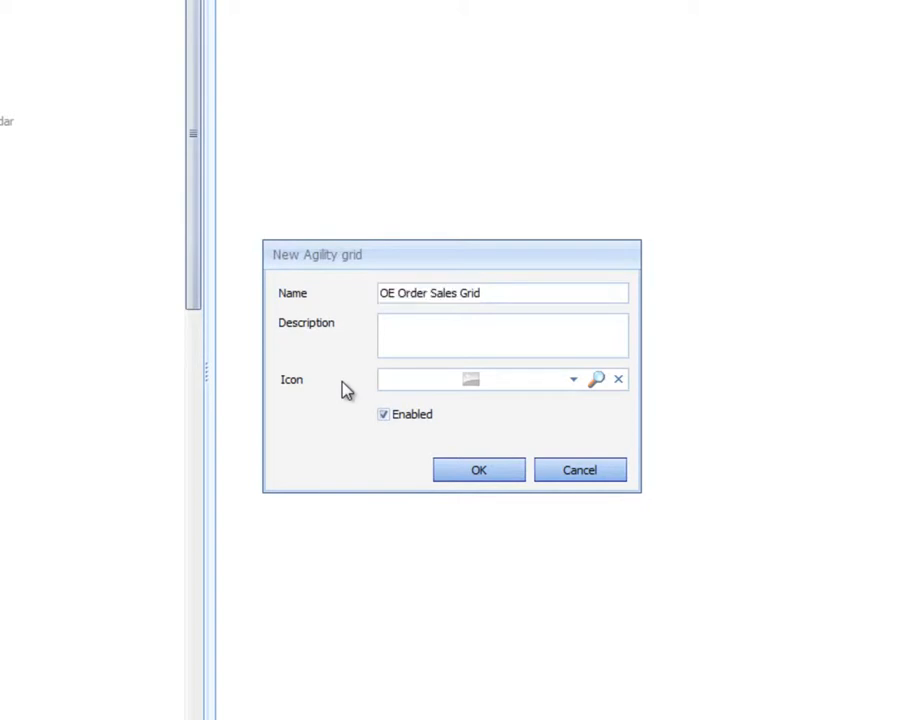
pyautogui.write('OE Order Sales Grid')
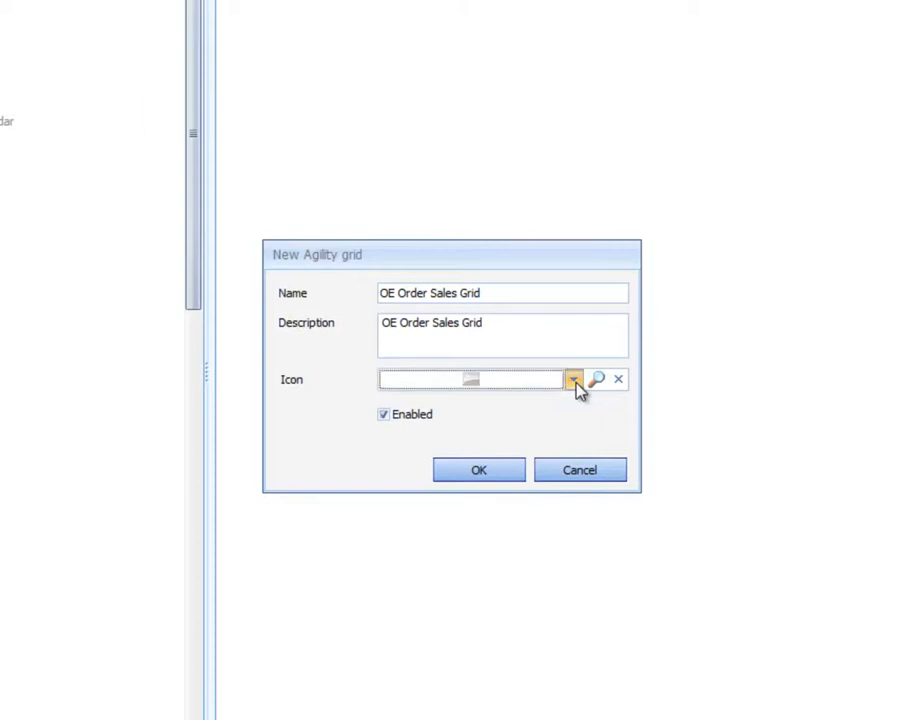
# Step: Assign the View icon and create the OE Order Sales Grid
pyautogui.click(596, 380)
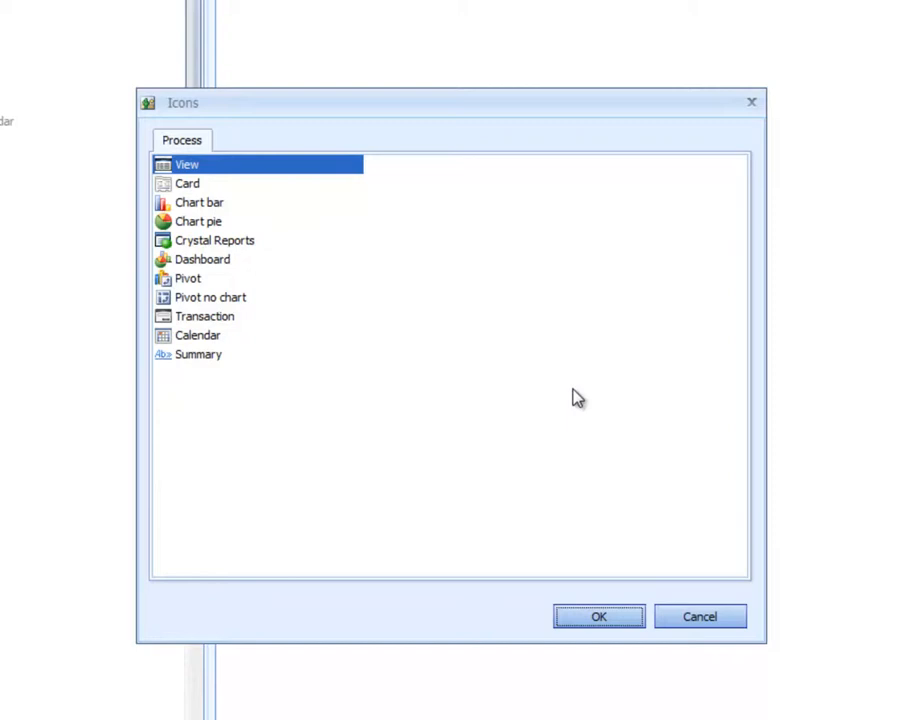
pyautogui.moveTo(208, 268)
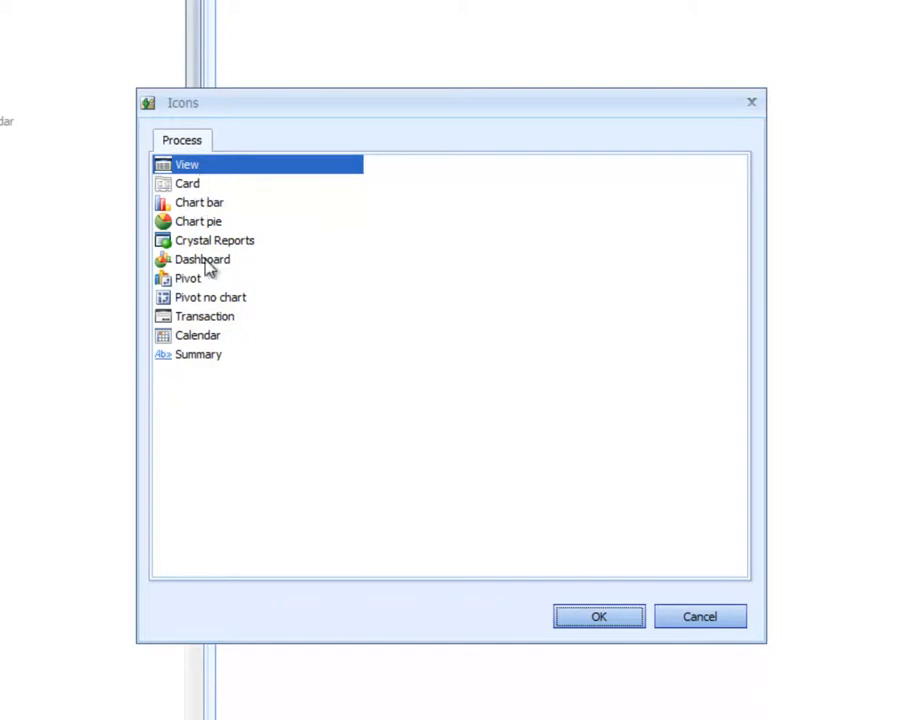
pyautogui.moveTo(216, 360)
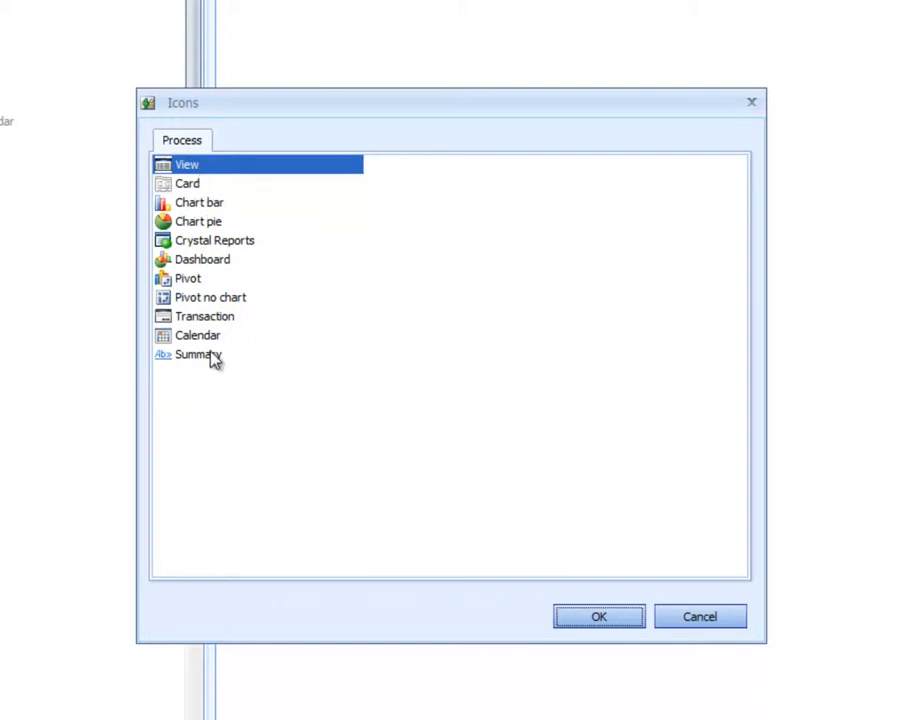
pyautogui.moveTo(216, 350)
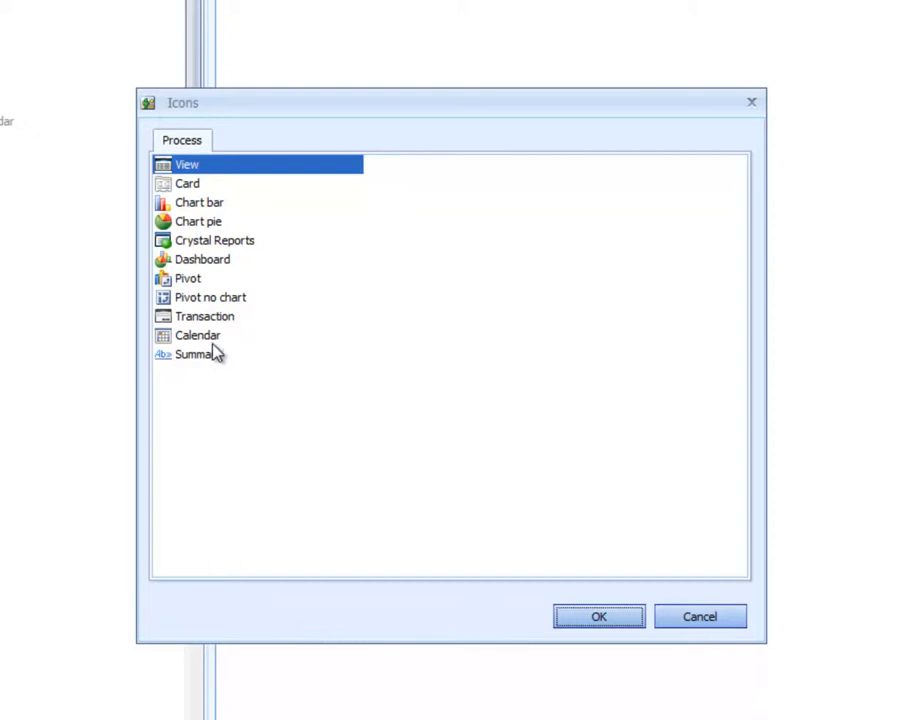
pyautogui.moveTo(216, 352)
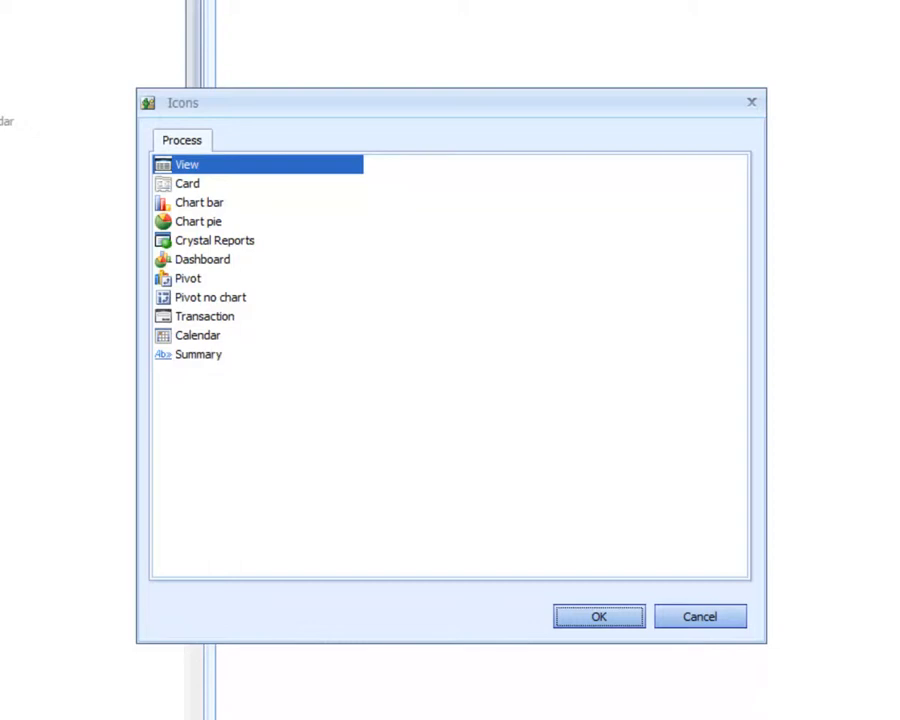
pyautogui.moveTo(238, 222)
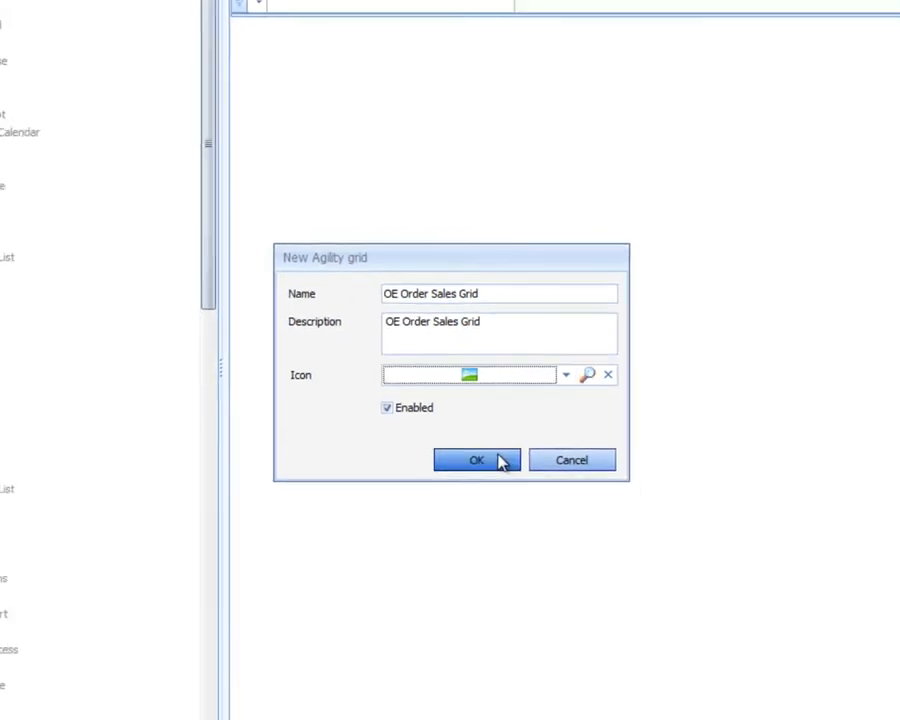
pyautogui.click(476, 460)
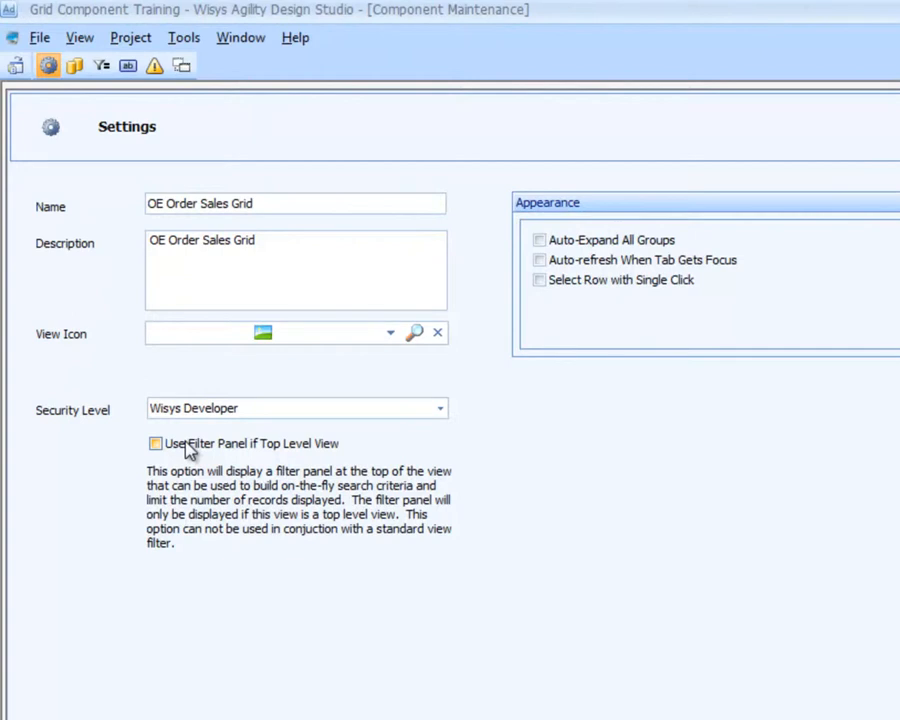
pyautogui.click(156, 444)
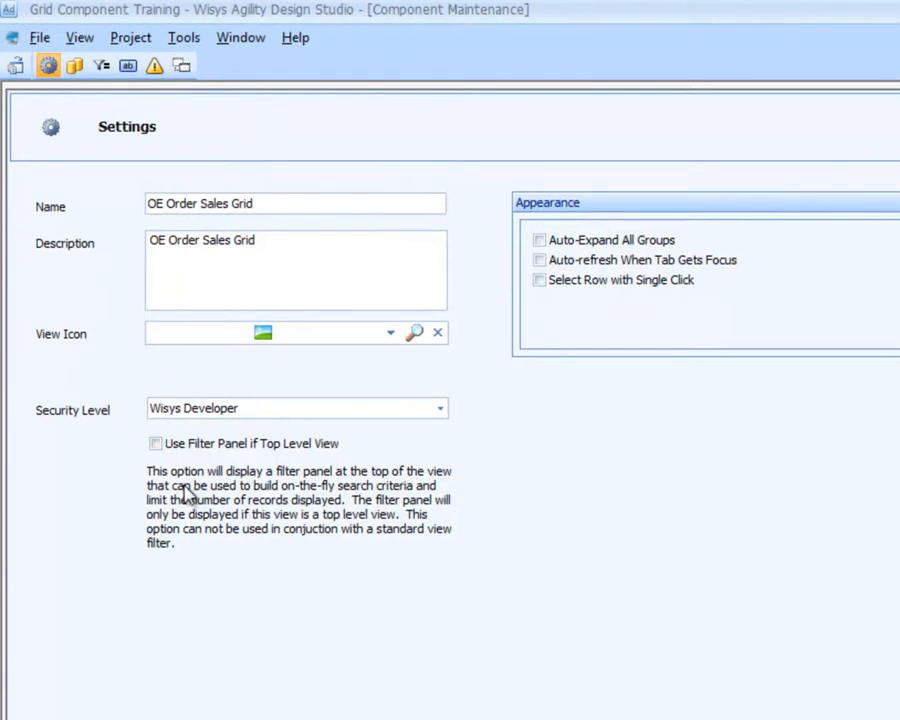
pyautogui.moveTo(196, 494)
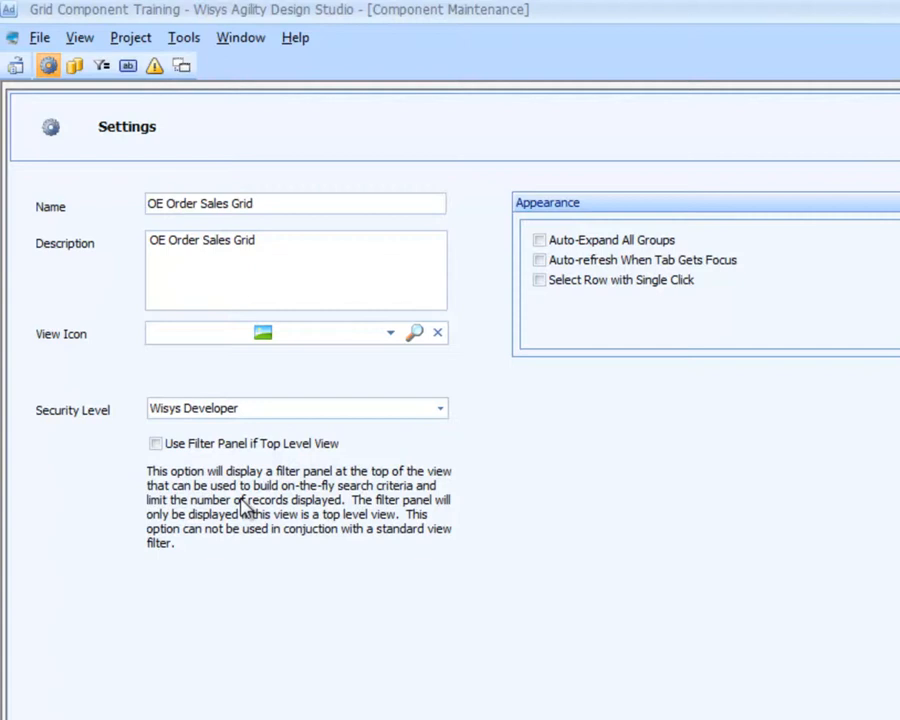
pyautogui.click(156, 444)
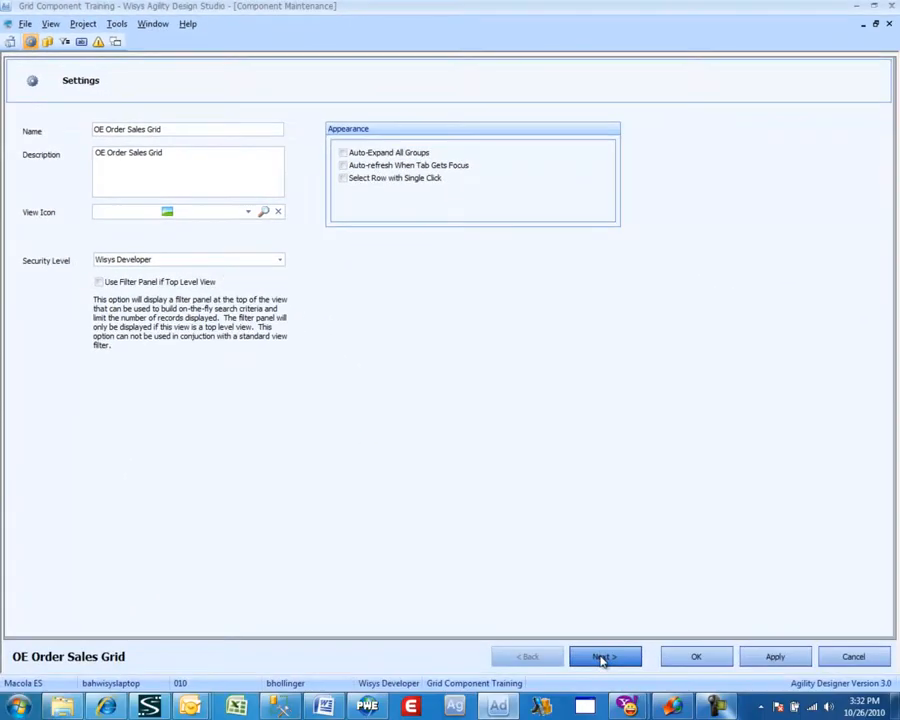
# Step: Go to the SQL Statement step and choose the oeordhdr_wv order header view from the table list
pyautogui.click(604, 656)
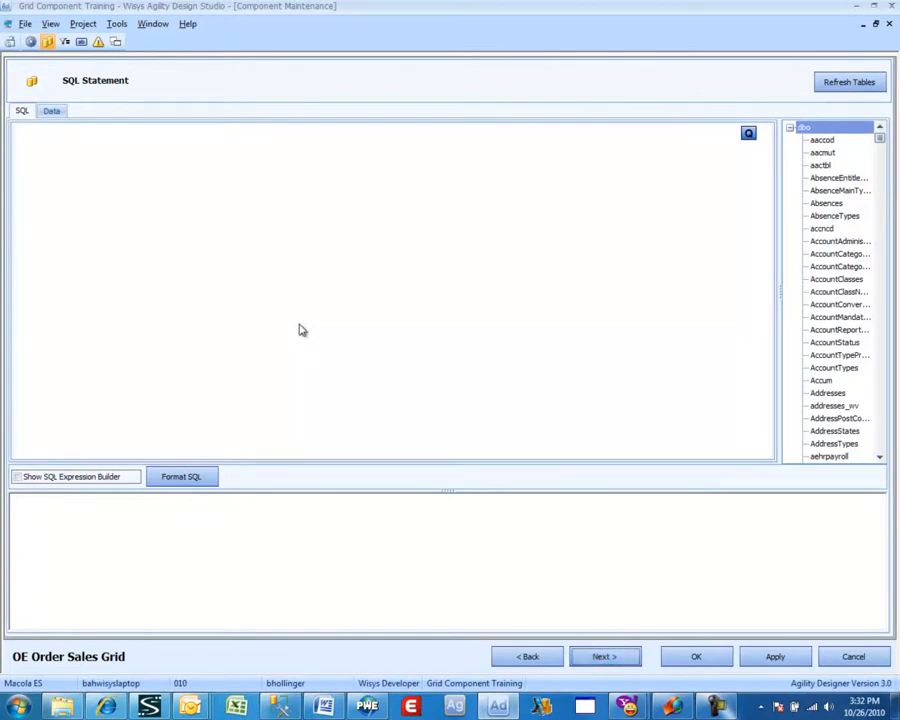
pyautogui.moveTo(498, 288)
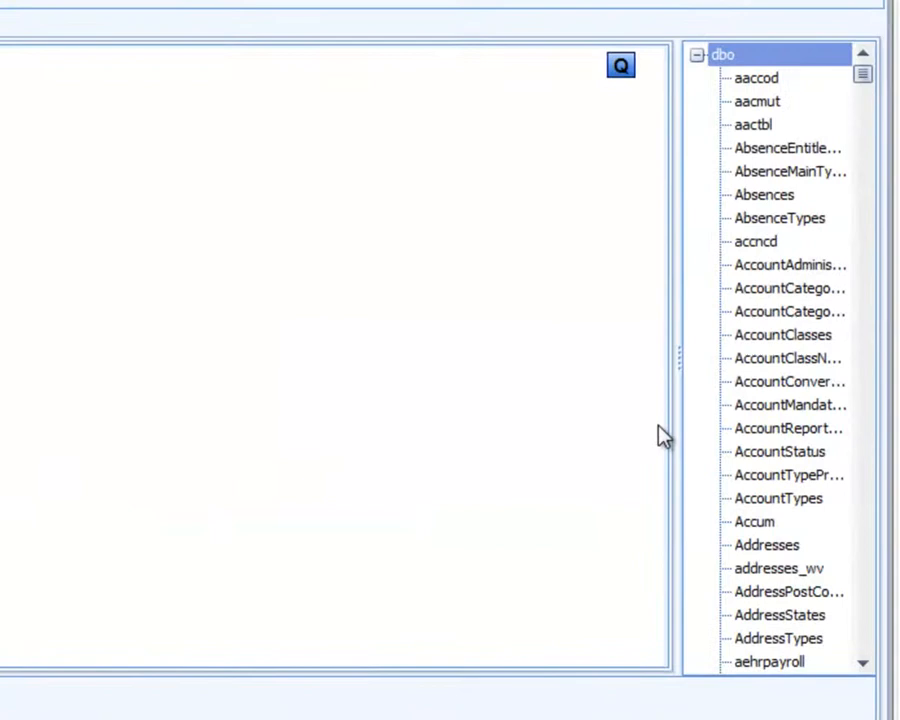
pyautogui.click(788, 404)
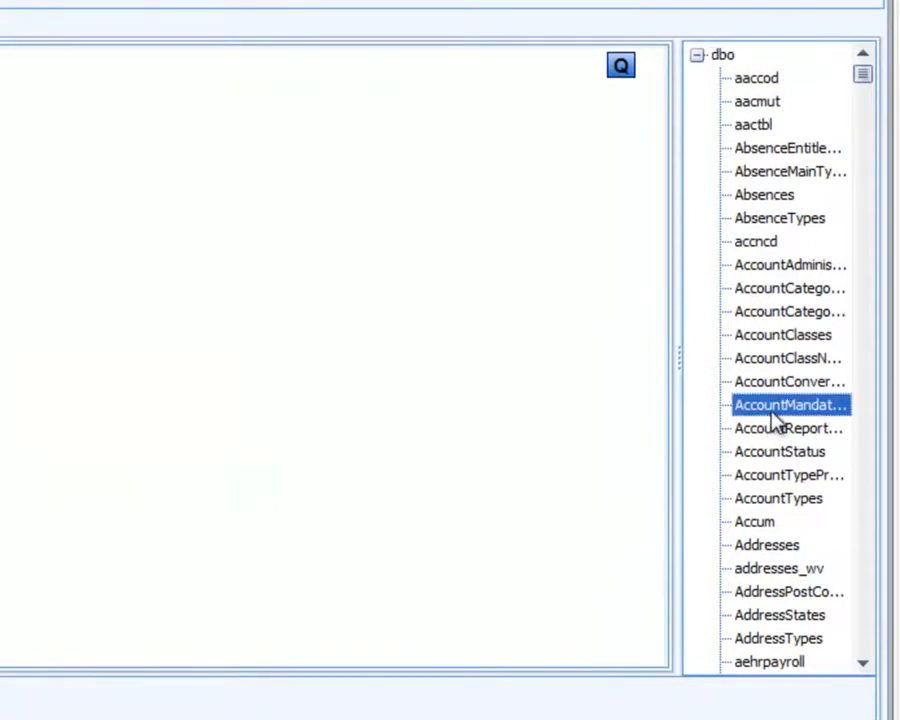
pyautogui.moveTo(788, 404)
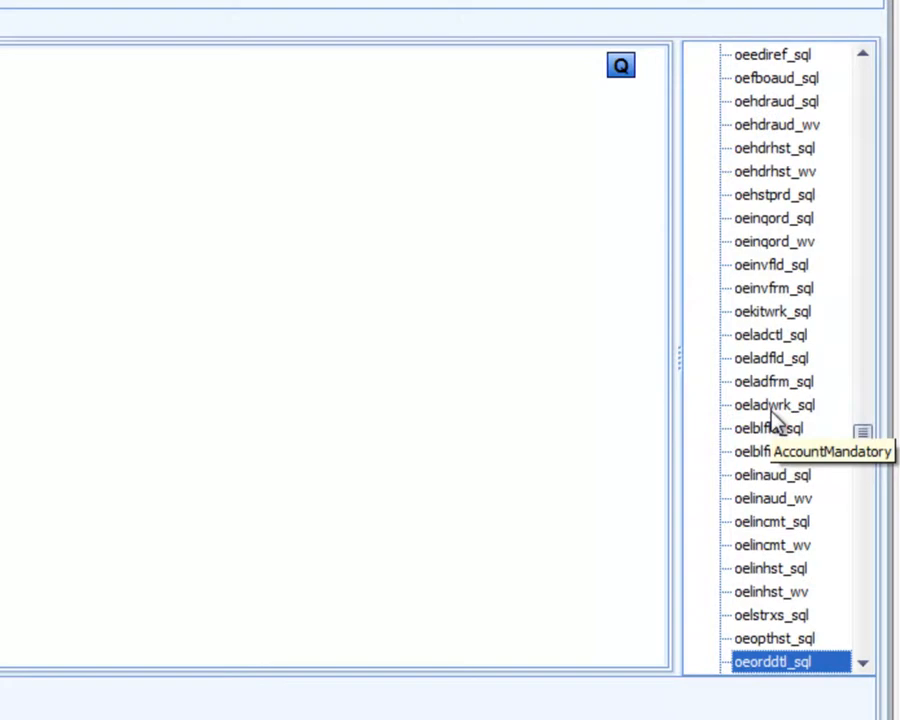
pyautogui.scroll(-3)
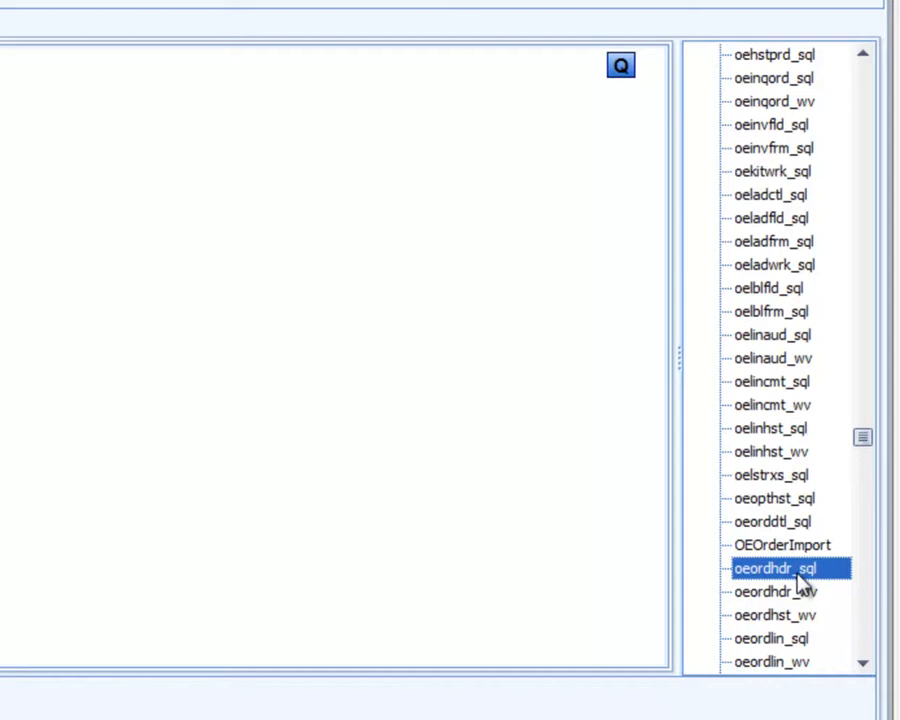
pyautogui.click(788, 592)
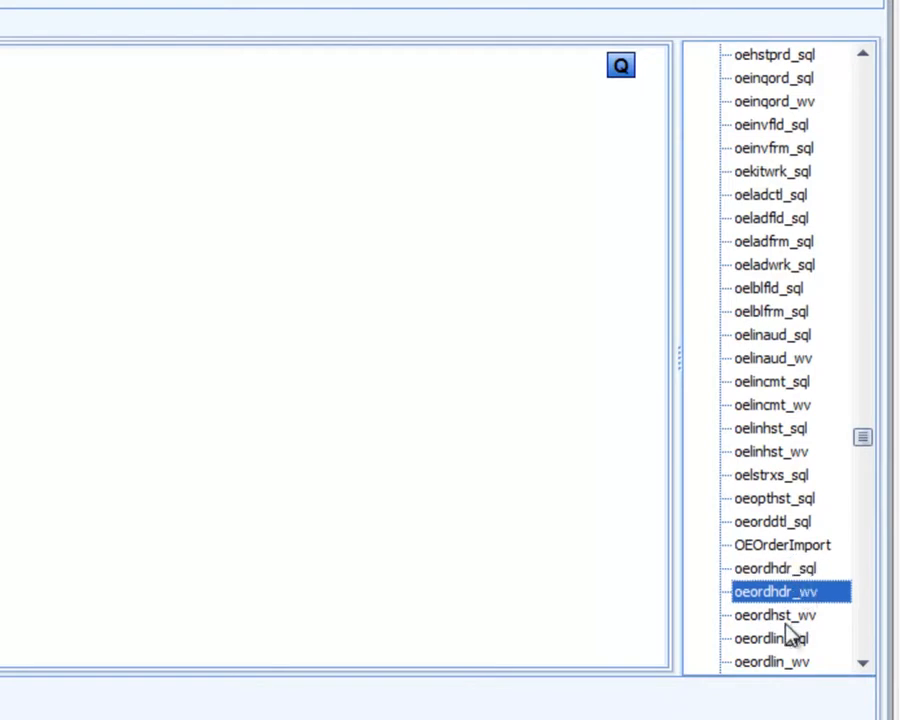
pyautogui.moveTo(790, 616)
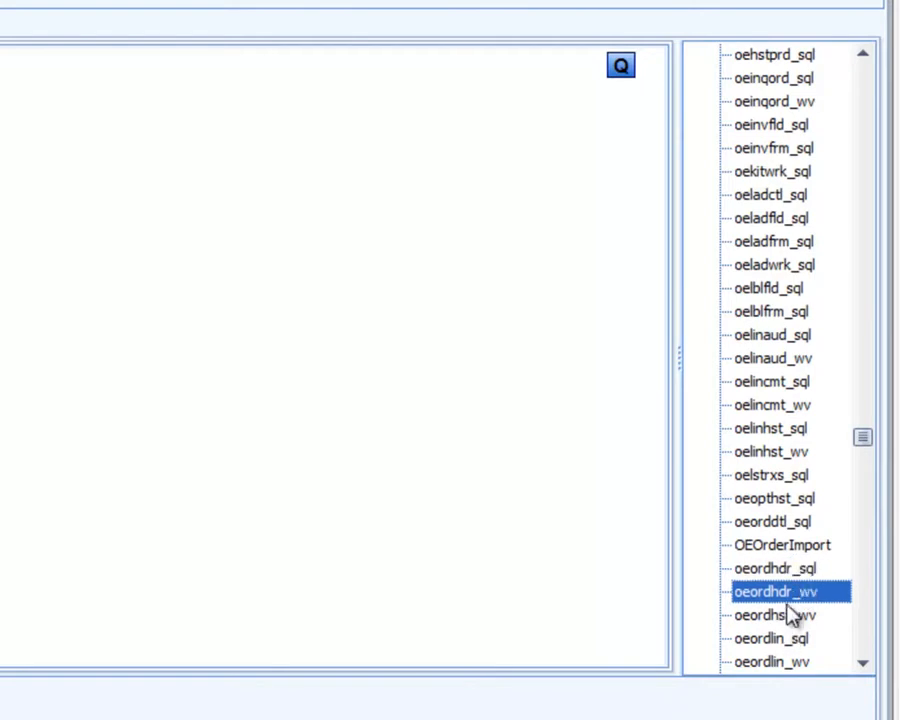
pyautogui.moveTo(796, 616)
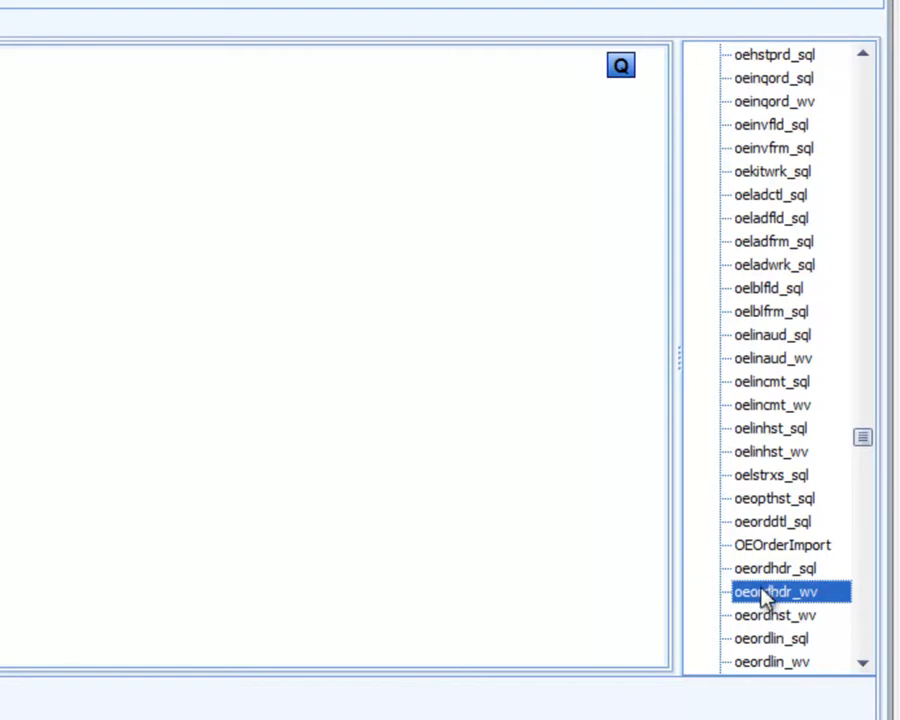
pyautogui.moveTo(744, 564)
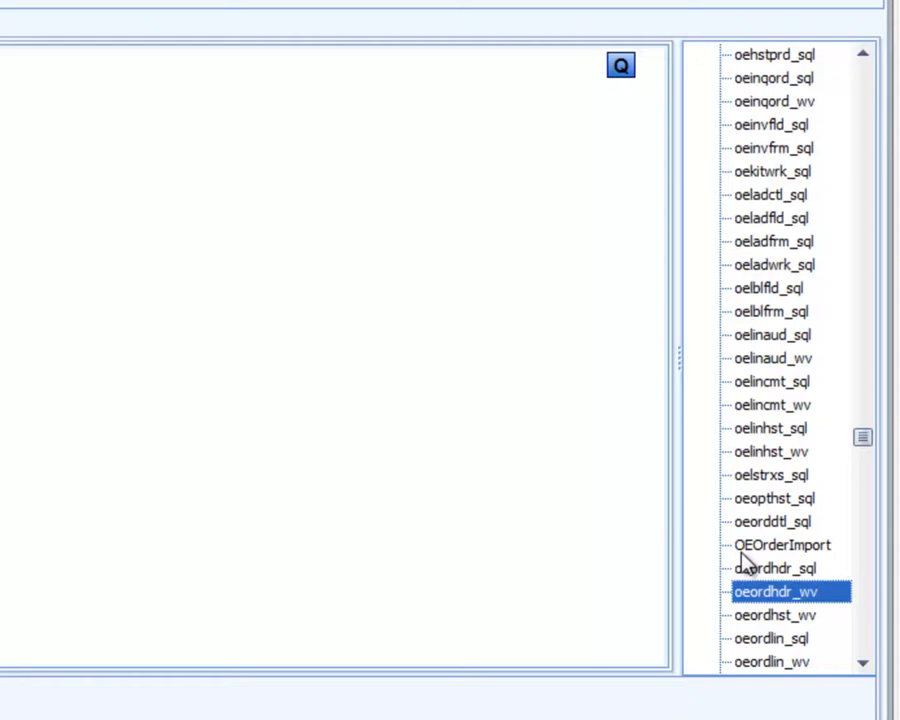
pyautogui.moveTo(752, 576)
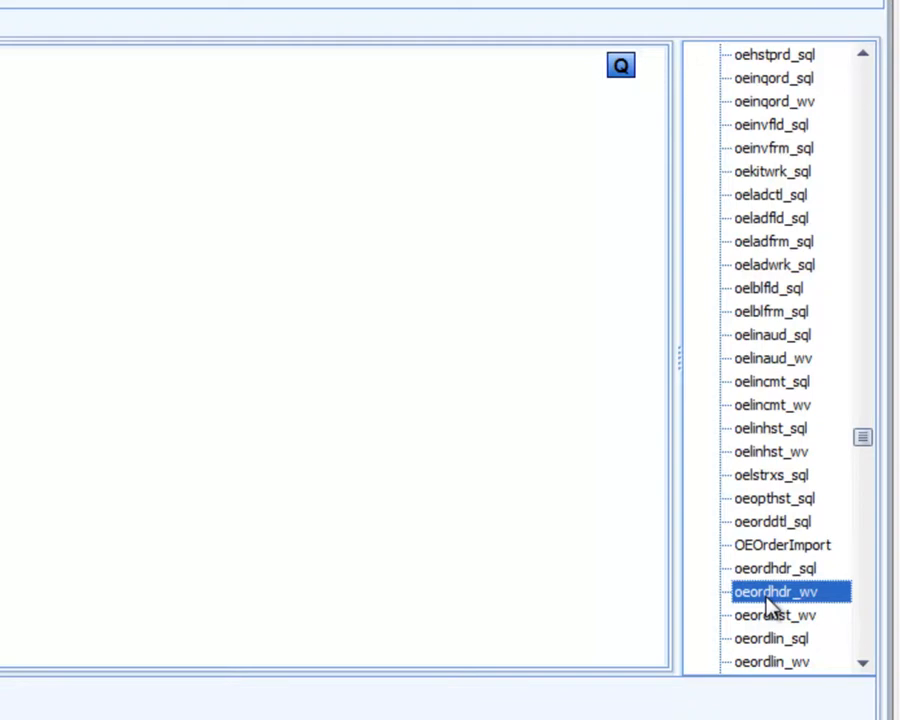
pyautogui.moveTo(776, 610)
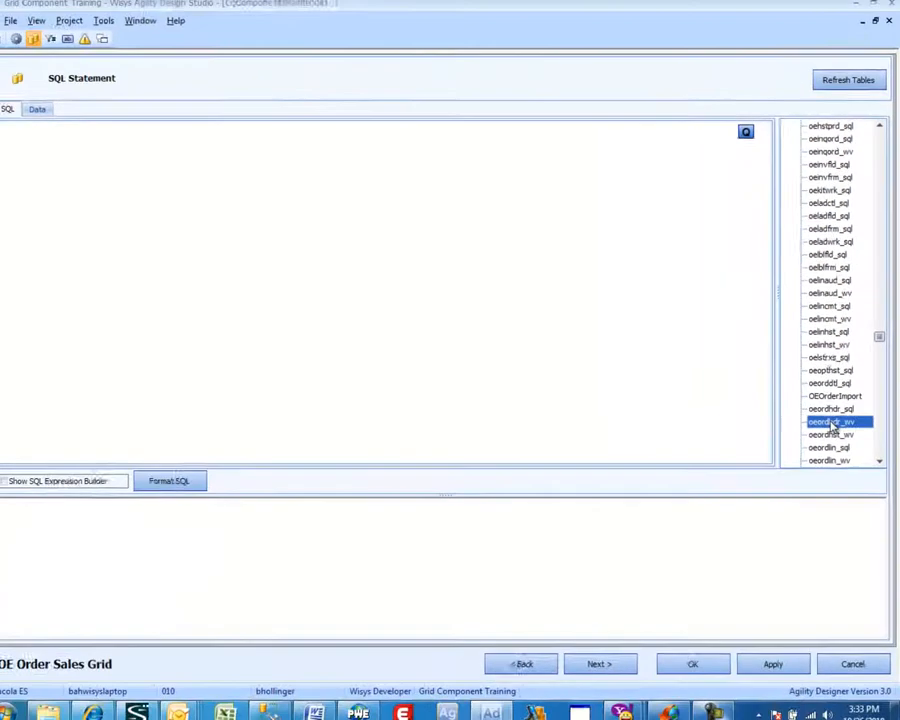
# Step: Add oeordhdr_wv and arcusfil_vw to the query and join them on cus_no
pyautogui.doubleClick(832, 404)
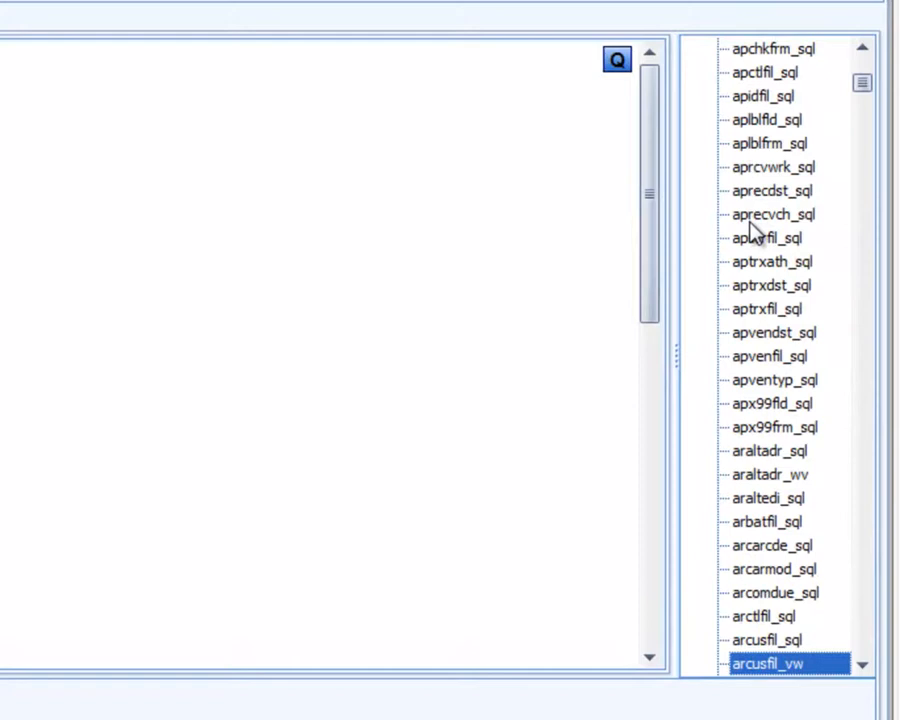
pyautogui.scroll(-3)
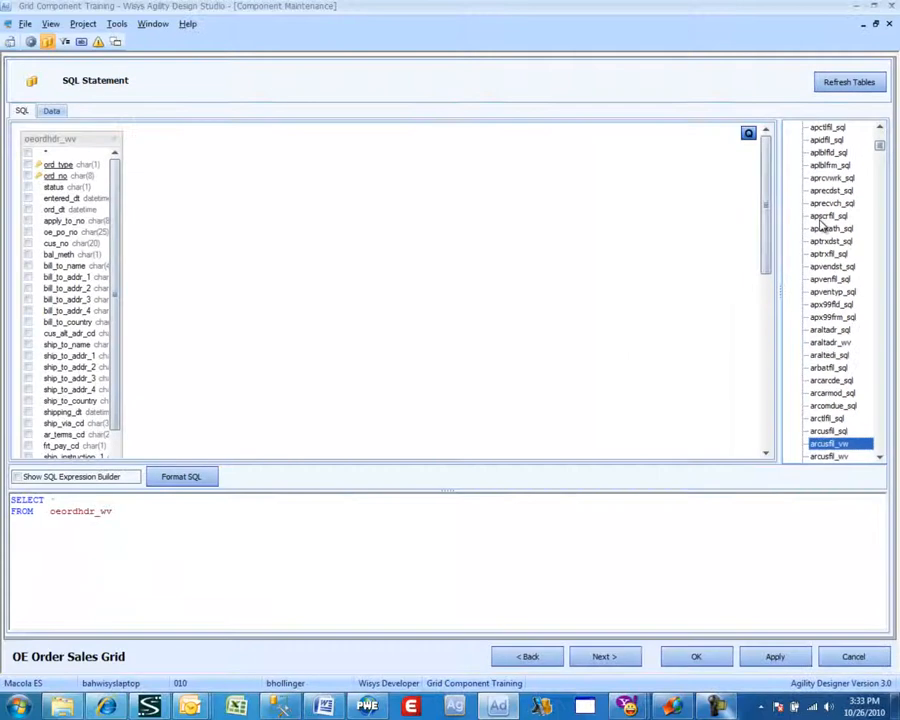
pyautogui.moveTo(830, 456)
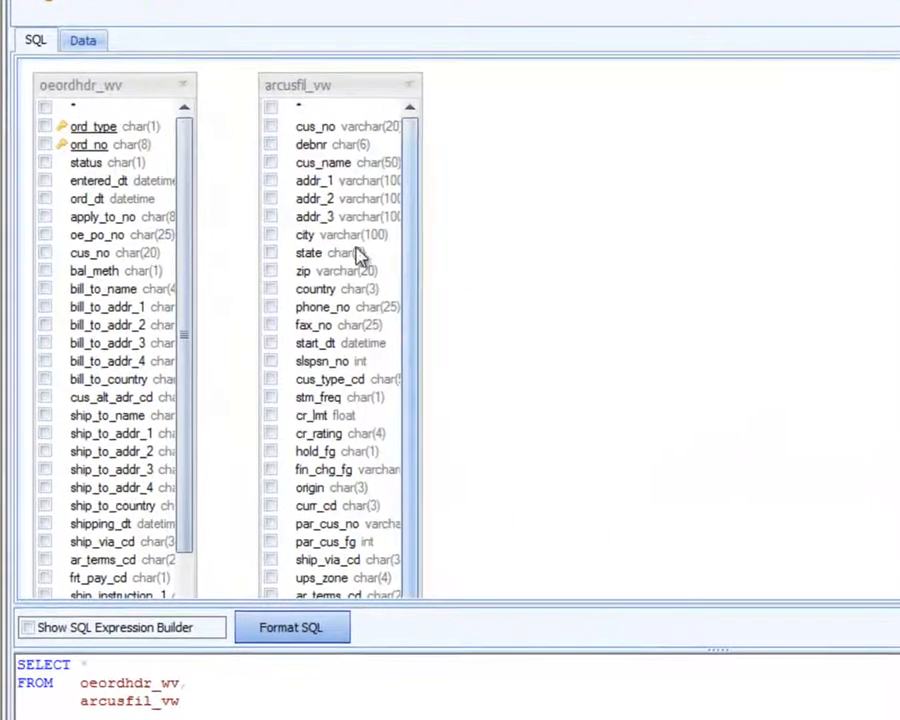
pyautogui.moveTo(96, 252)
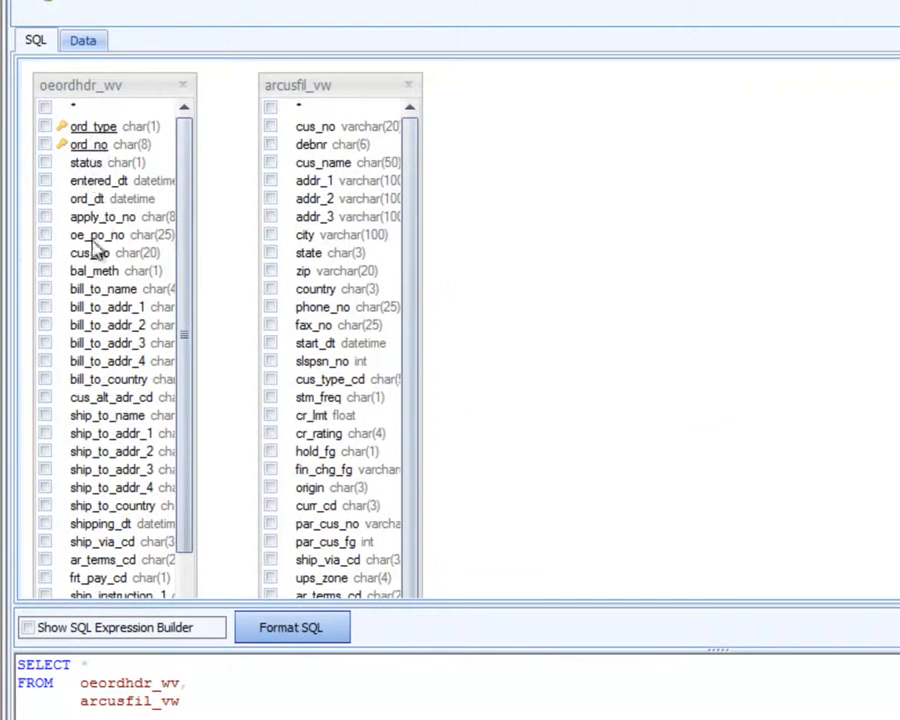
pyautogui.click(88, 252)
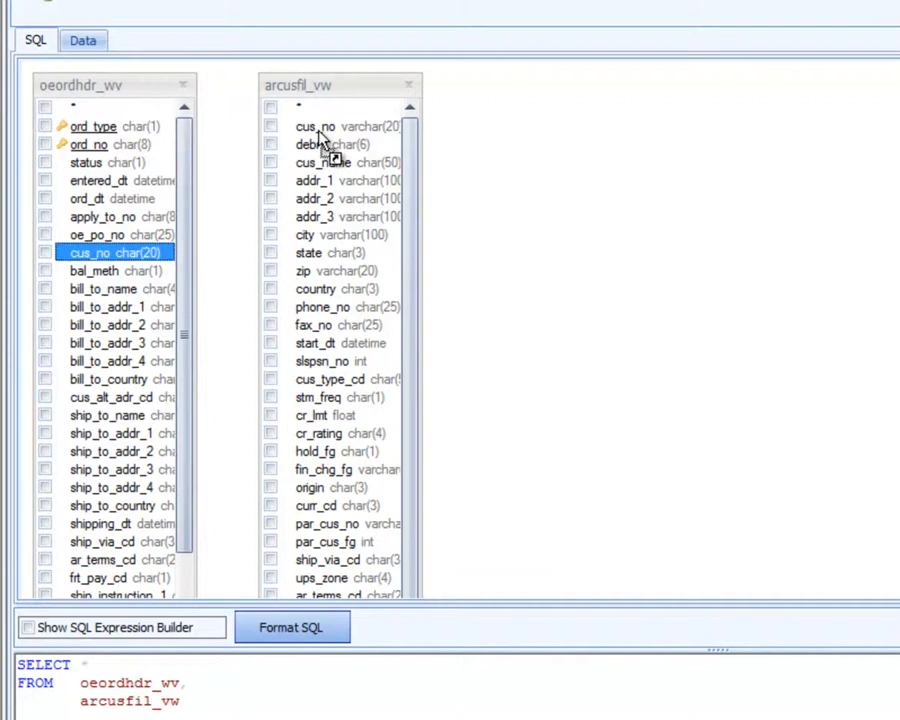
pyautogui.moveTo(200, 252); pyautogui.dragTo(252, 126)
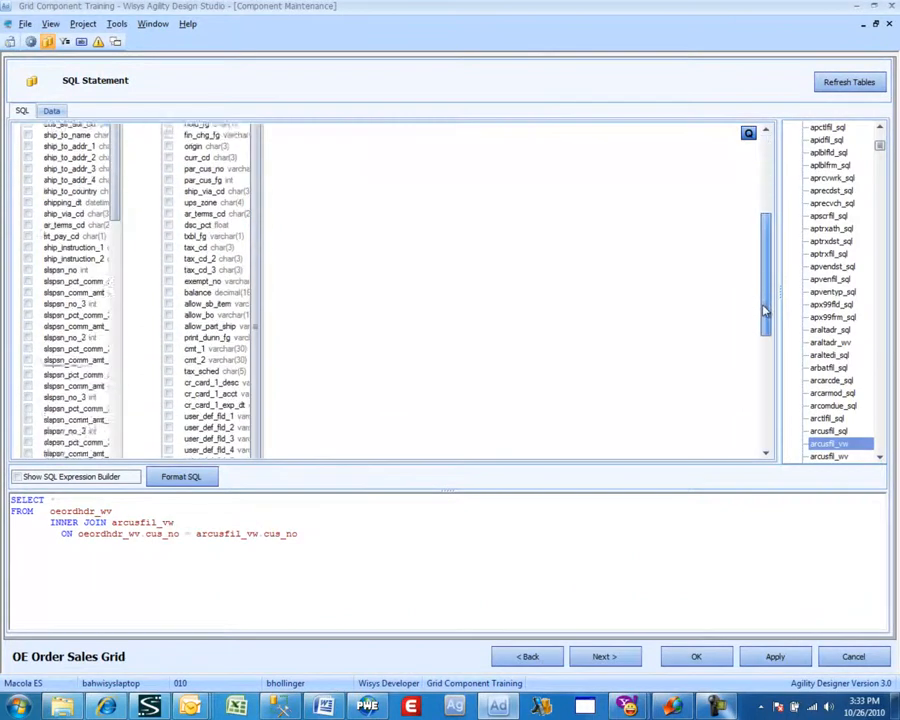
pyautogui.scroll(-3)
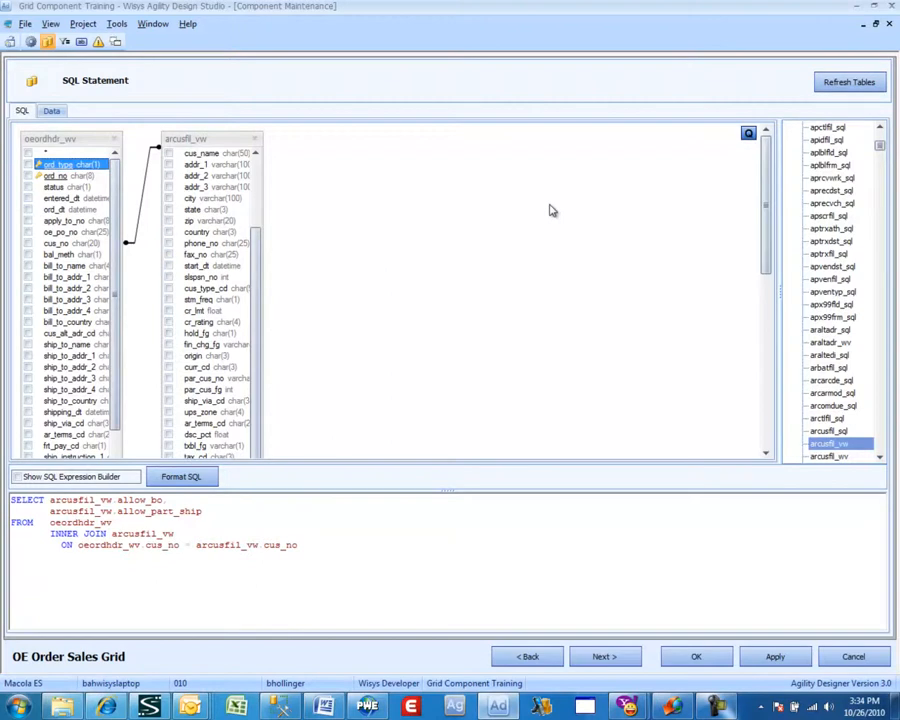
# Step: Tick order header fields ord_type, ord_no, status, entered_dt, ord_dt, cus_no and names for output
pyautogui.click(28, 164)
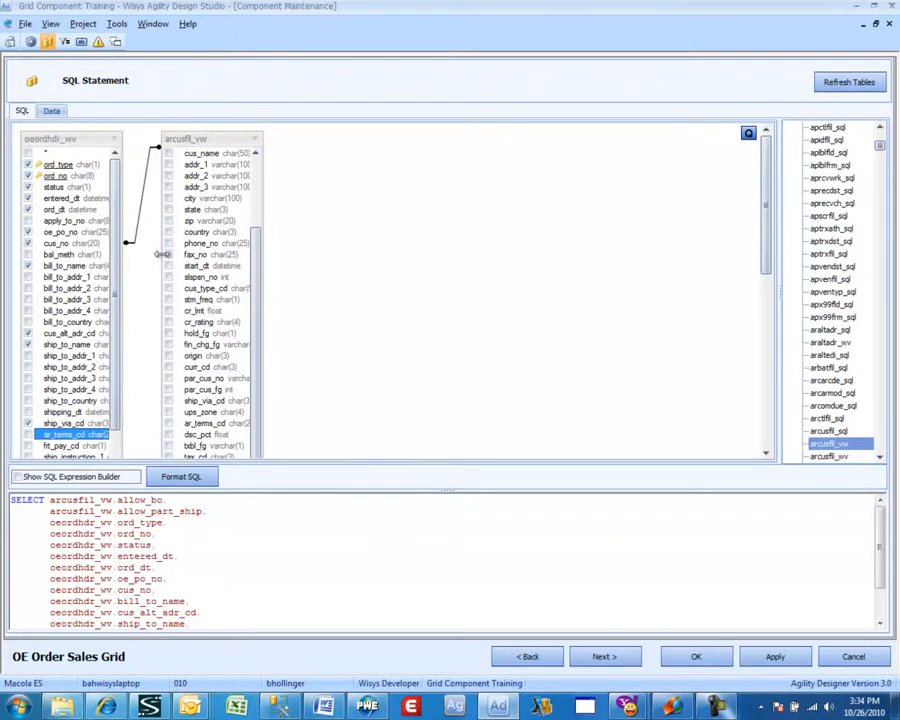
pyautogui.scroll(-3)
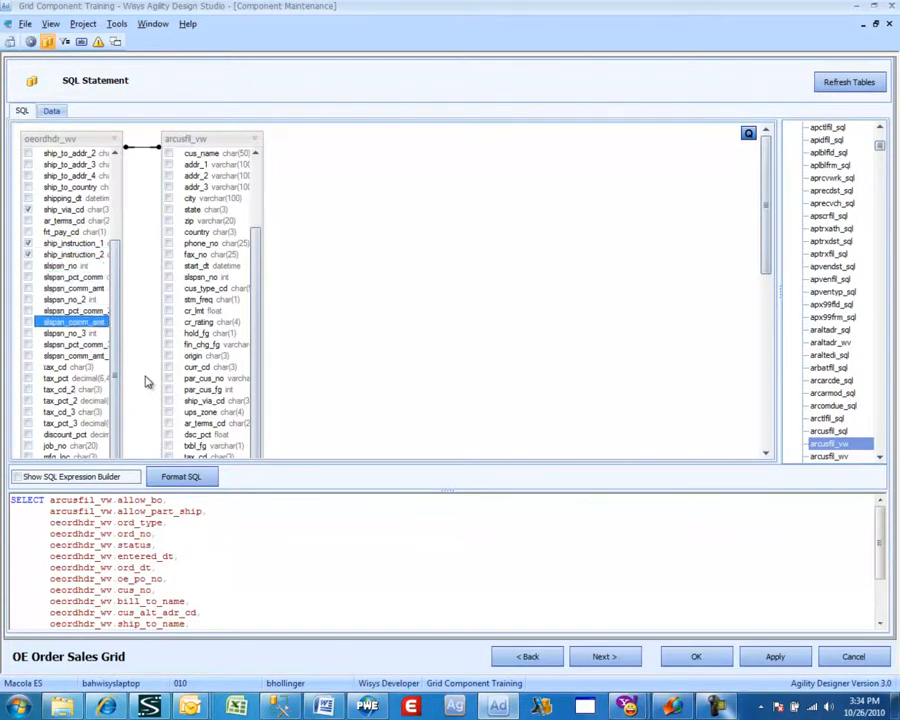
pyautogui.click(70, 412)
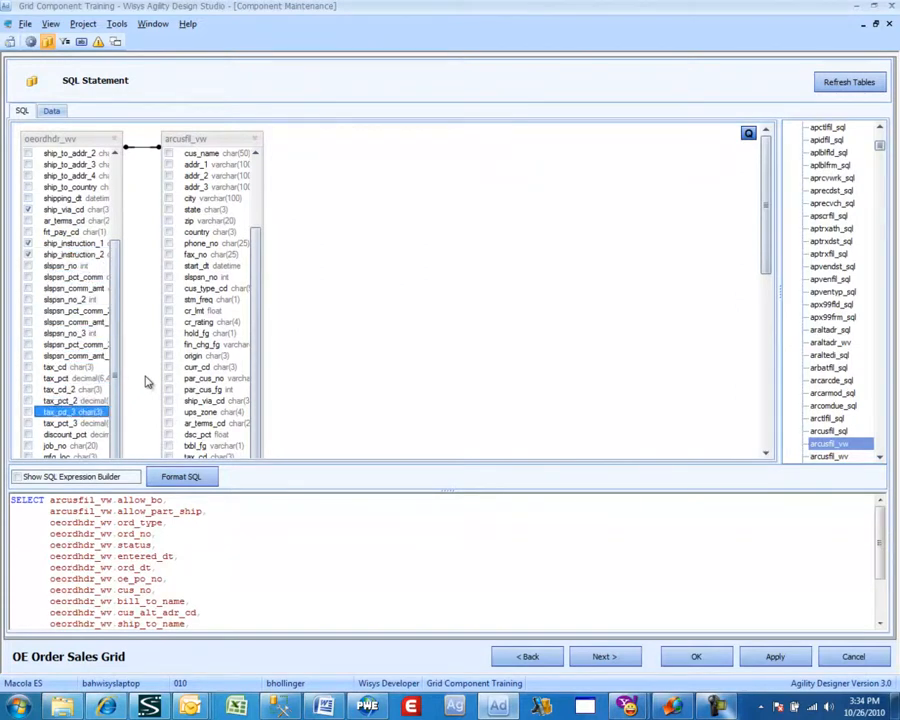
pyautogui.moveTo(114, 304)
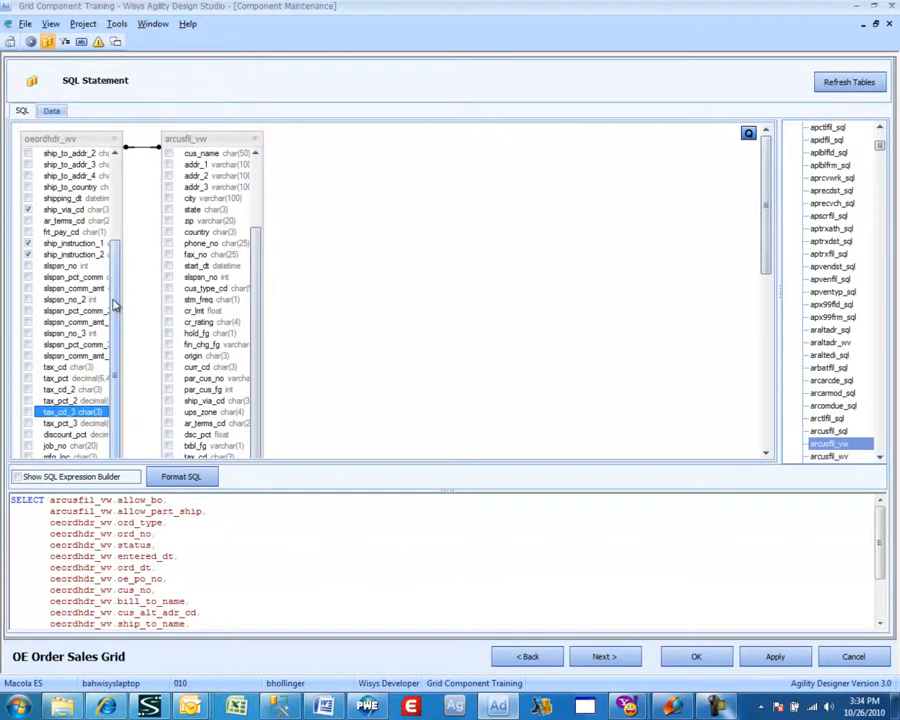
pyautogui.scroll(-3)
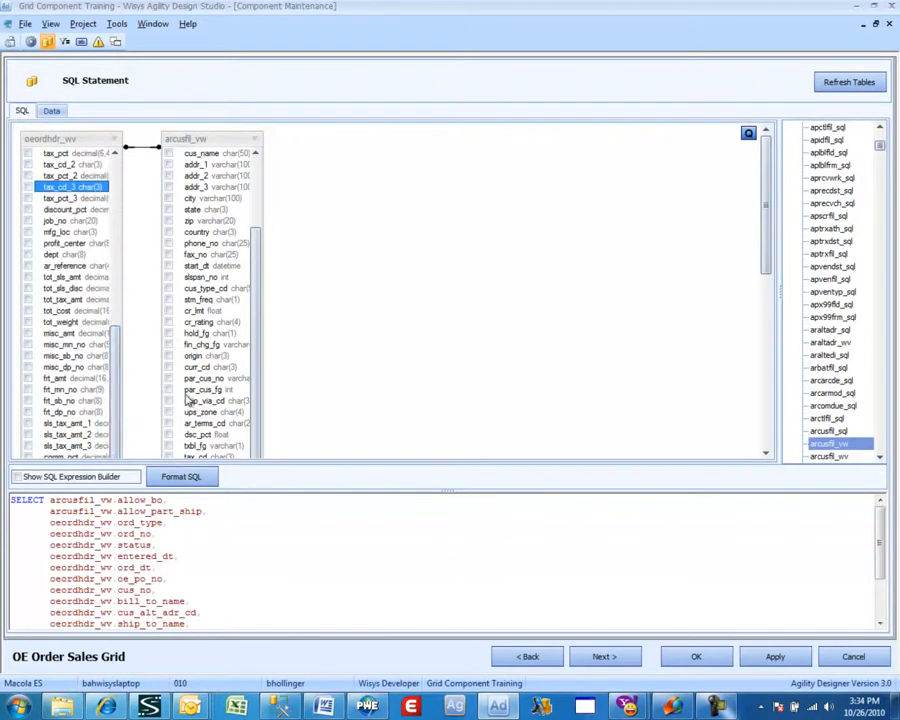
pyautogui.click(70, 220)
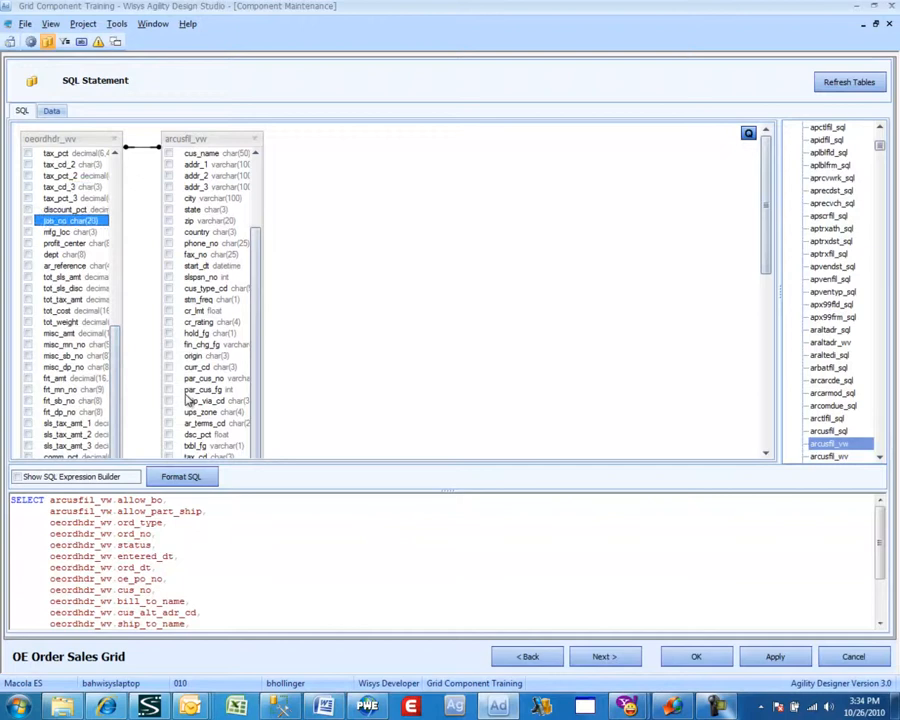
pyautogui.click(64, 232)
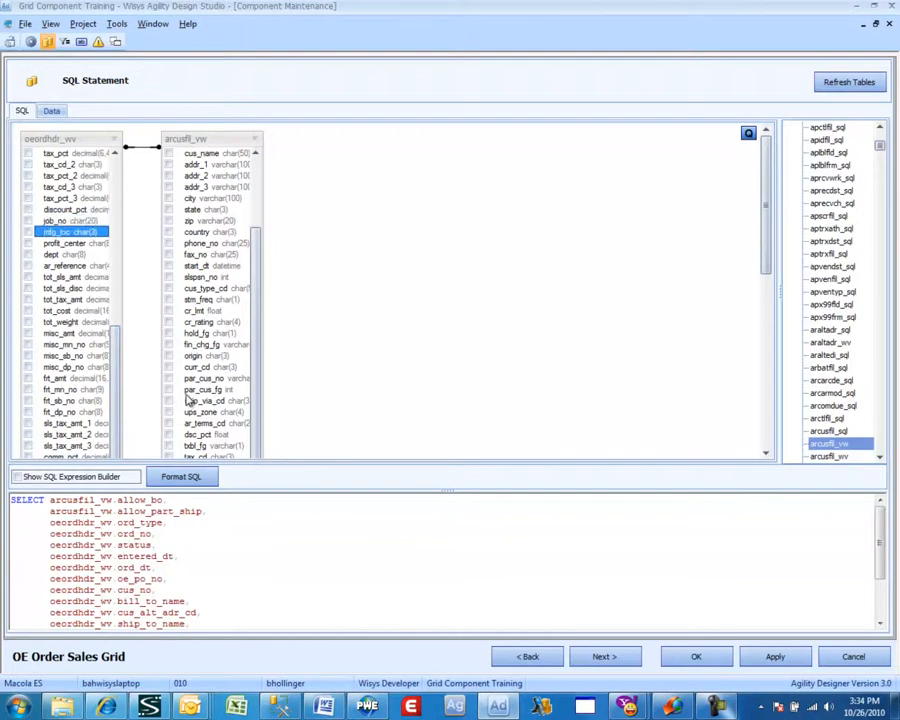
pyautogui.click(70, 276)
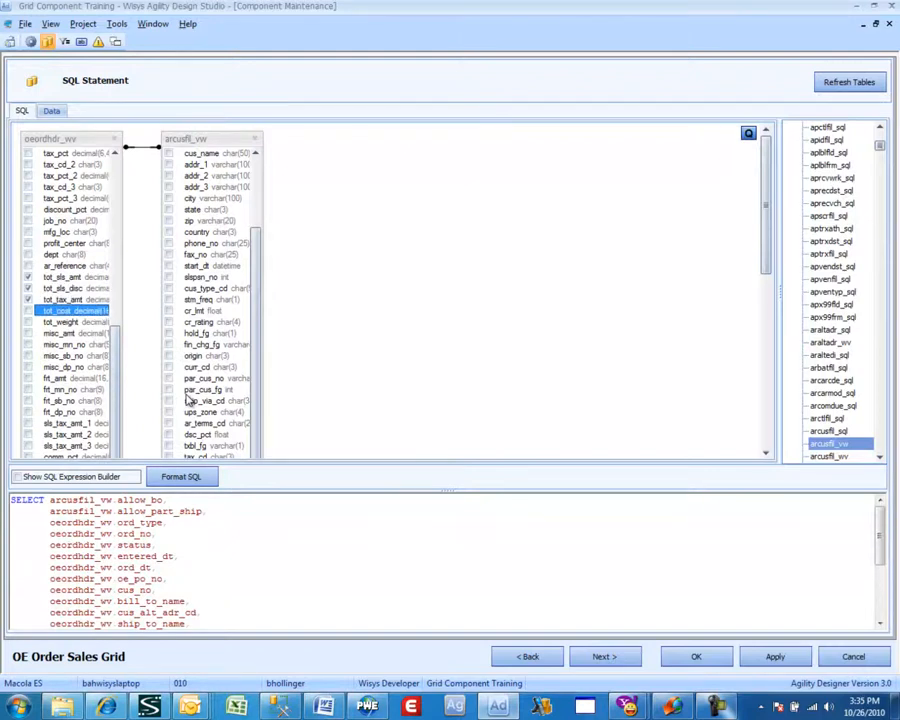
# Step: Add the order total amounts and a user-defined order field to the output
pyautogui.click(72, 378)
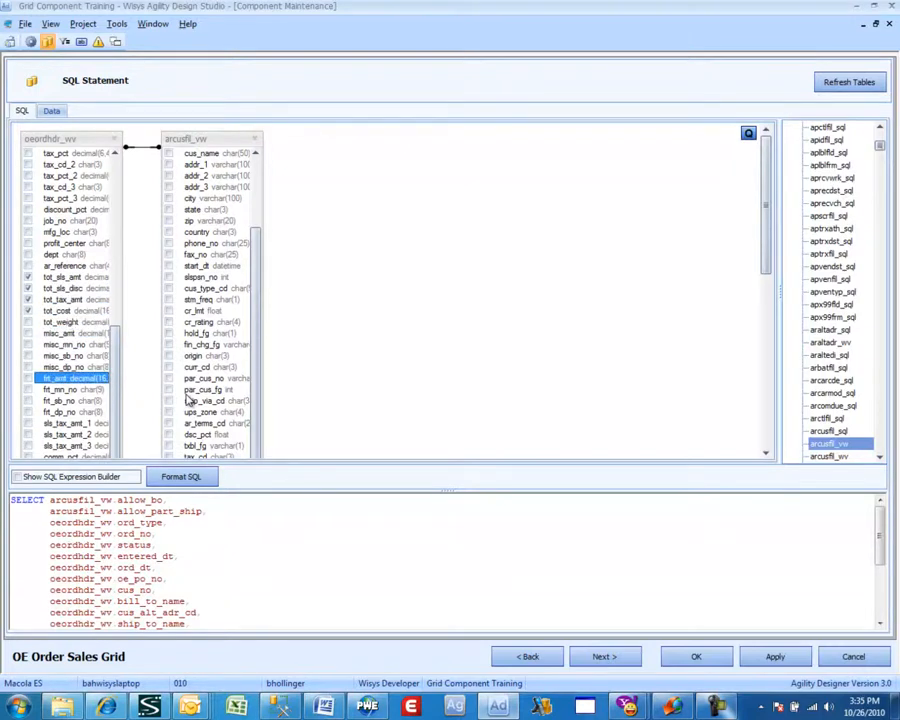
pyautogui.click(70, 356)
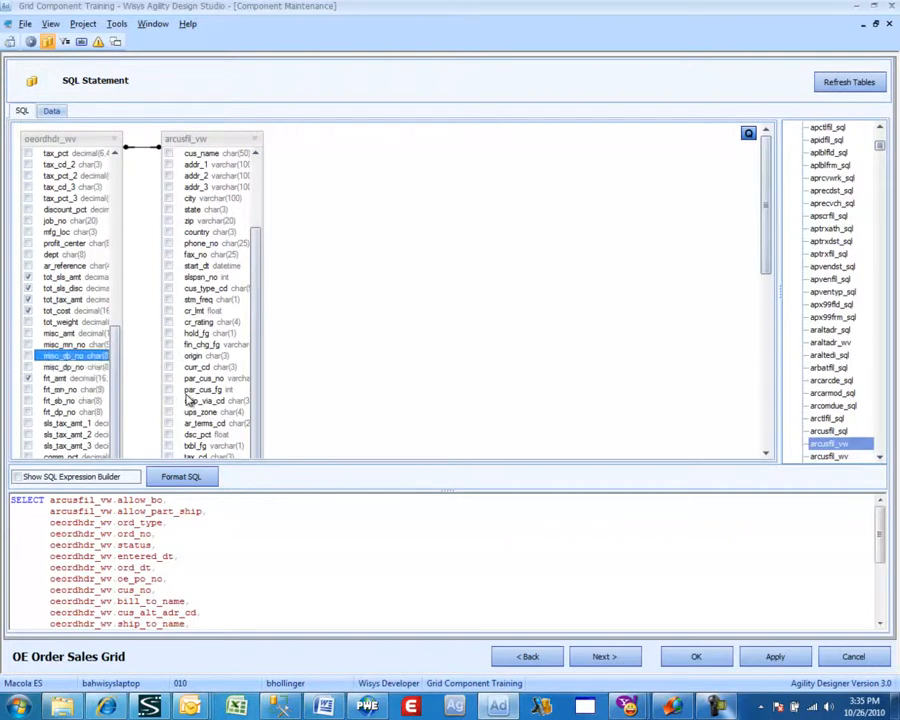
pyautogui.click(72, 368)
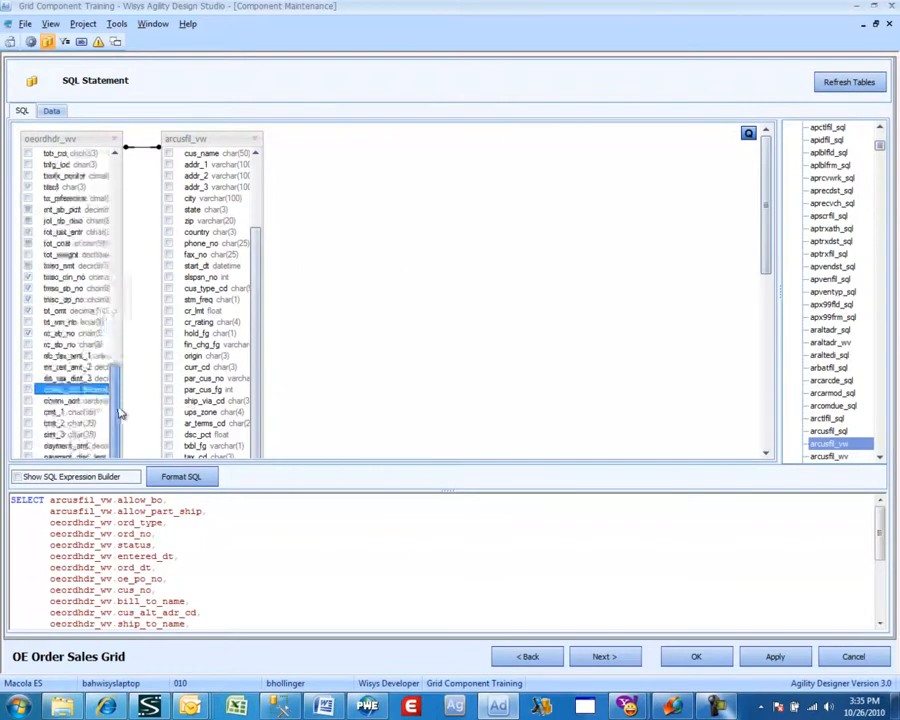
pyautogui.scroll(-3)
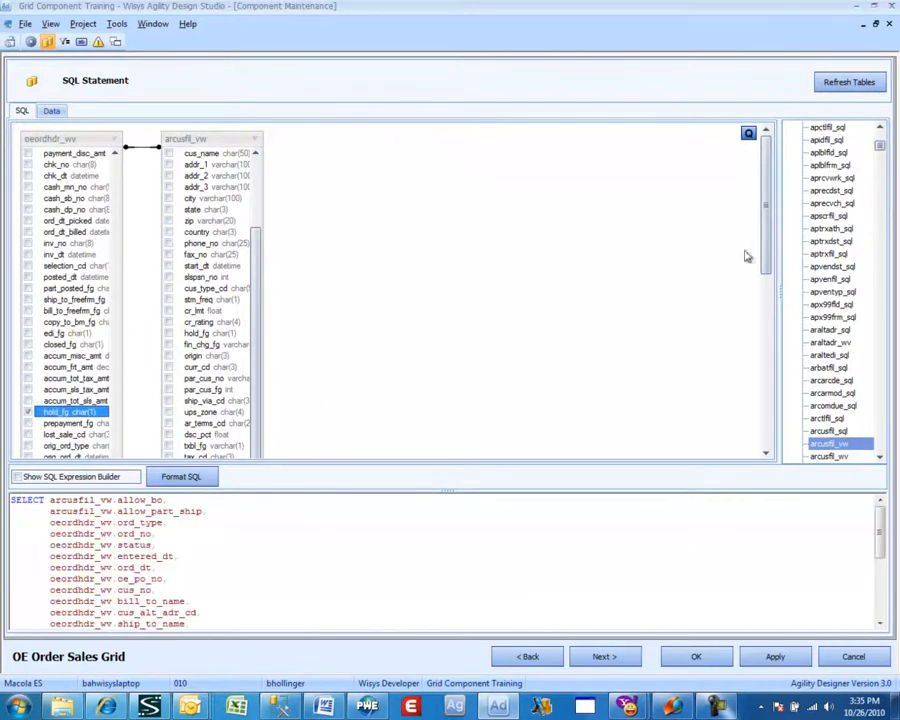
pyautogui.scroll(-3)
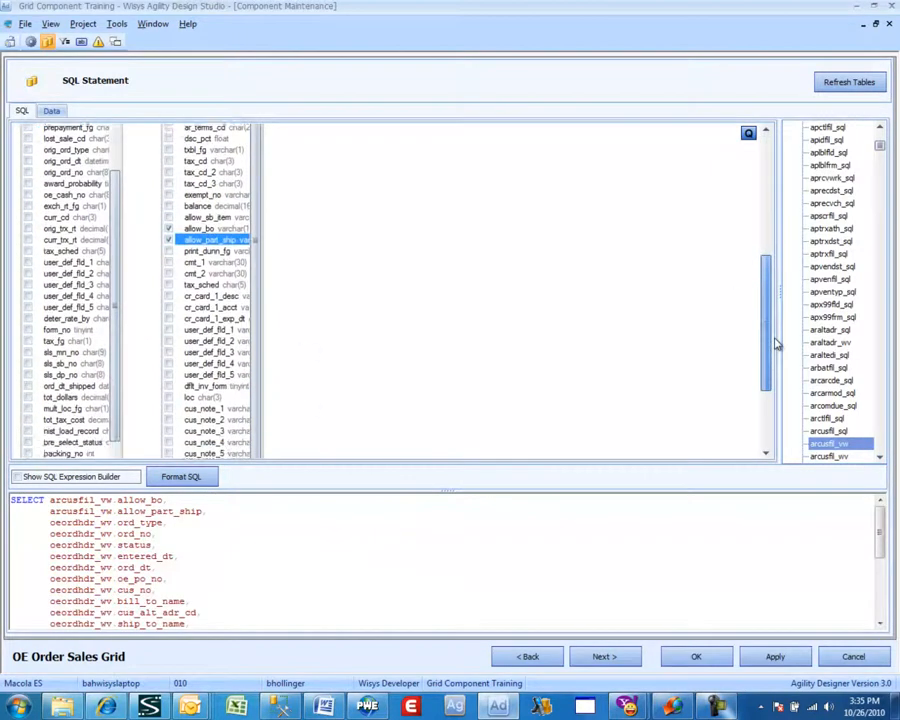
pyautogui.scroll(-3)
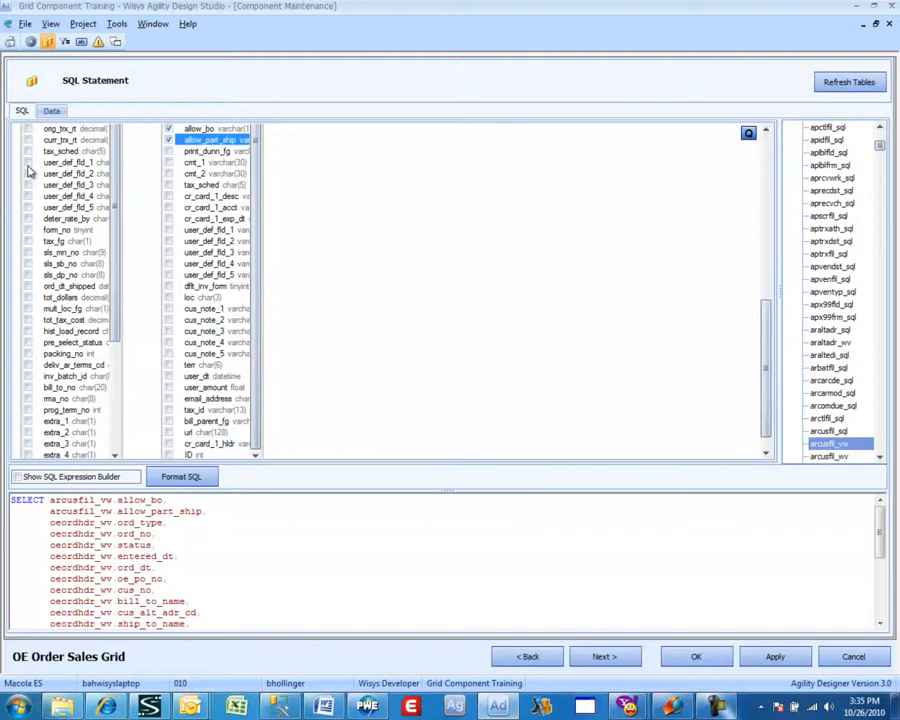
pyautogui.click(70, 162)
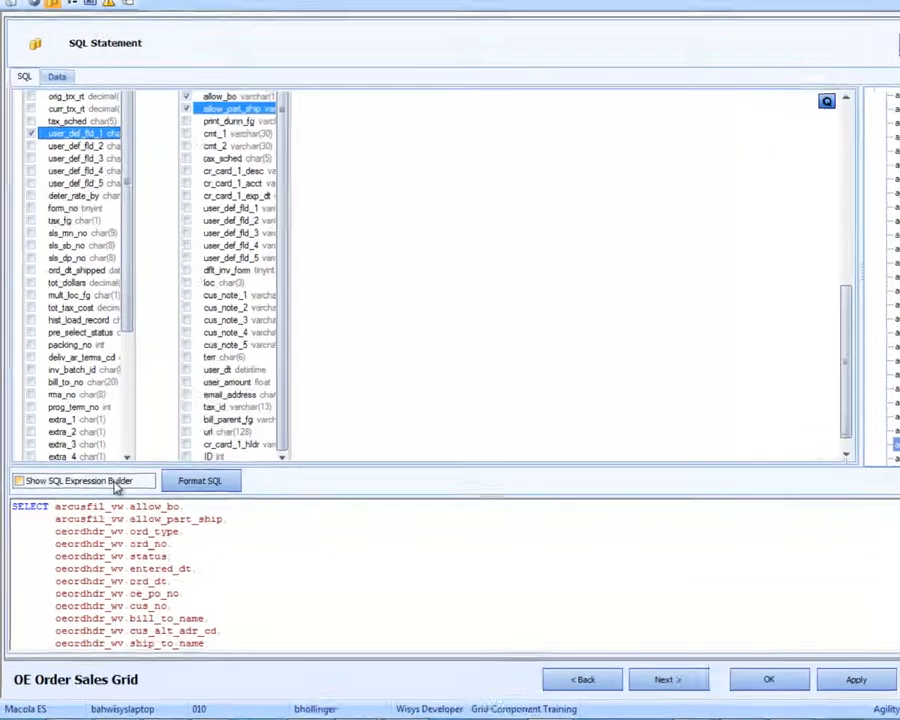
# Step: Show the expression grid, widen the Expression column and preview the query's data
pyautogui.click(18, 480)
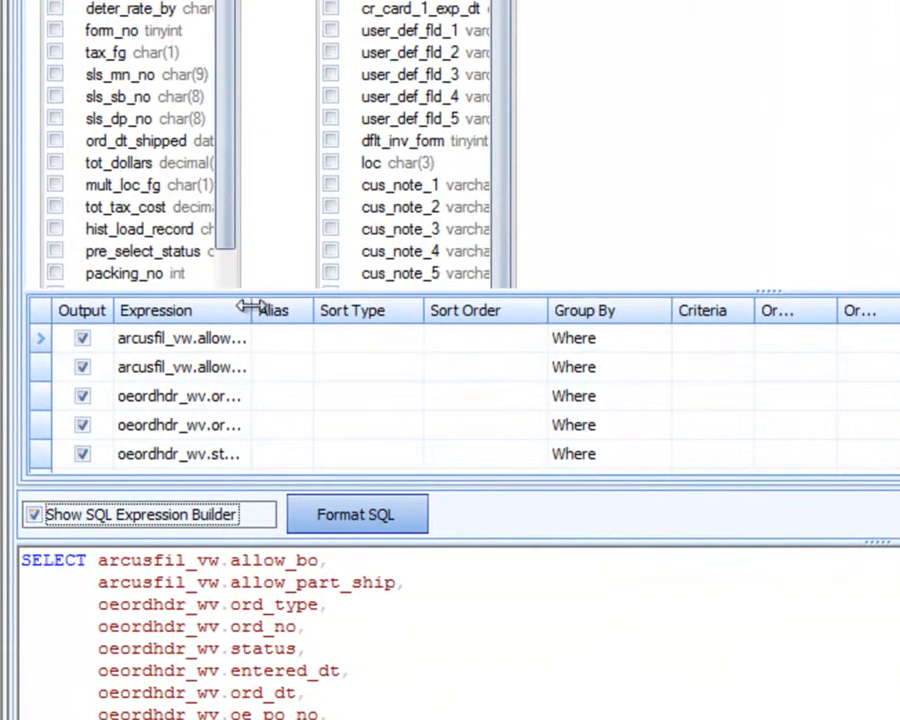
pyautogui.moveTo(244, 310); pyautogui.dragTo(300, 310)
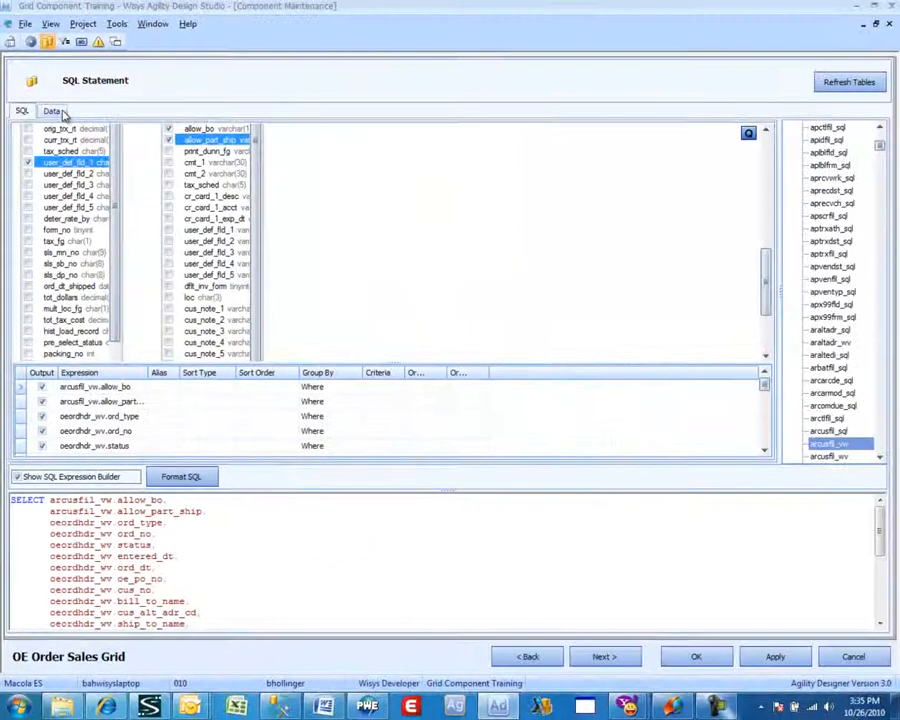
pyautogui.click(52, 110)
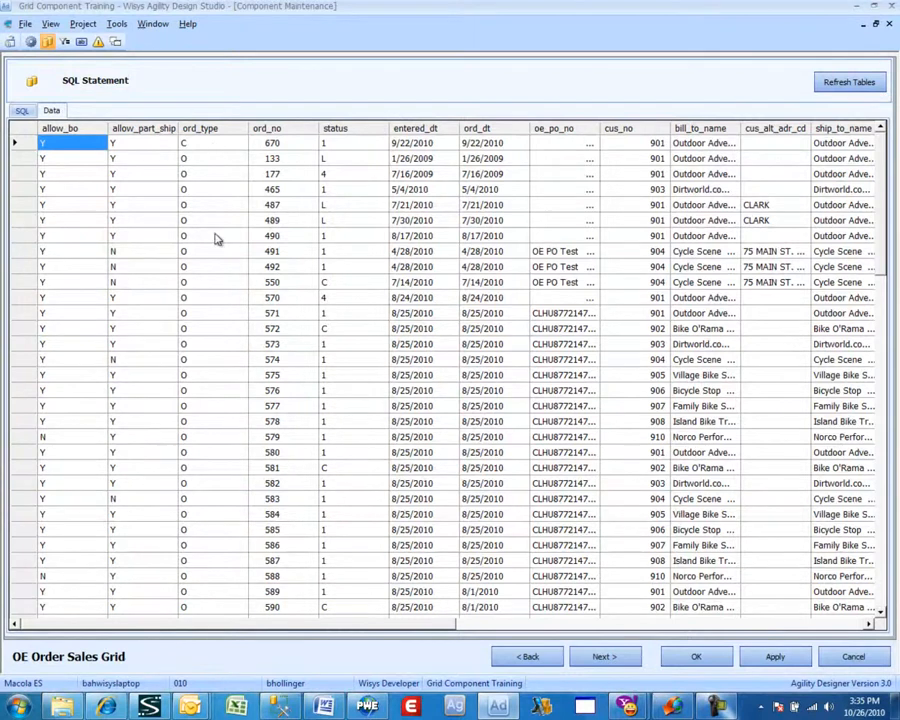
pyautogui.moveTo(344, 162)
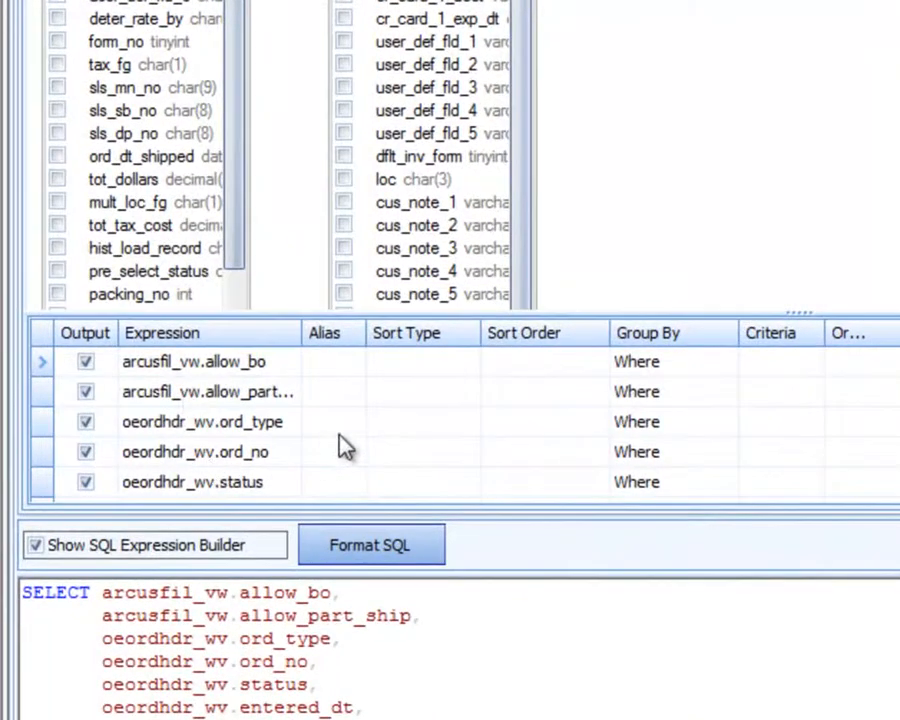
pyautogui.moveTo(770, 436)
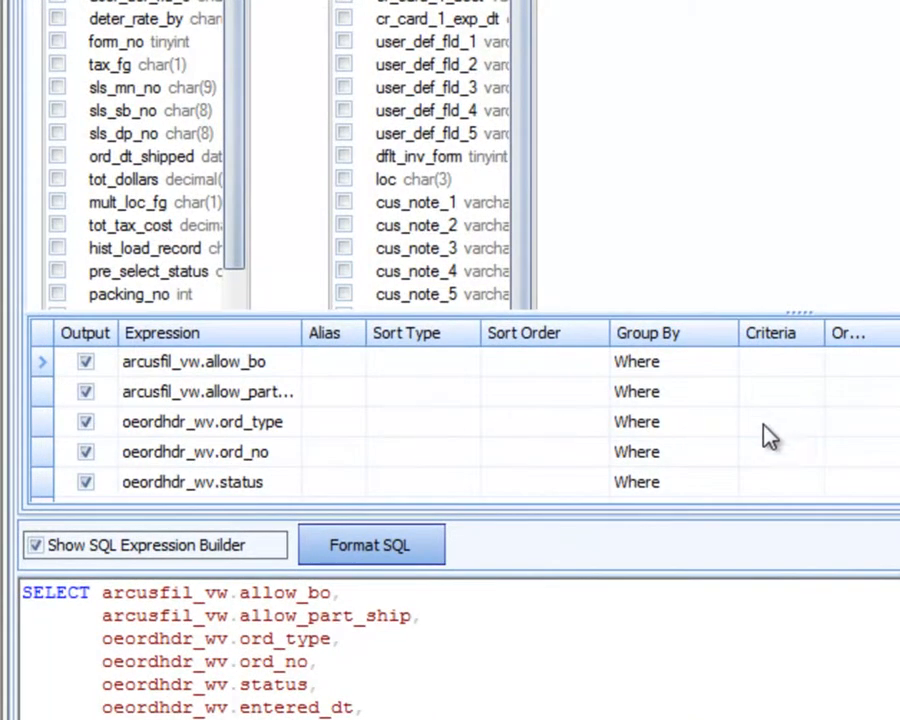
# Step: Set criteria ord_type ='O' and status ='1'
pyautogui.click(780, 420)
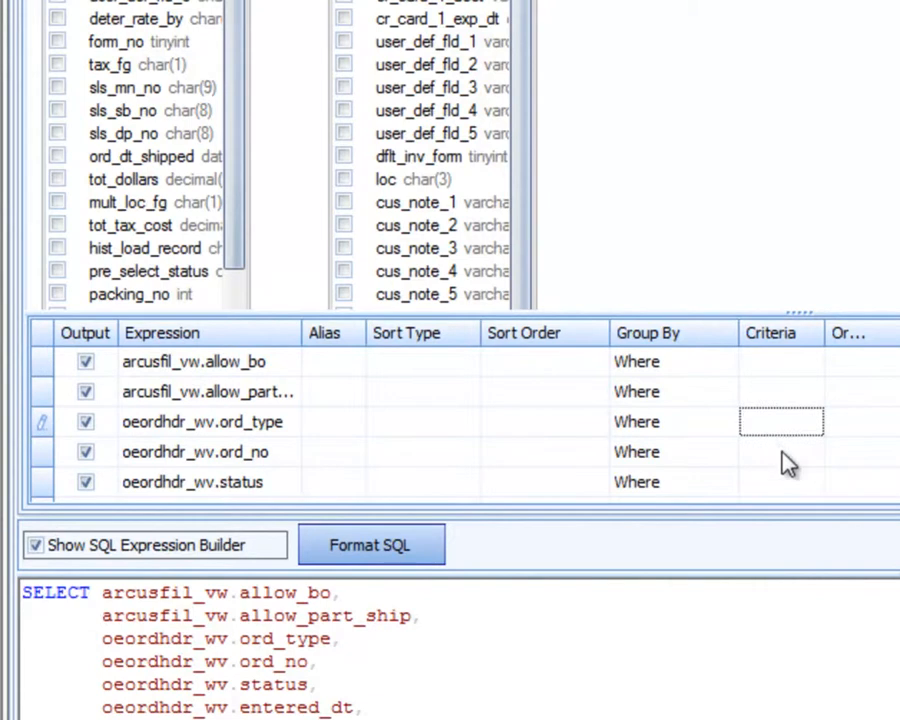
pyautogui.click(780, 420)
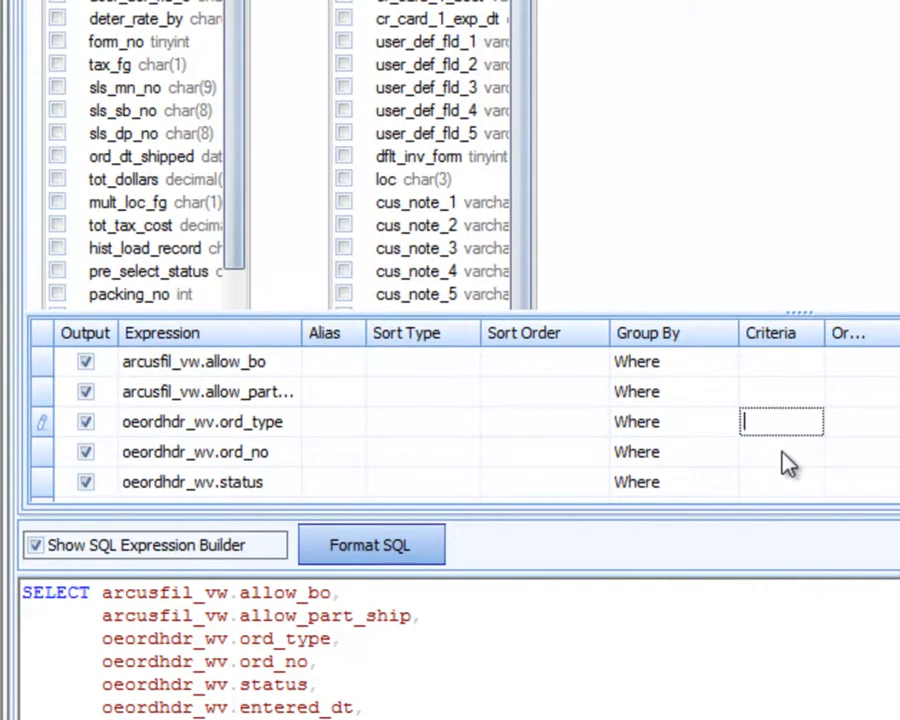
pyautogui.write("='O")
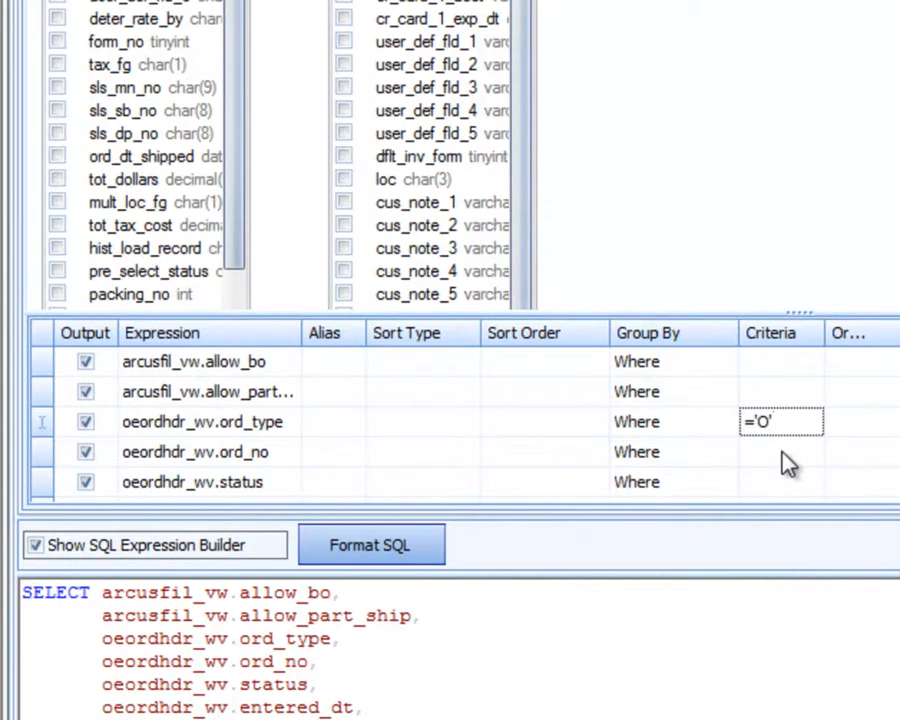
pyautogui.click(780, 482)
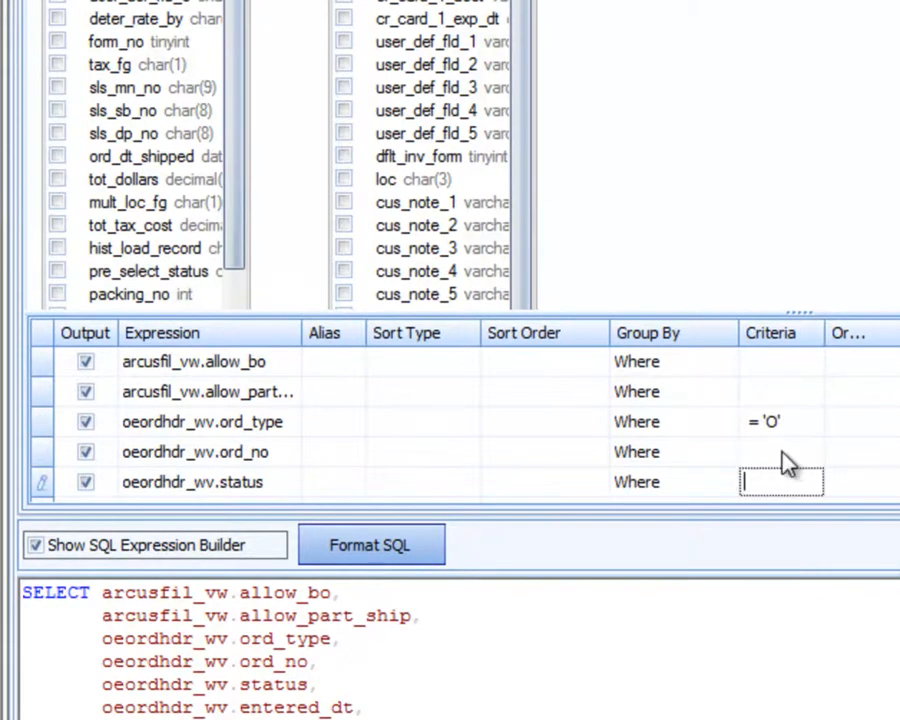
pyautogui.write("='")
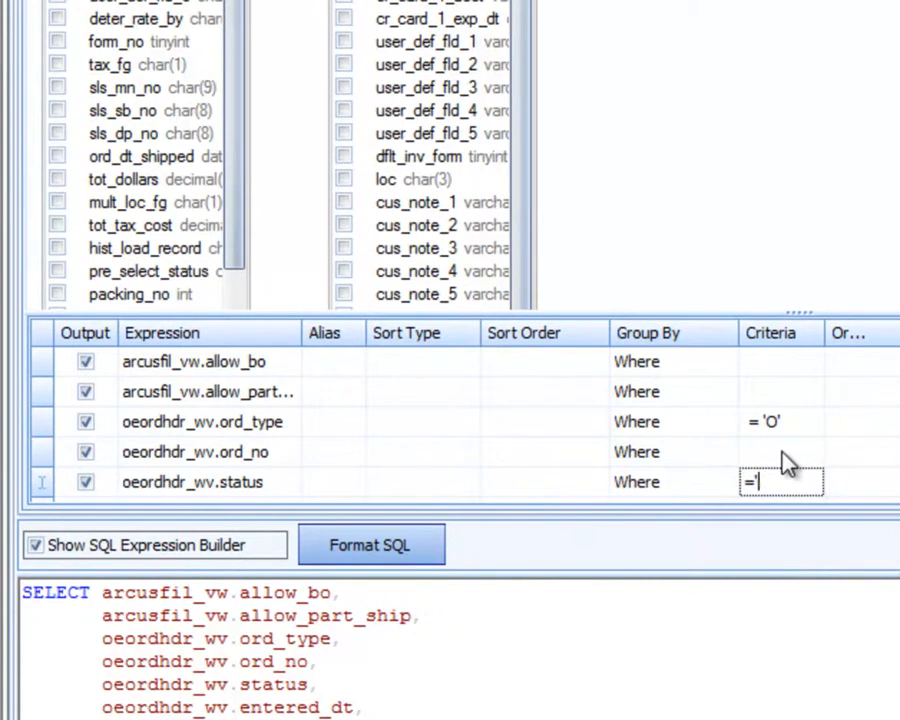
pyautogui.write('1')
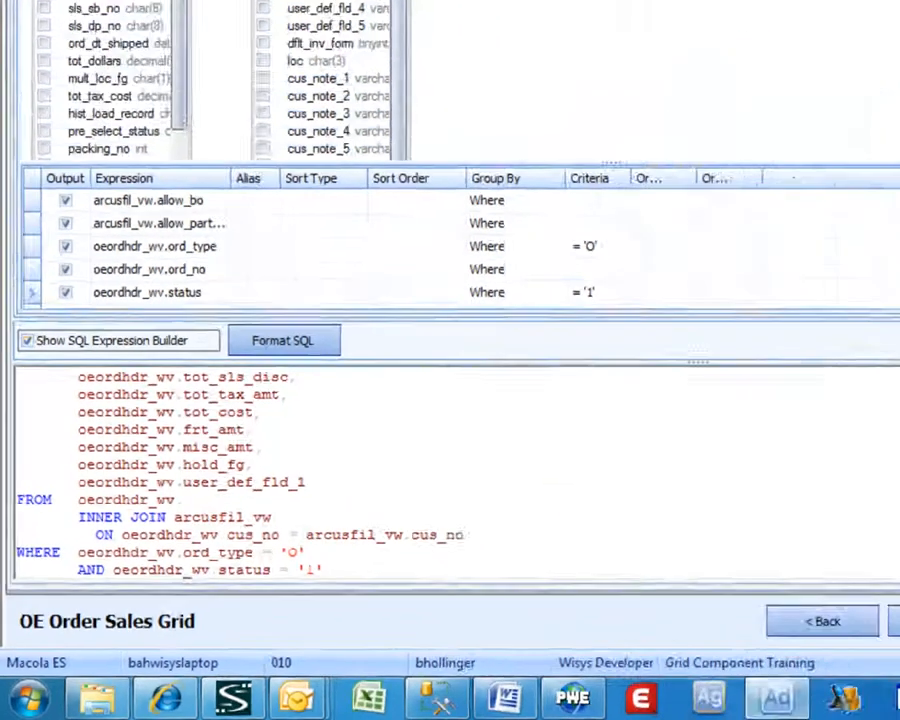
# Step: Preview the filtered order data and return to the query design
pyautogui.click(52, 110)
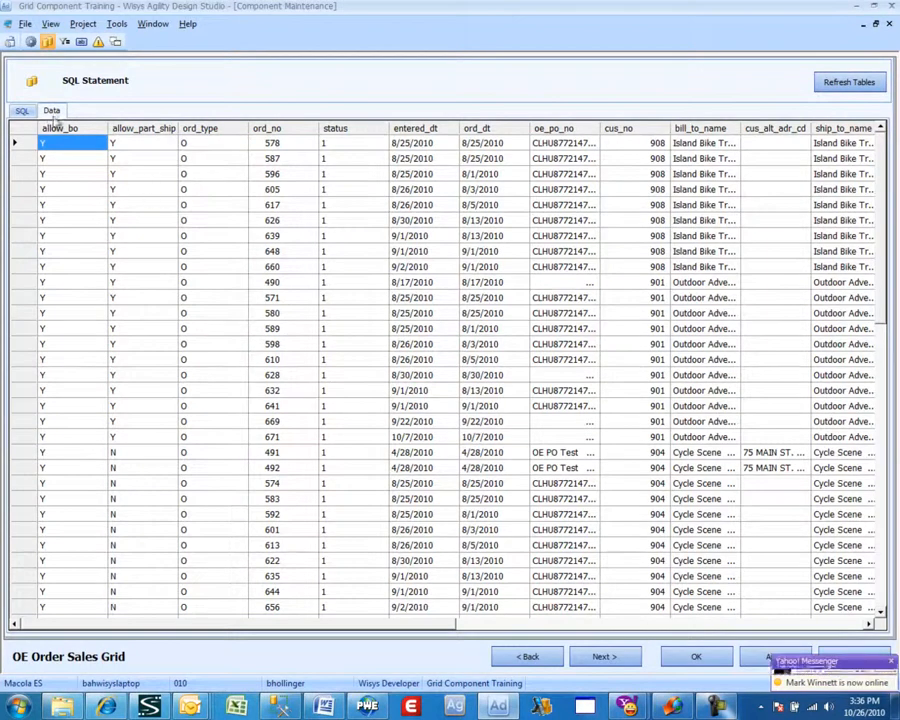
pyautogui.click(20, 110)
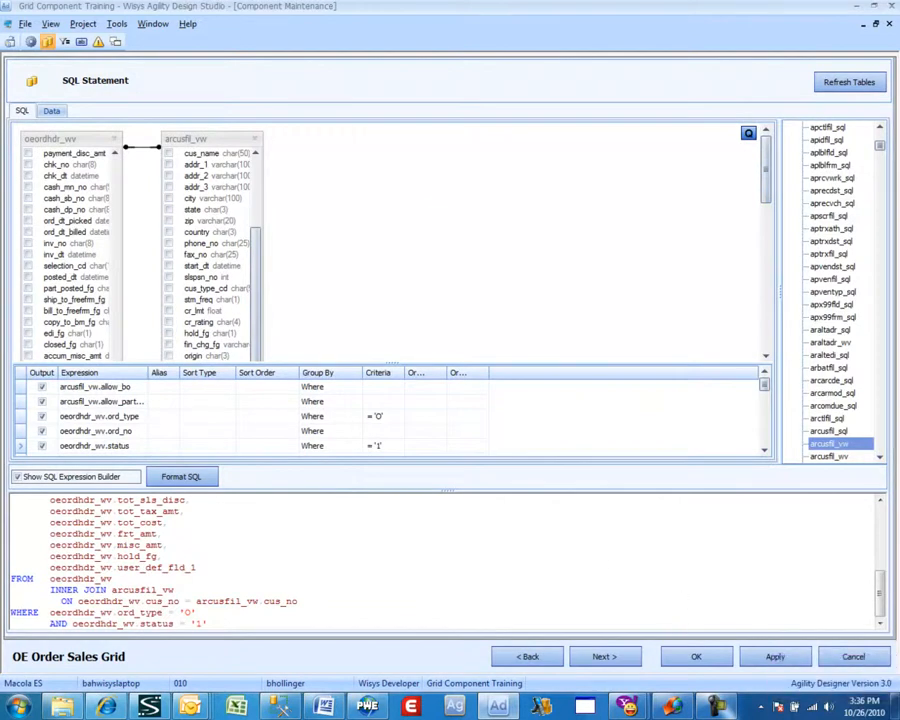
pyautogui.moveTo(736, 612)
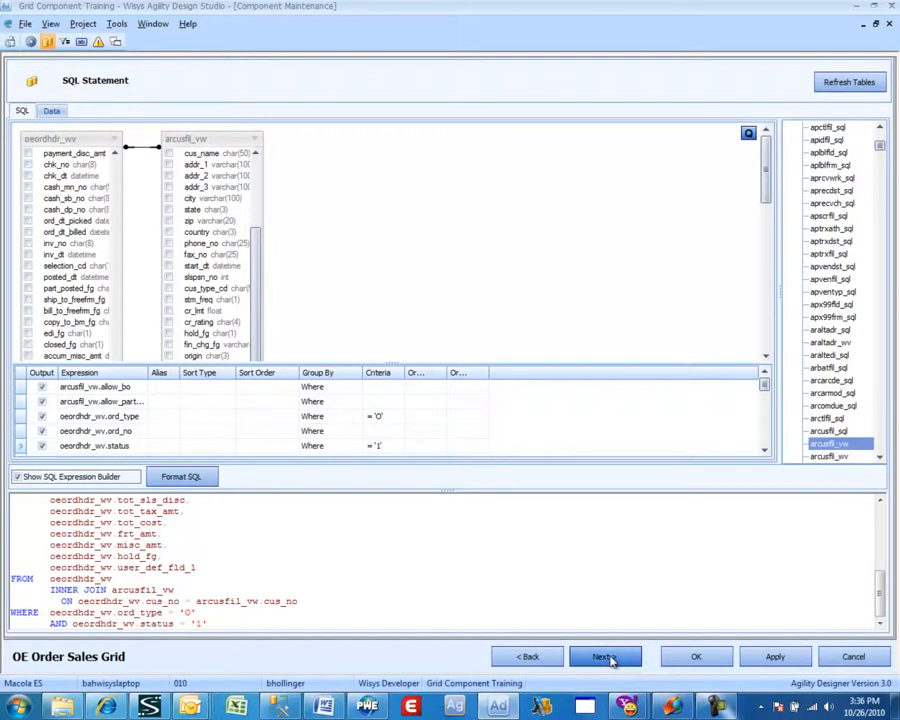
# Step: Advance through Filter Columns, Buttons, Alerts and Detail Link, then save the grid
pyautogui.click(604, 656)
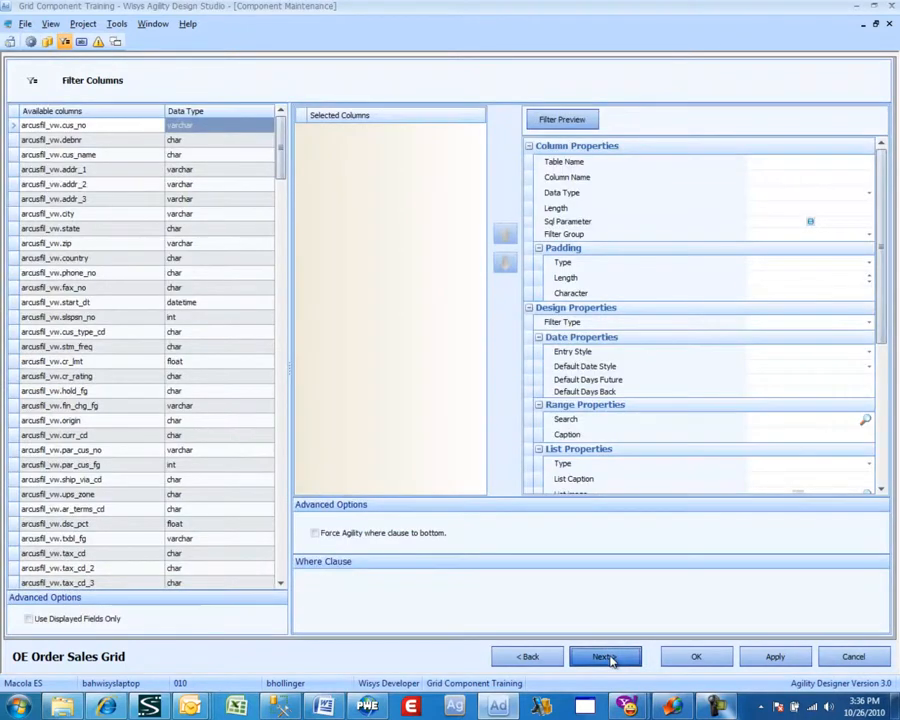
pyautogui.click(604, 656)
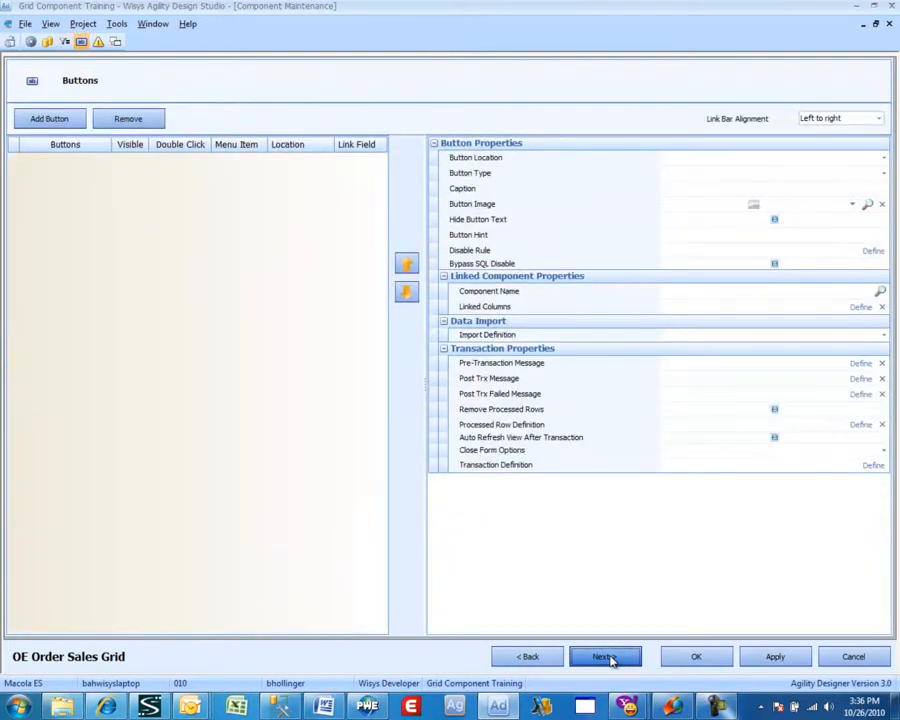
pyautogui.click(604, 656)
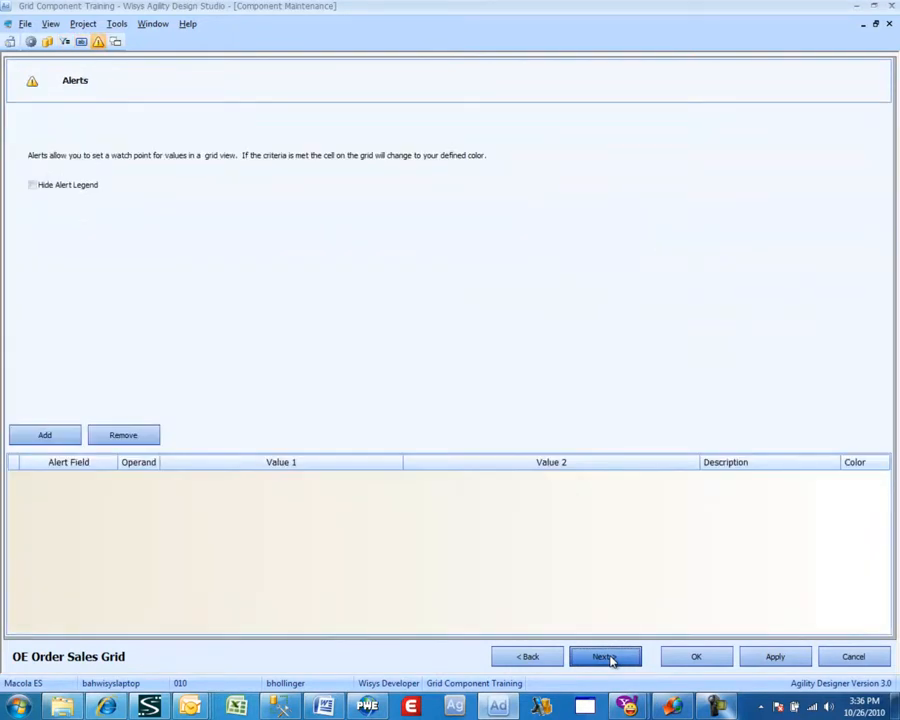
pyautogui.click(604, 656)
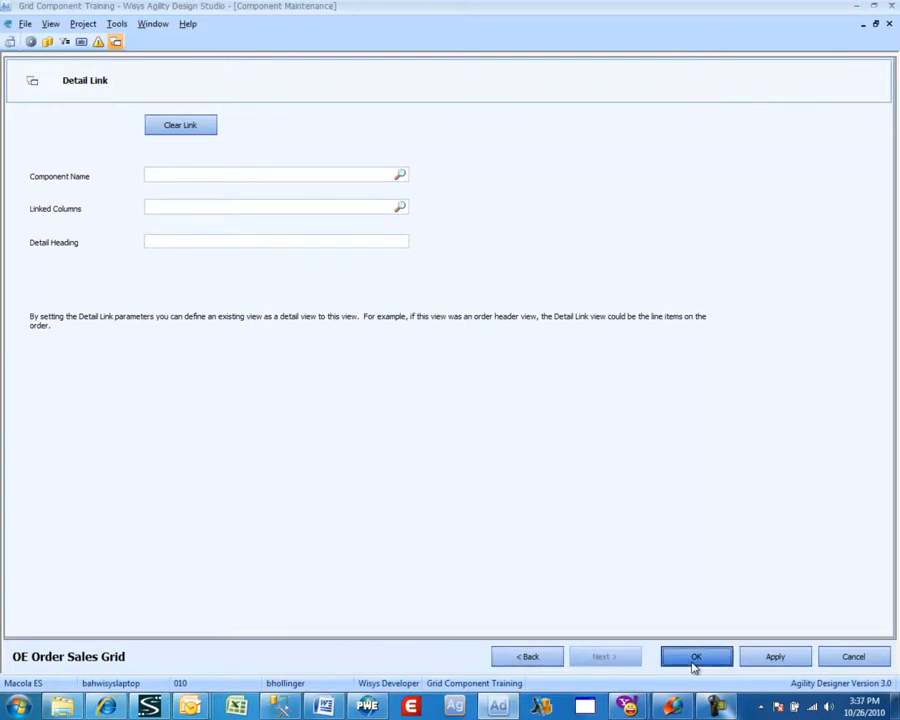
pyautogui.click(696, 656)
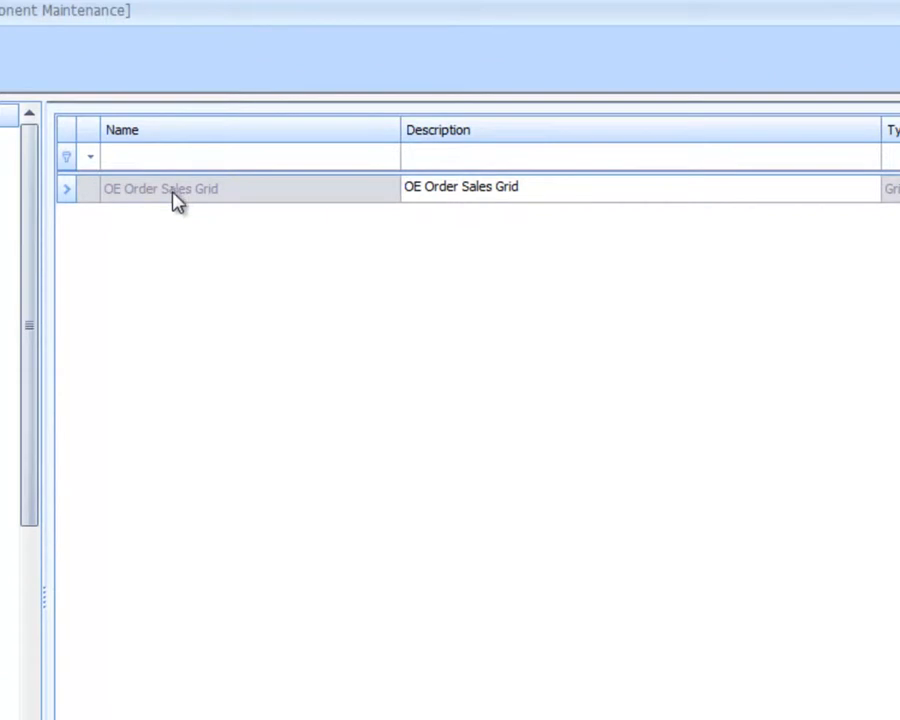
# Step: Launch a preview of the OE Order Sales Grid from its context menu
pyautogui.rightClick(160, 188)
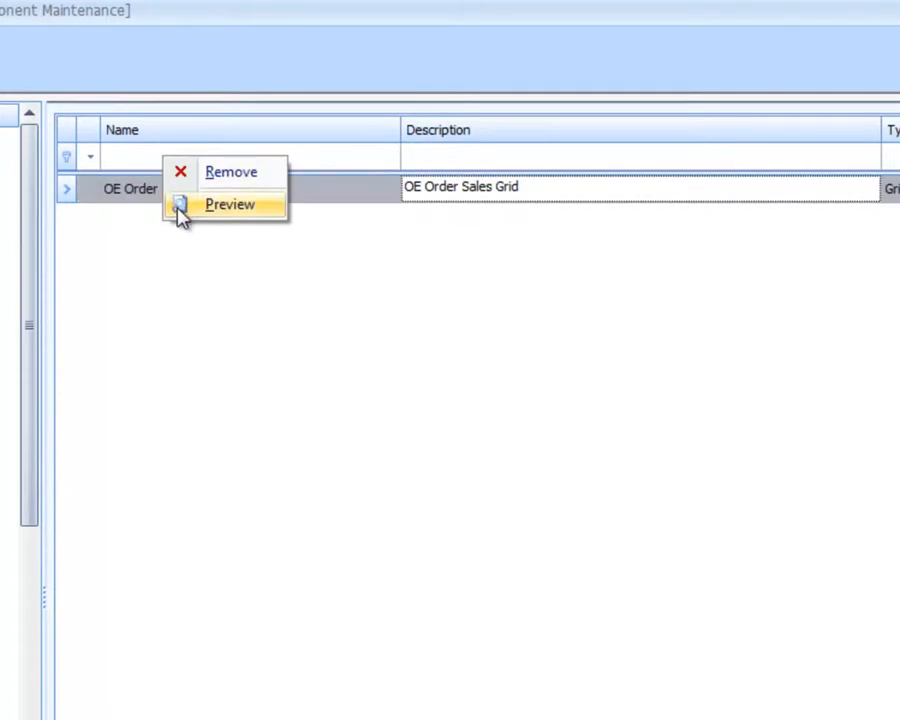
pyautogui.click(228, 204)
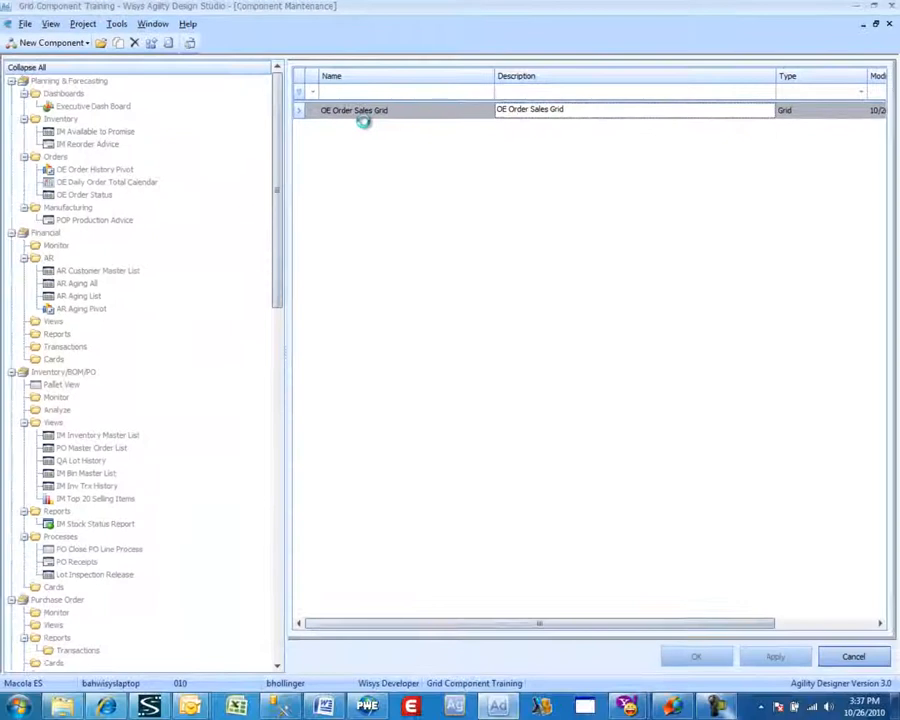
pyautogui.doubleClick(354, 110)
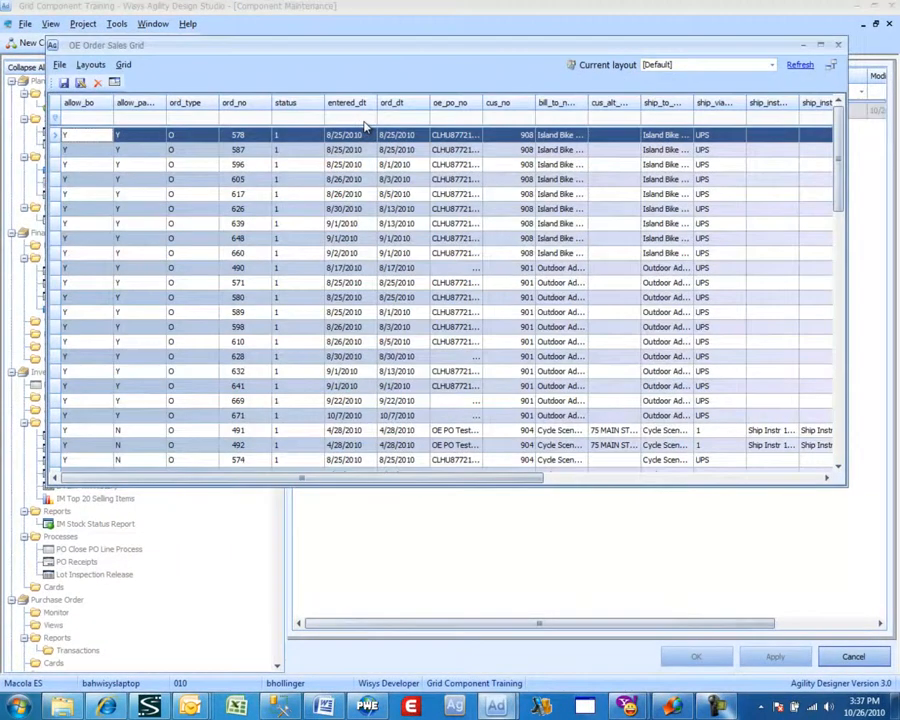
pyautogui.moveTo(396, 378)
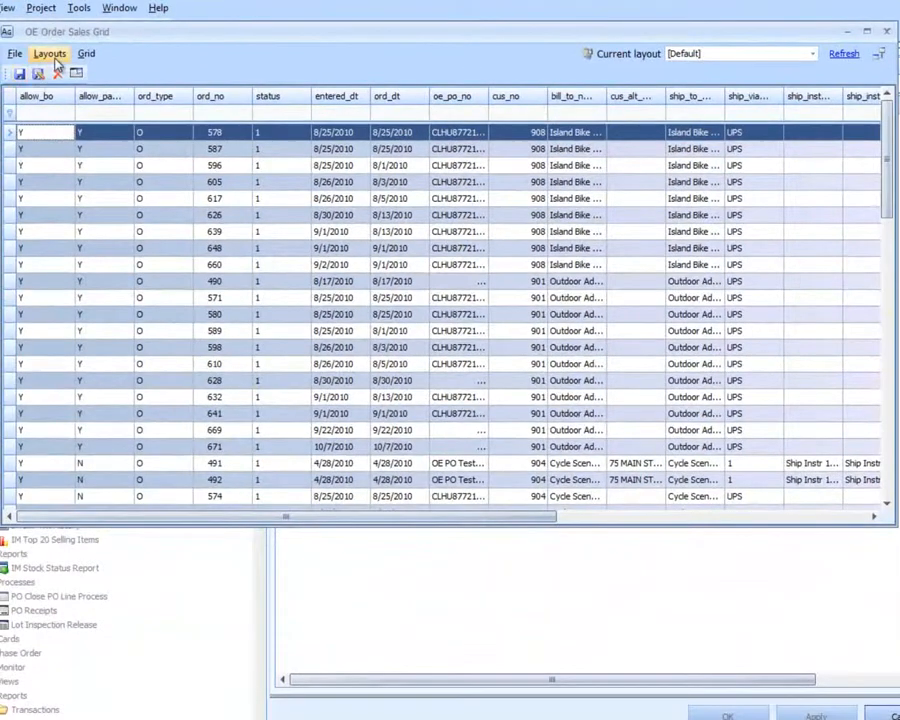
# Step: Mass-format the column headers via Layouts and enable header word wrap from the Grid menu
pyautogui.click(48, 52)
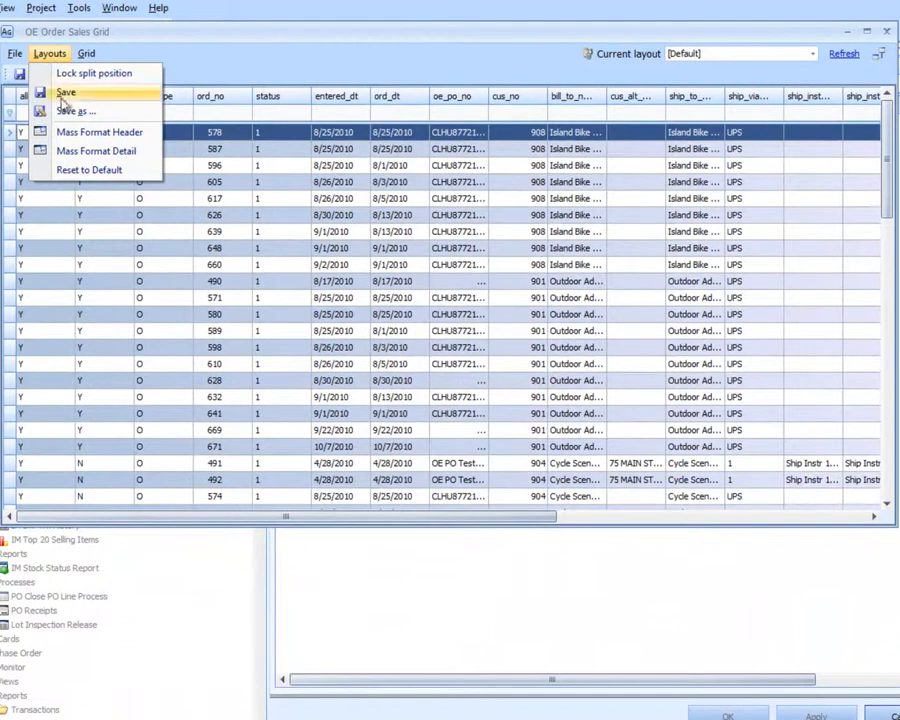
pyautogui.moveTo(98, 132)
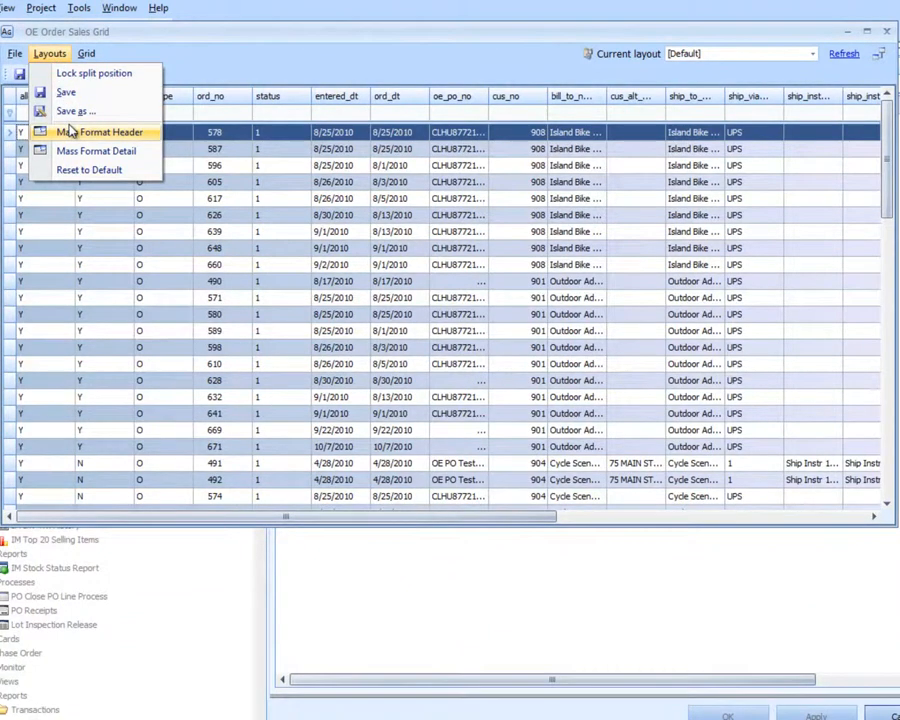
pyautogui.moveTo(76, 132)
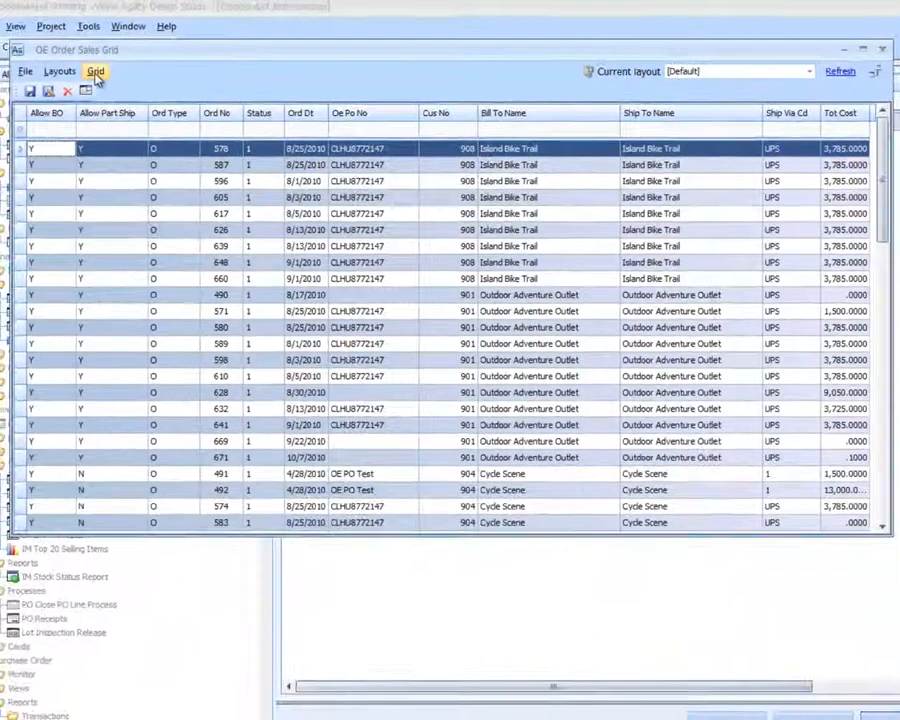
pyautogui.click(96, 70)
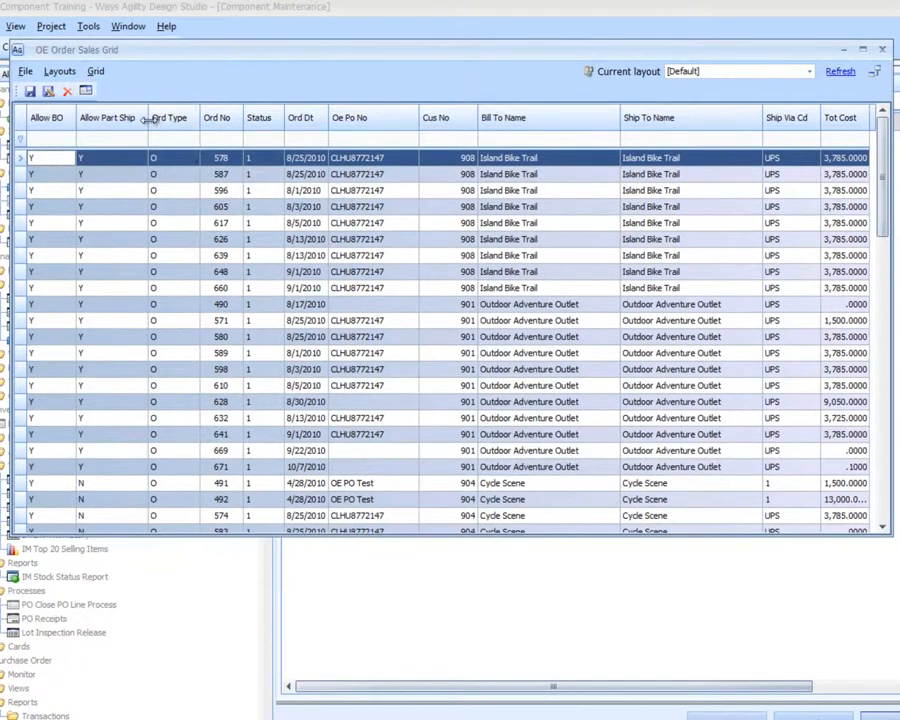
pyautogui.moveTo(120, 136)
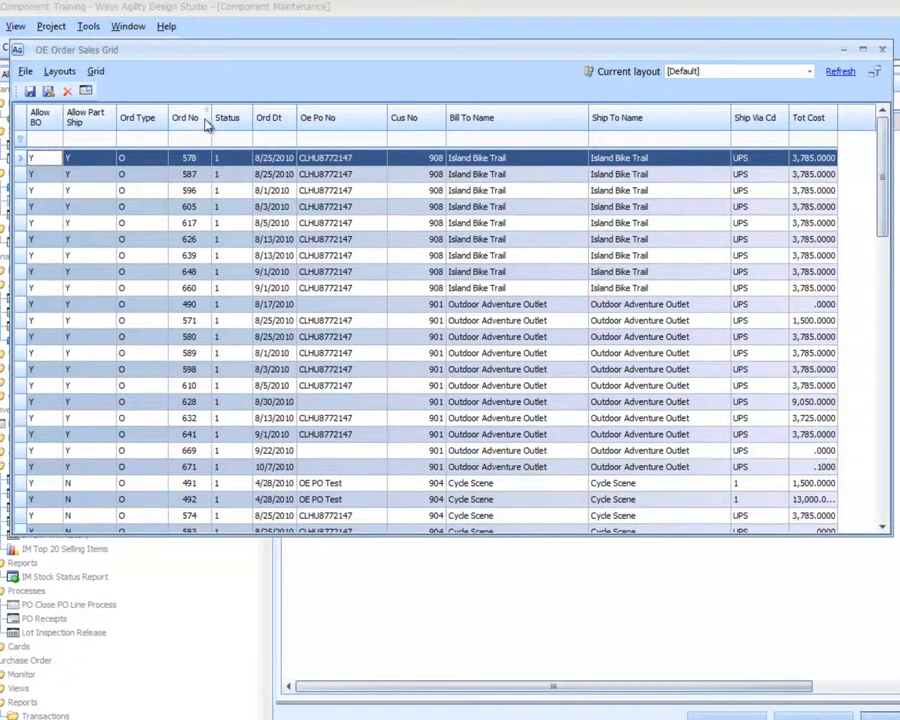
# Step: Use Column Chooser to drop order type and status and add total sales, freight and misc amounts
pyautogui.rightClick(186, 116)
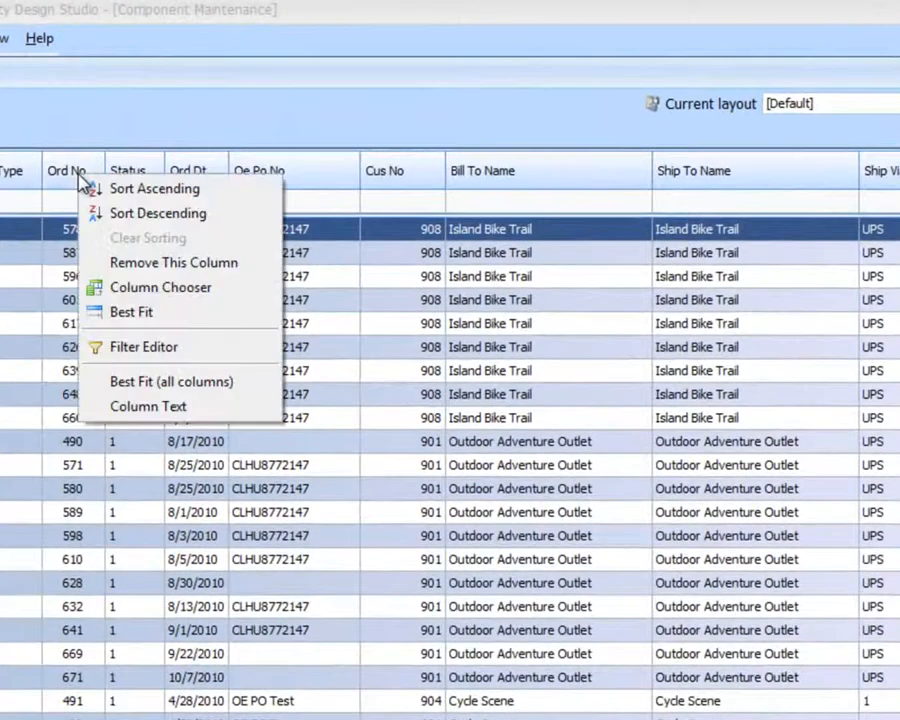
pyautogui.click(160, 288)
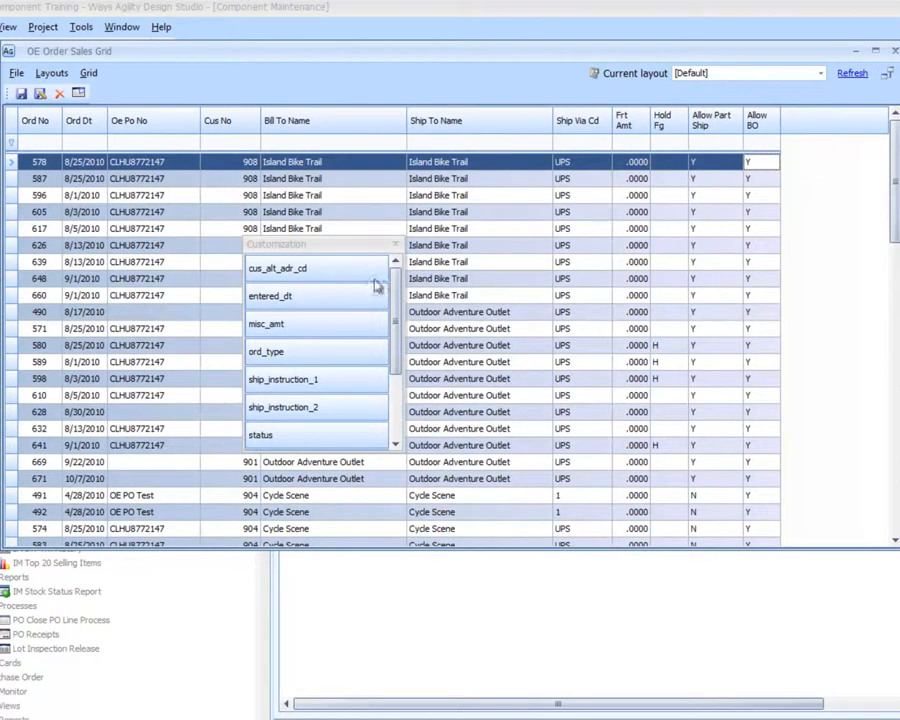
pyautogui.moveTo(398, 430)
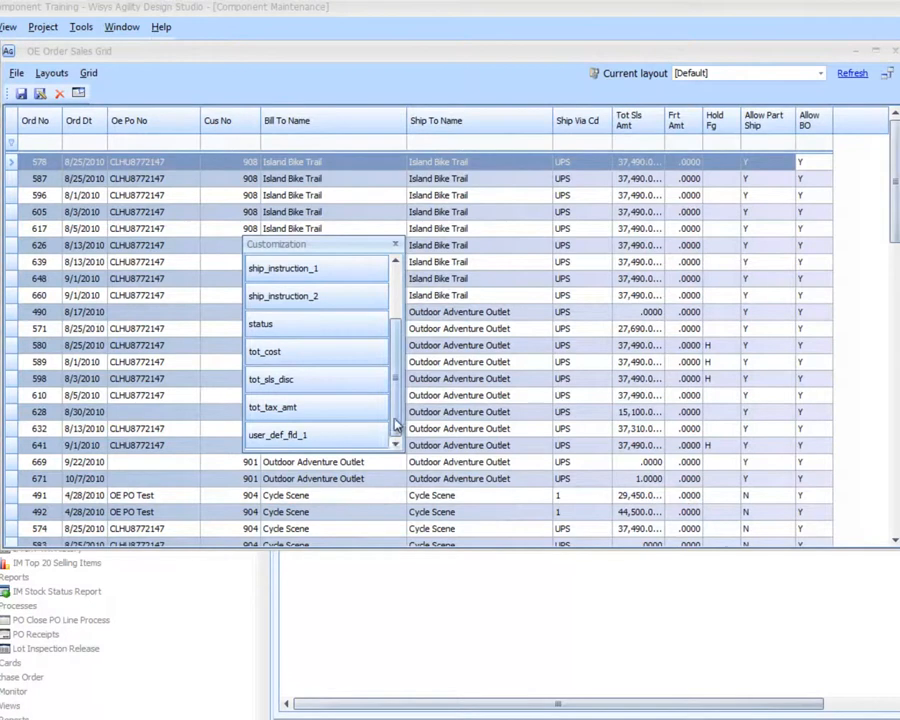
pyautogui.moveTo(398, 350)
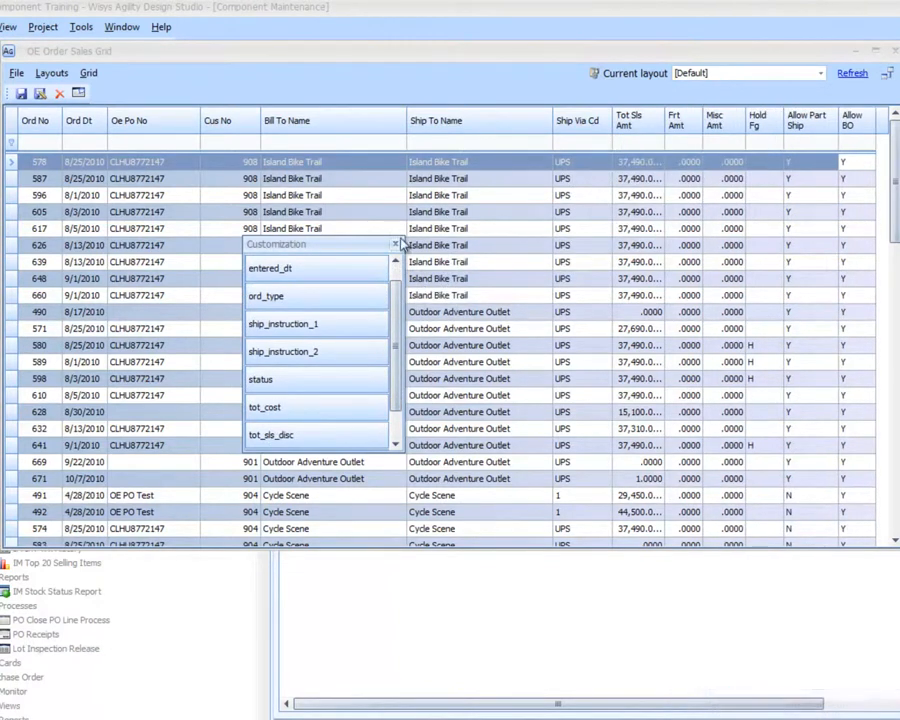
pyautogui.click(396, 244)
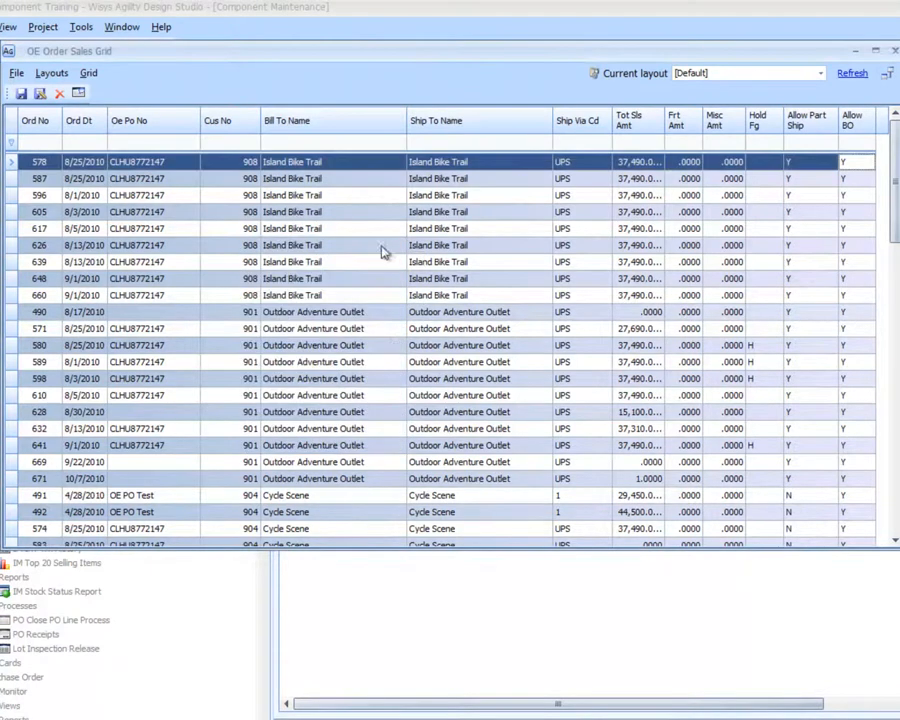
# Step: Add a Sum footer under Tot Sls Amt showing the $2,404,590.65 total via the Grid menu
pyautogui.click(88, 72)
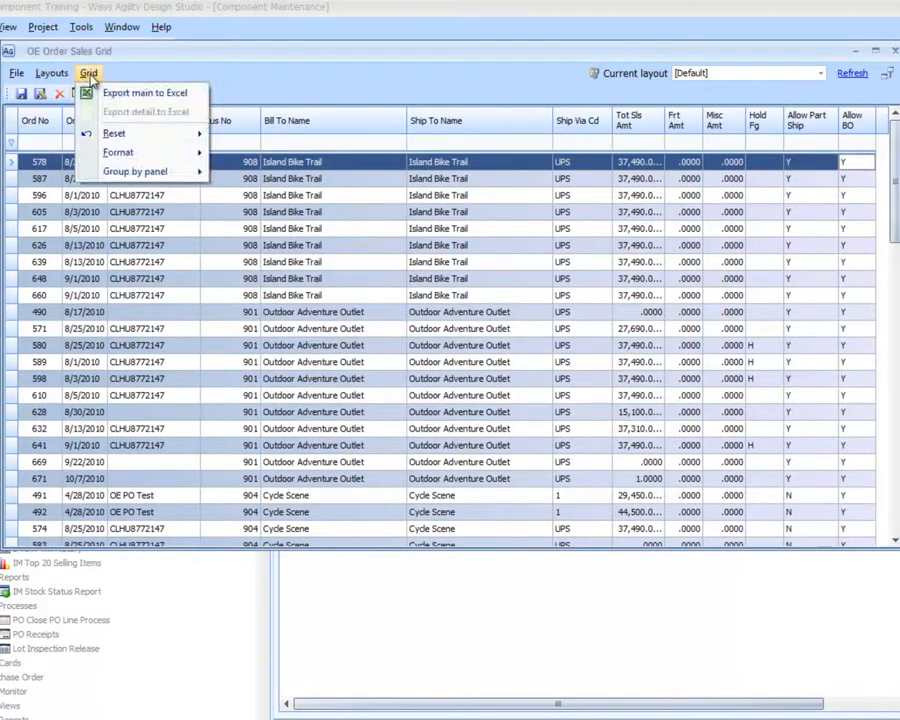
pyautogui.moveTo(114, 132)
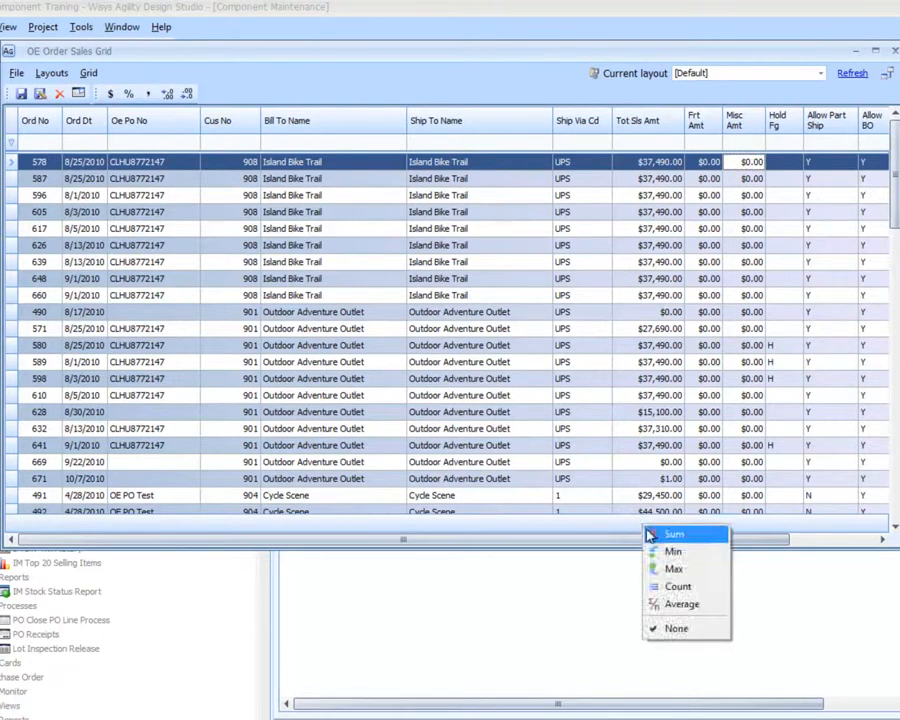
pyautogui.click(672, 534)
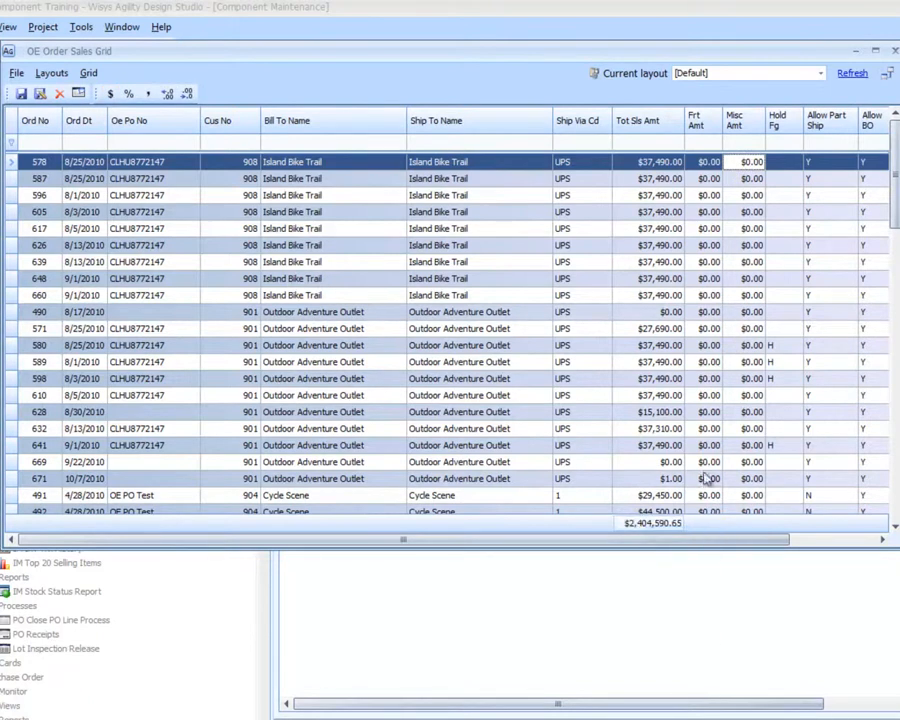
pyautogui.moveTo(510, 328)
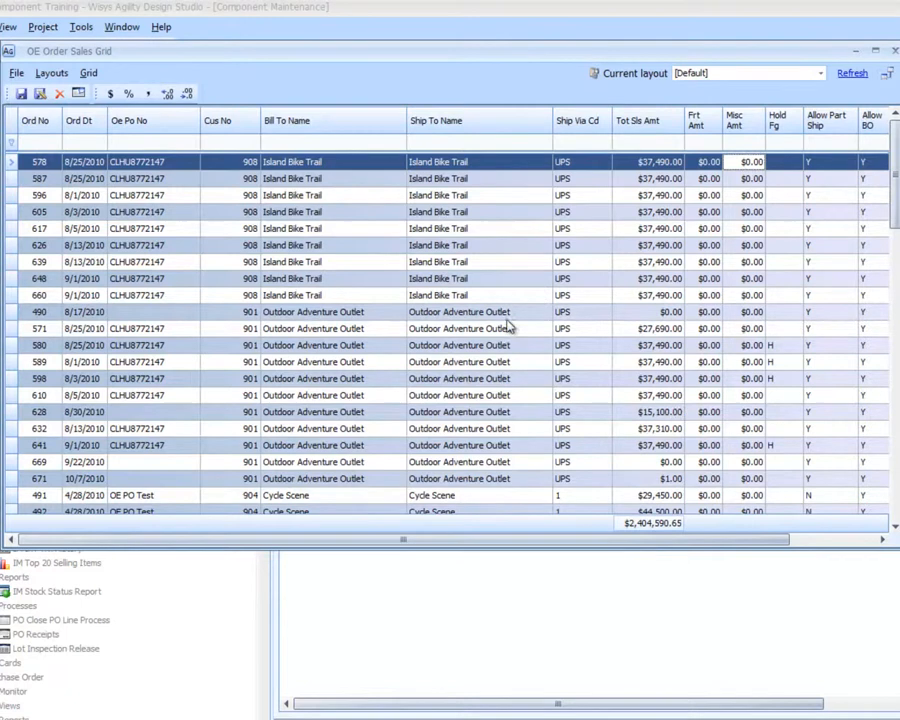
pyautogui.moveTo(364, 384)
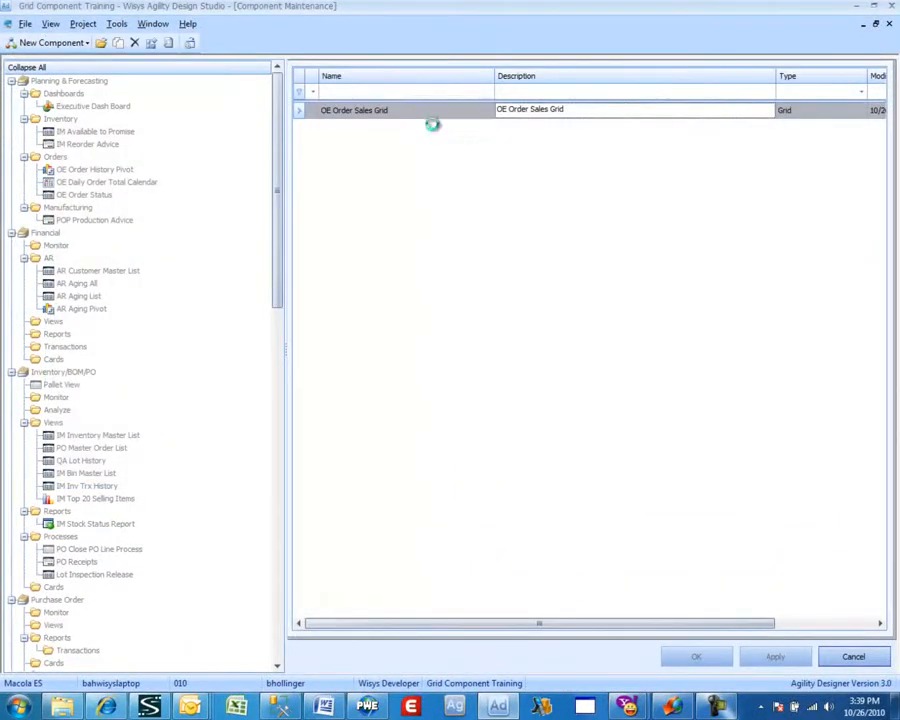
# Step: Reopen the grid preview and filter to customer 901 orders with hold flag H, totalling $149,960.00
pyautogui.doubleClick(354, 108)
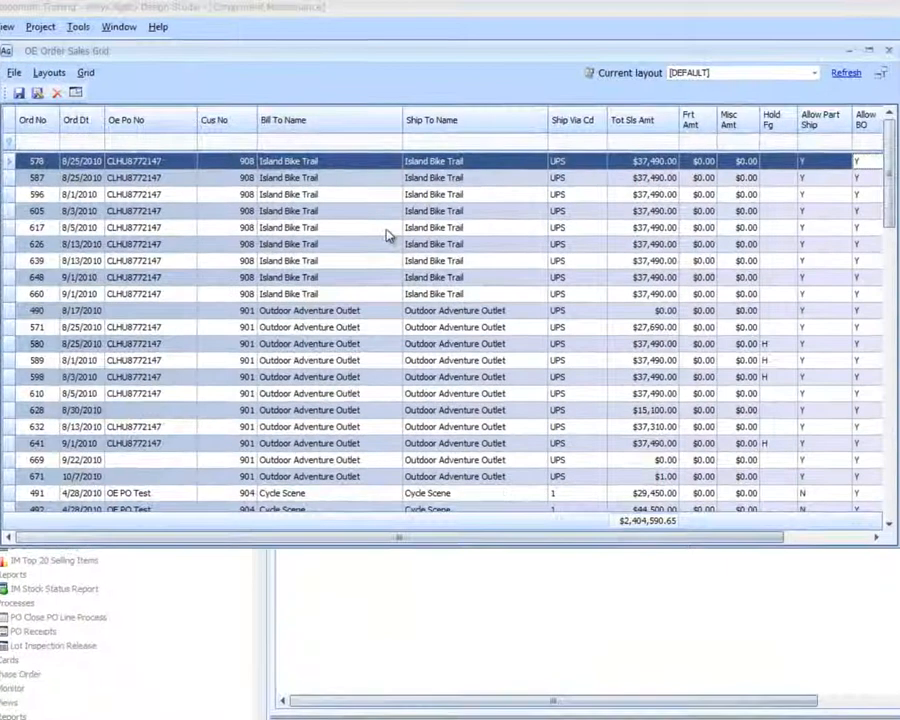
pyautogui.moveTo(348, 272)
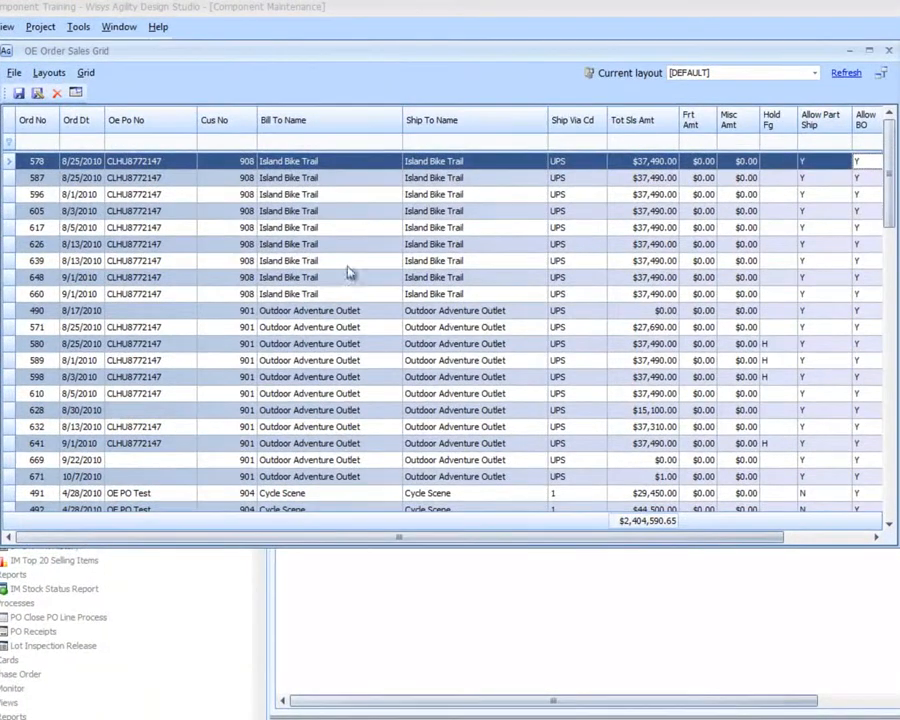
pyautogui.moveTo(128, 244)
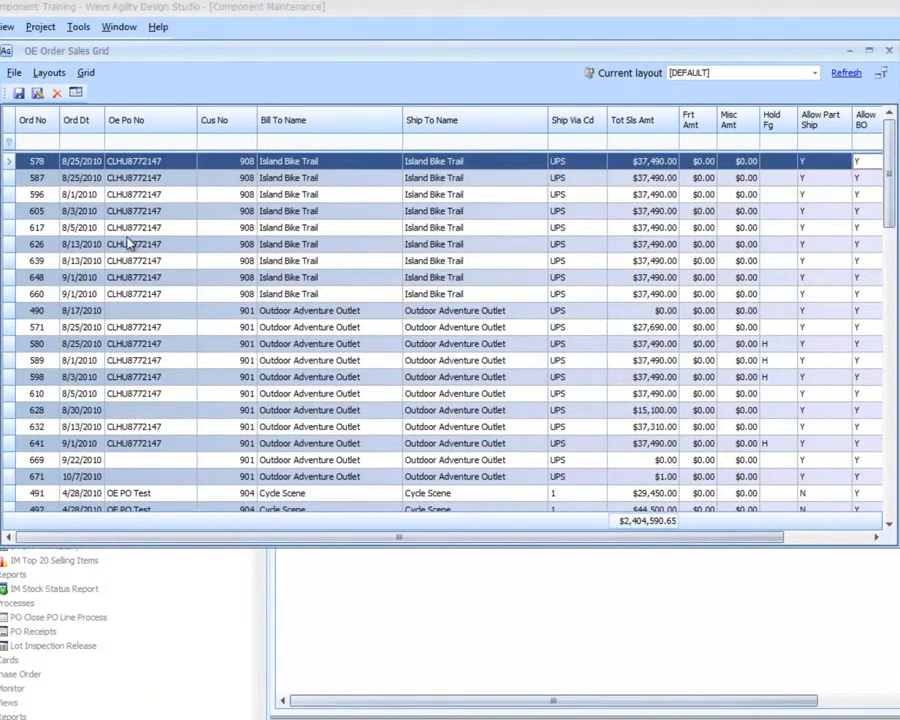
pyautogui.moveTo(92, 178)
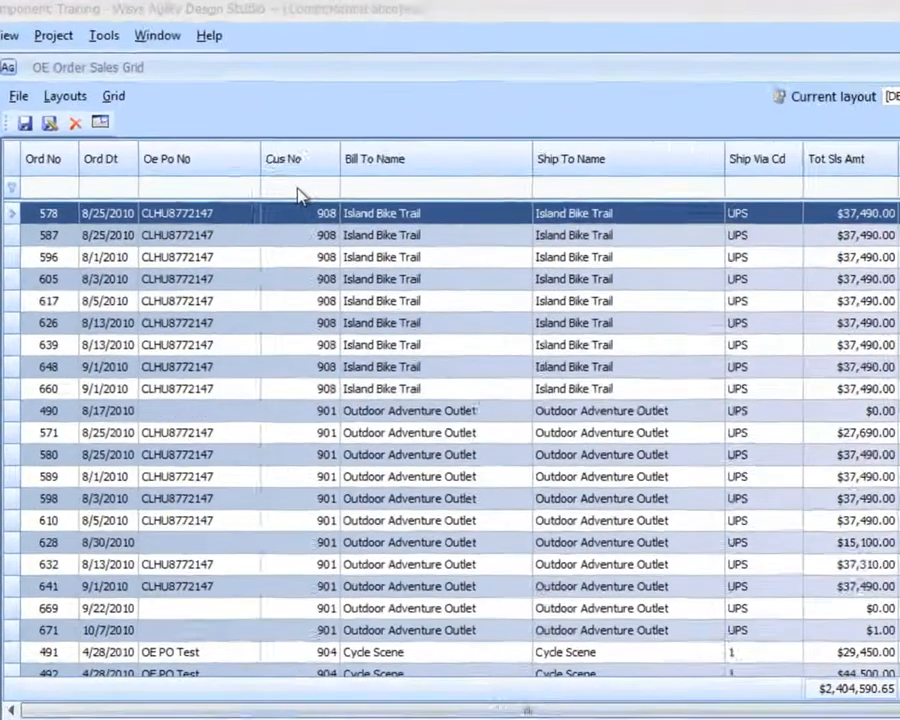
pyautogui.write('90')
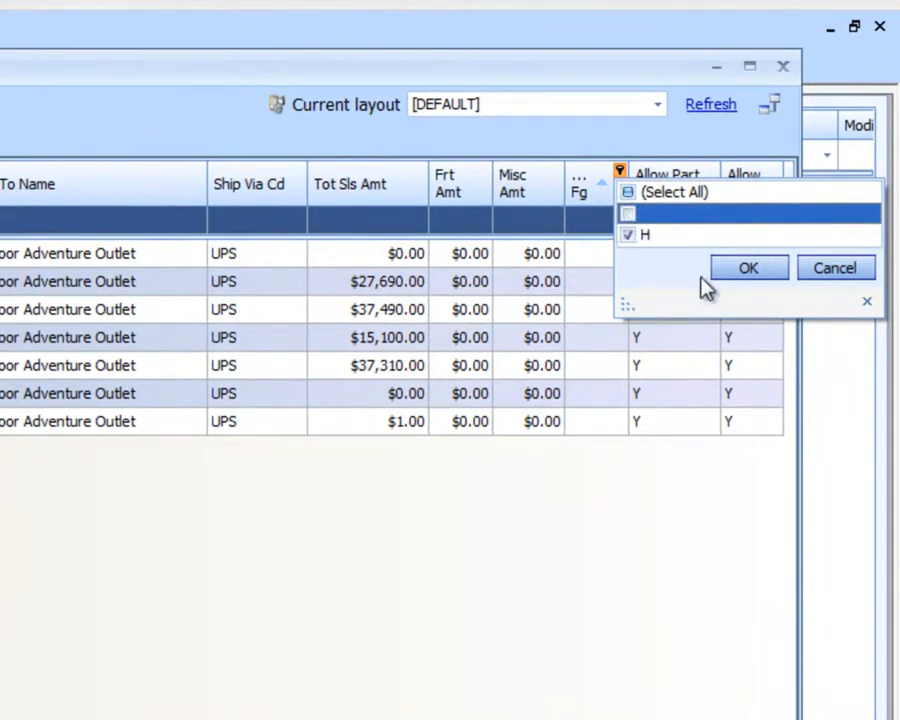
pyautogui.click(748, 268)
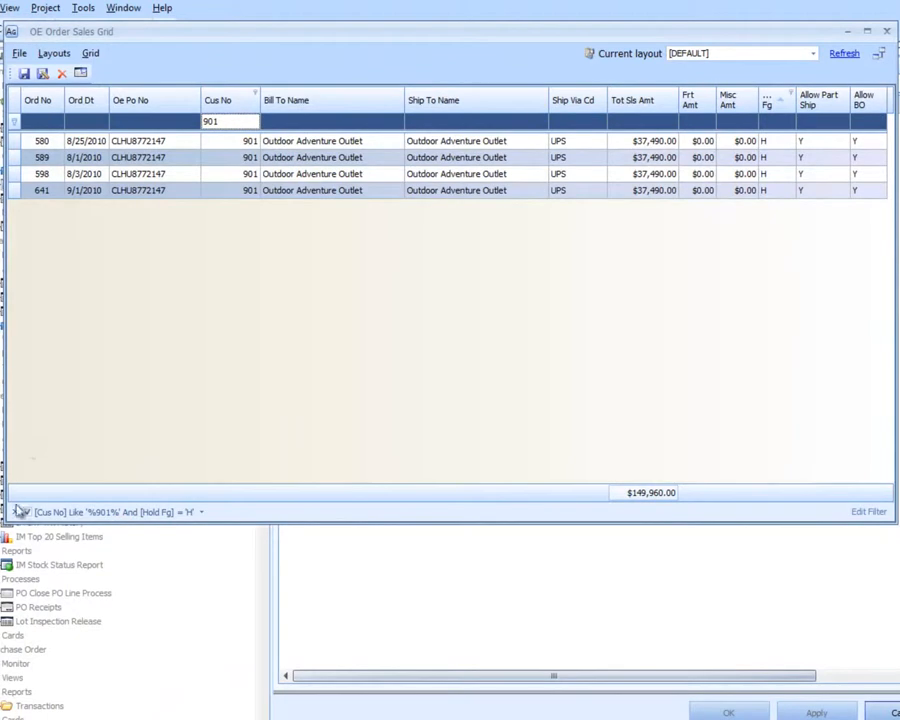
pyautogui.click(24, 512)
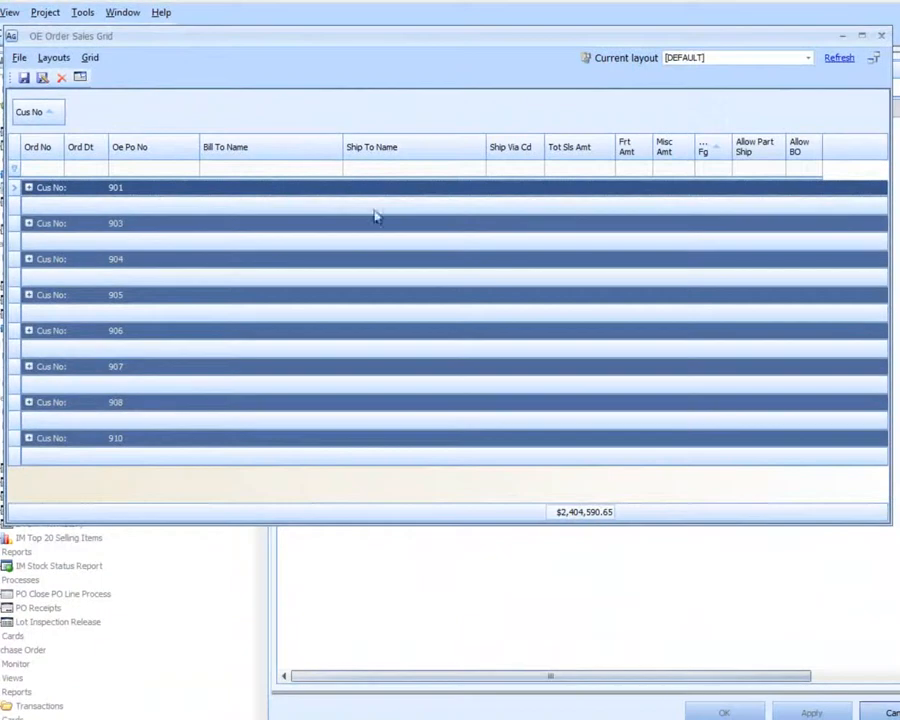
pyautogui.moveTo(568, 208)
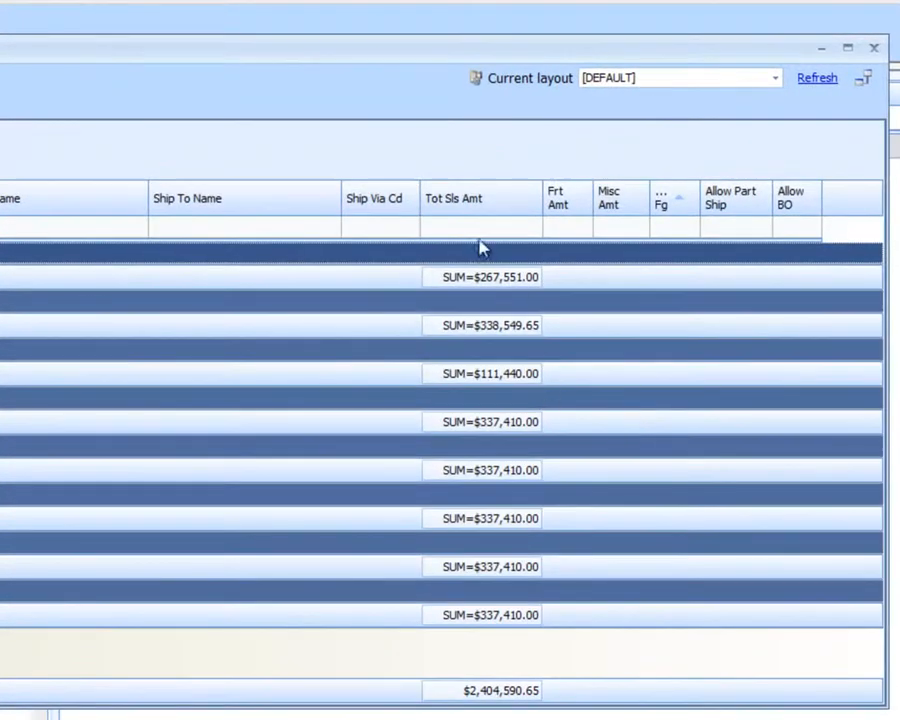
pyautogui.moveTo(672, 304)
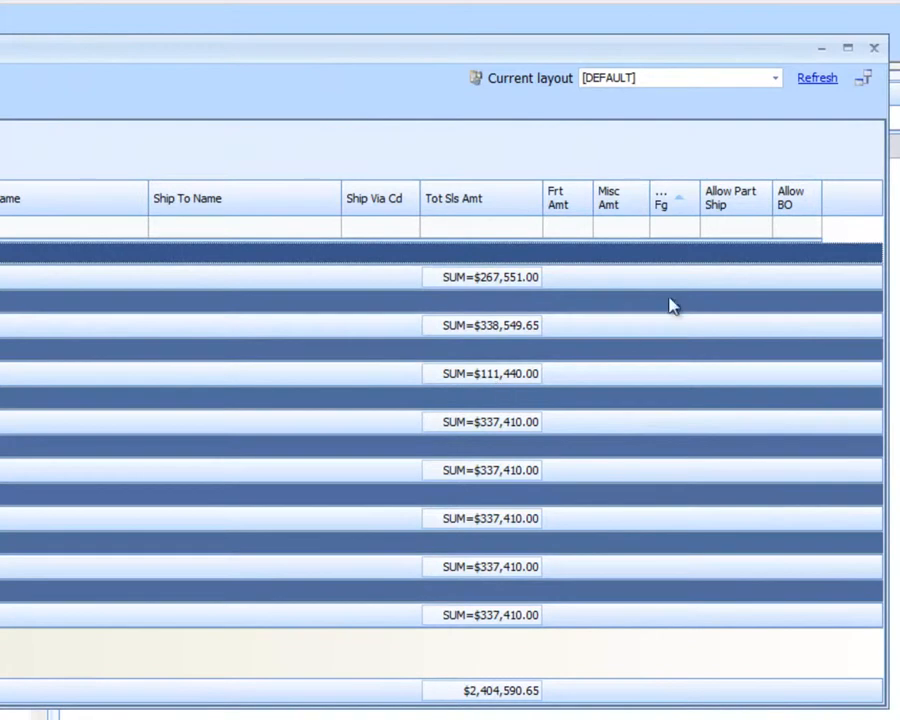
pyautogui.moveTo(696, 244)
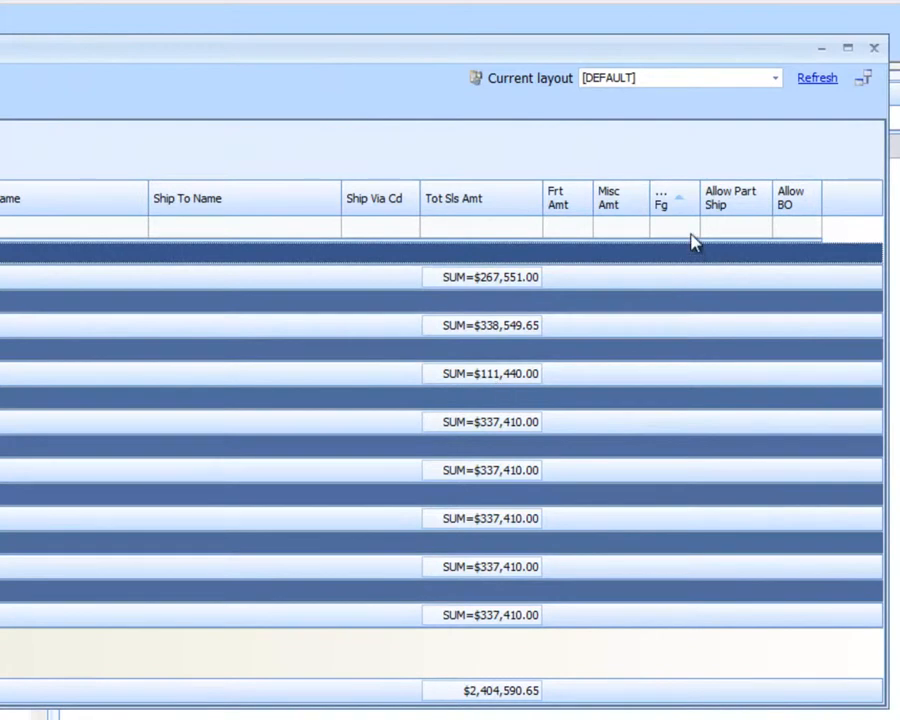
pyautogui.moveTo(696, 196)
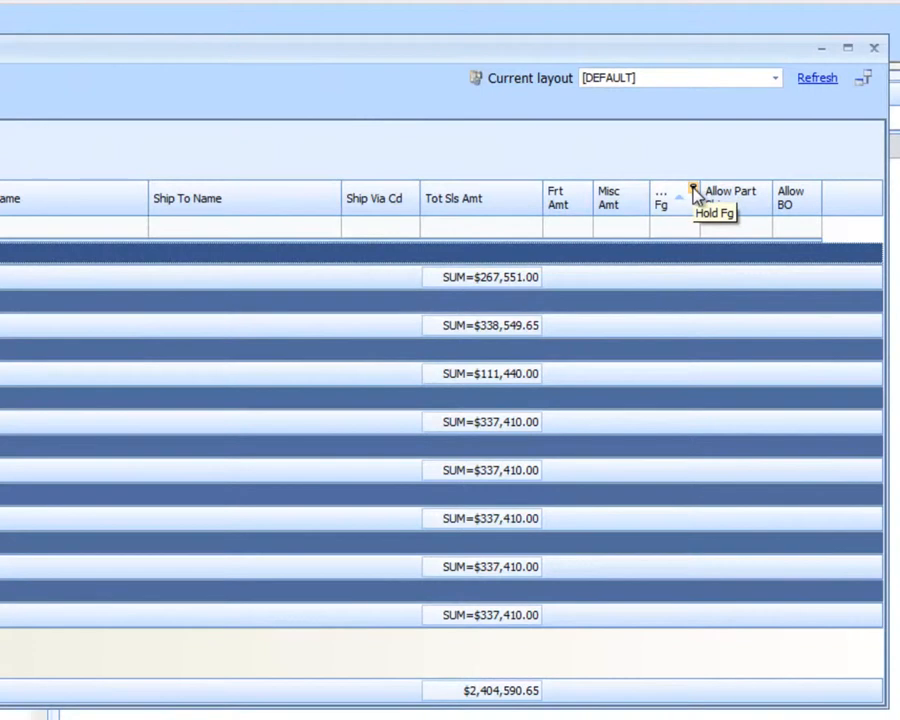
# Step: Filter the customer-grouped orders to include only hold flag H
pyautogui.click(694, 190)
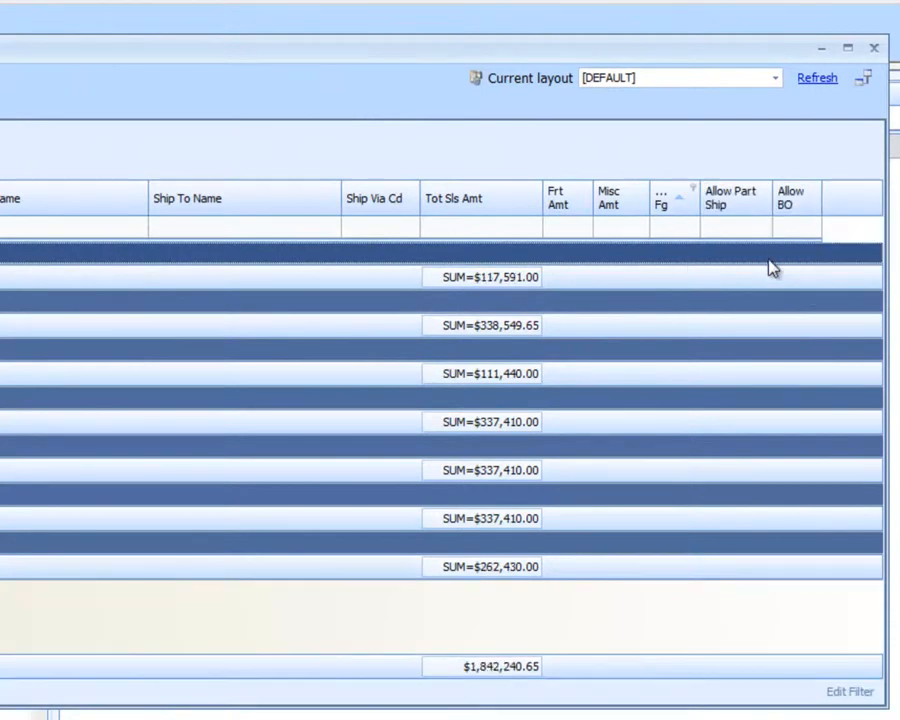
pyautogui.click(694, 188)
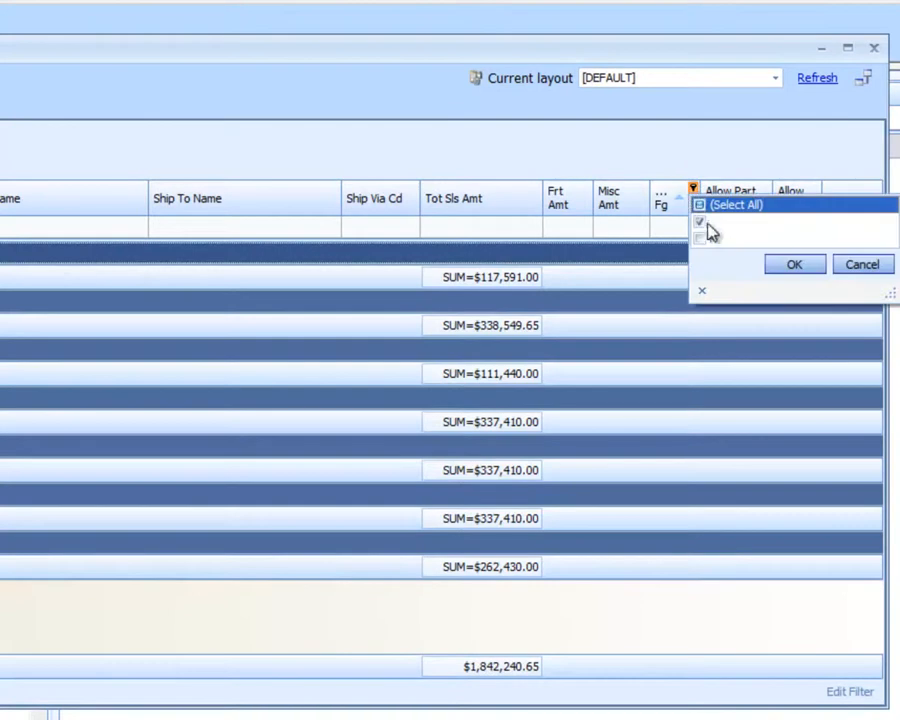
pyautogui.click(700, 240)
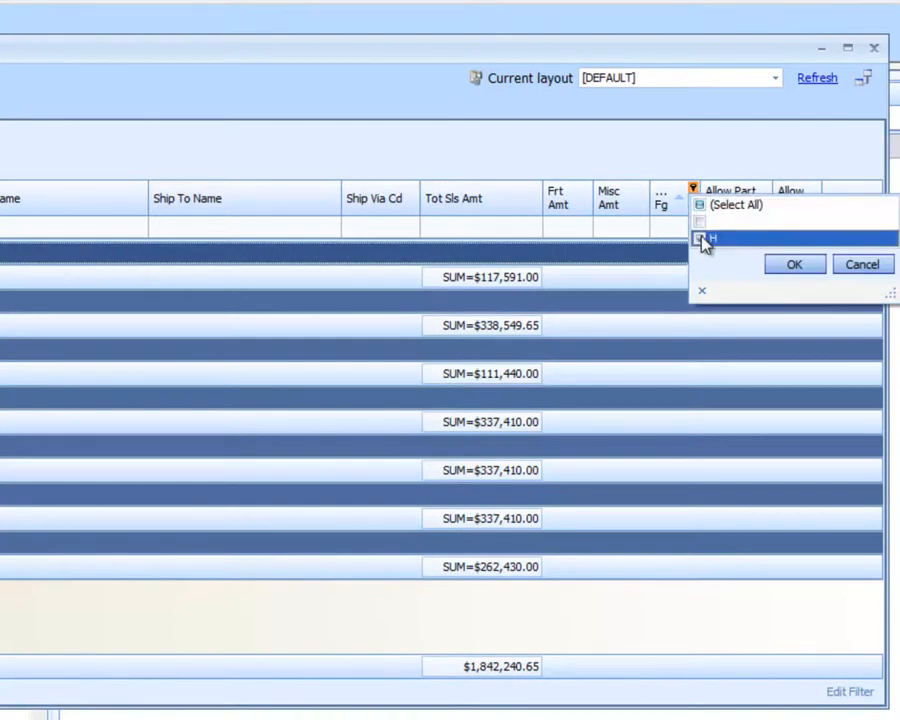
pyautogui.click(700, 238)
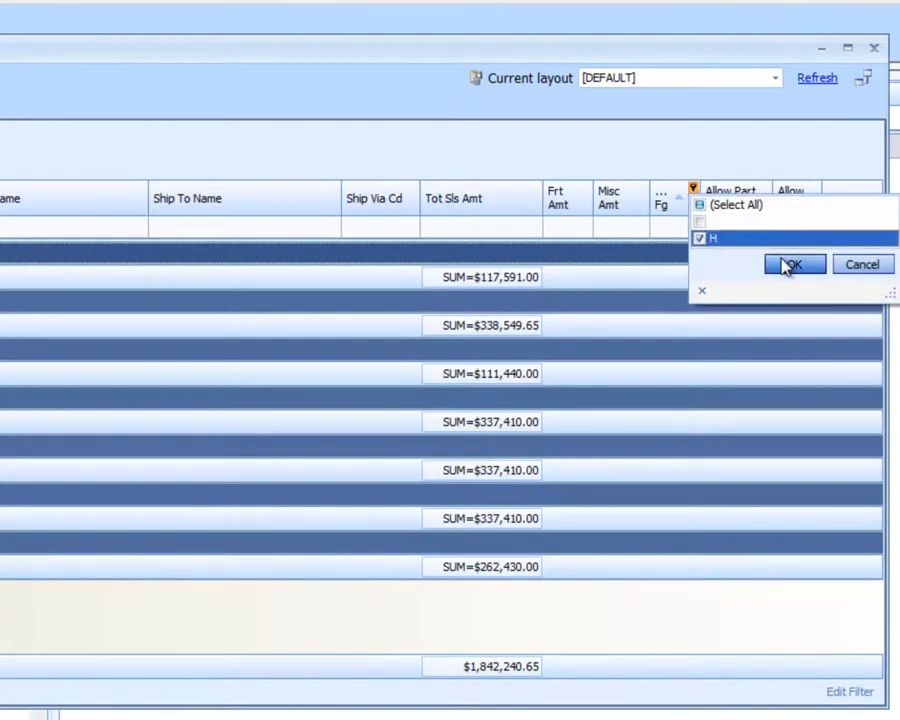
pyautogui.click(792, 264)
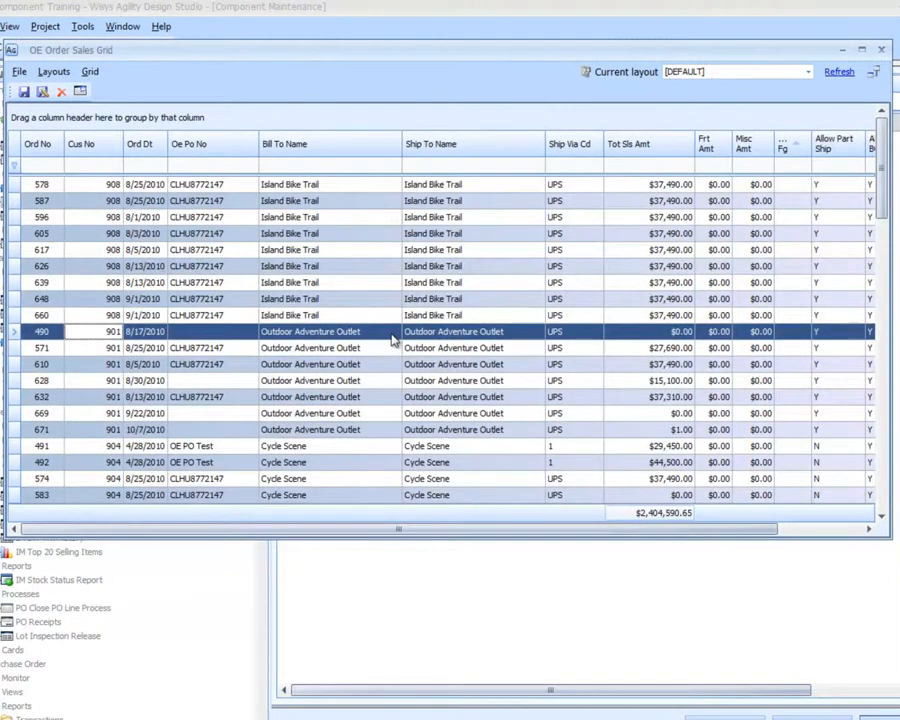
pyautogui.moveTo(448, 394)
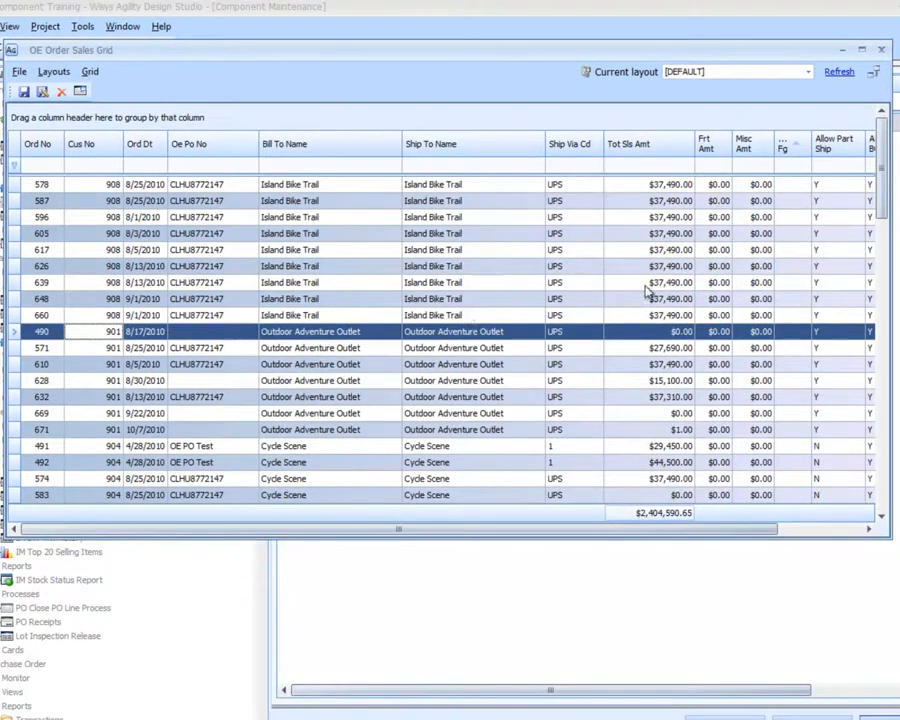
pyautogui.moveTo(300, 300)
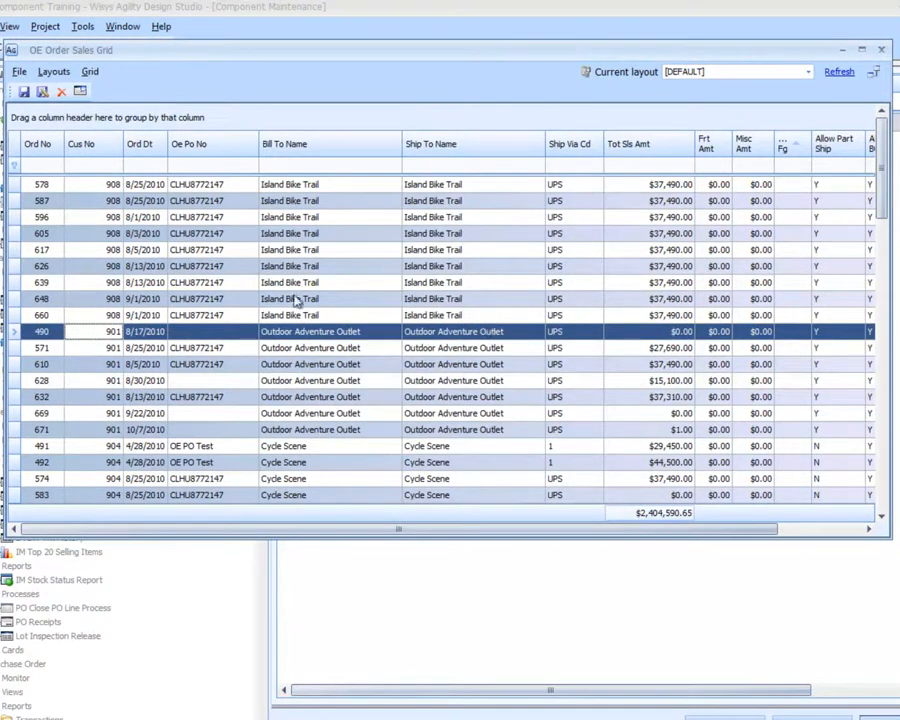
# Step: Try partial Bill To Name filters such as 'out' and 'cycle', then clear them
pyautogui.click(330, 164)
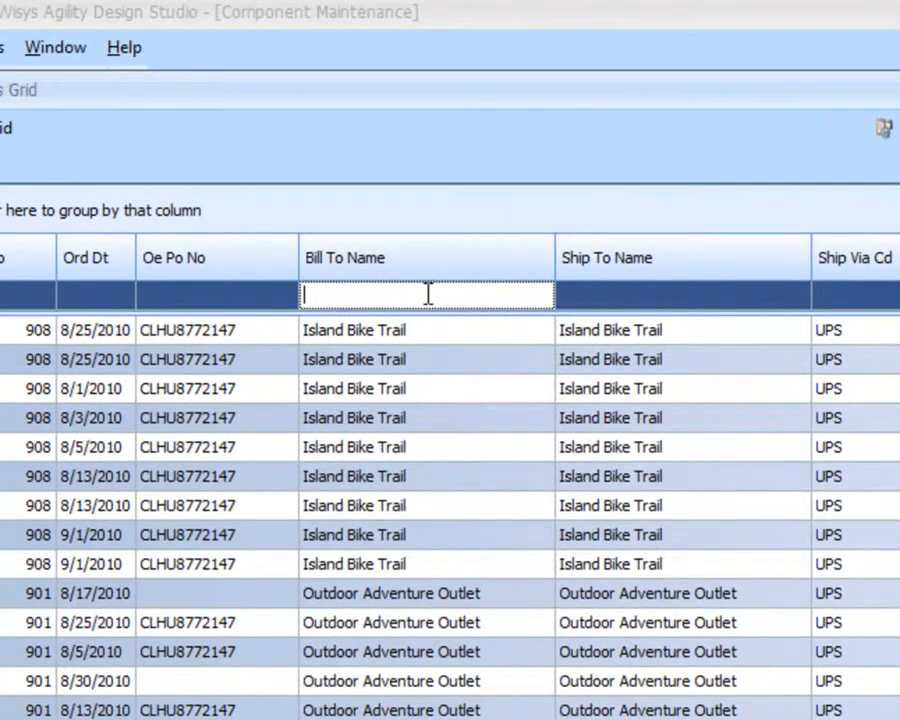
pyautogui.write('o')
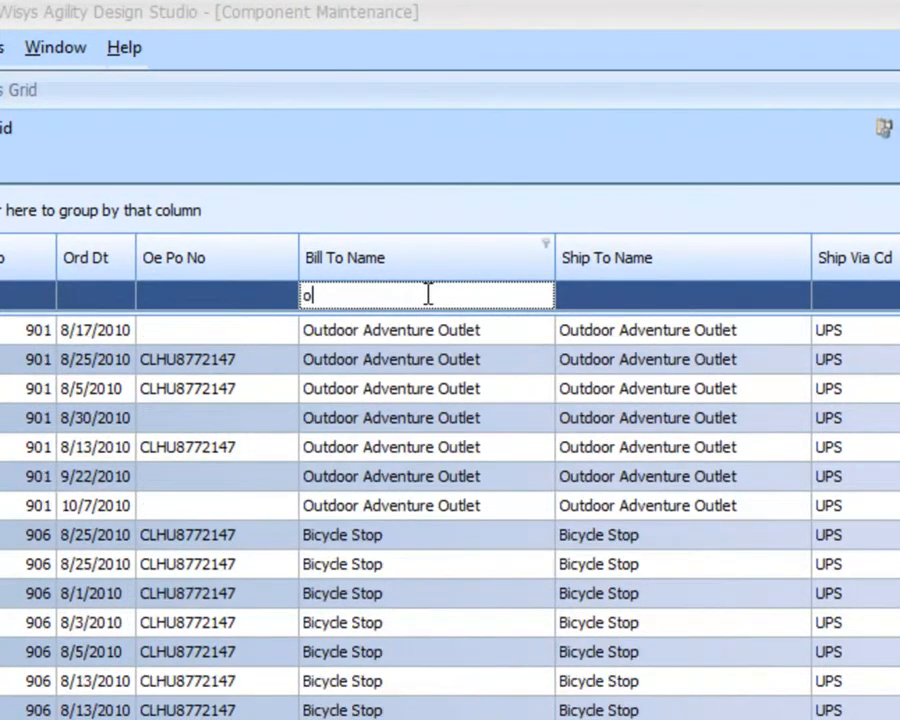
pyautogui.write('ut')
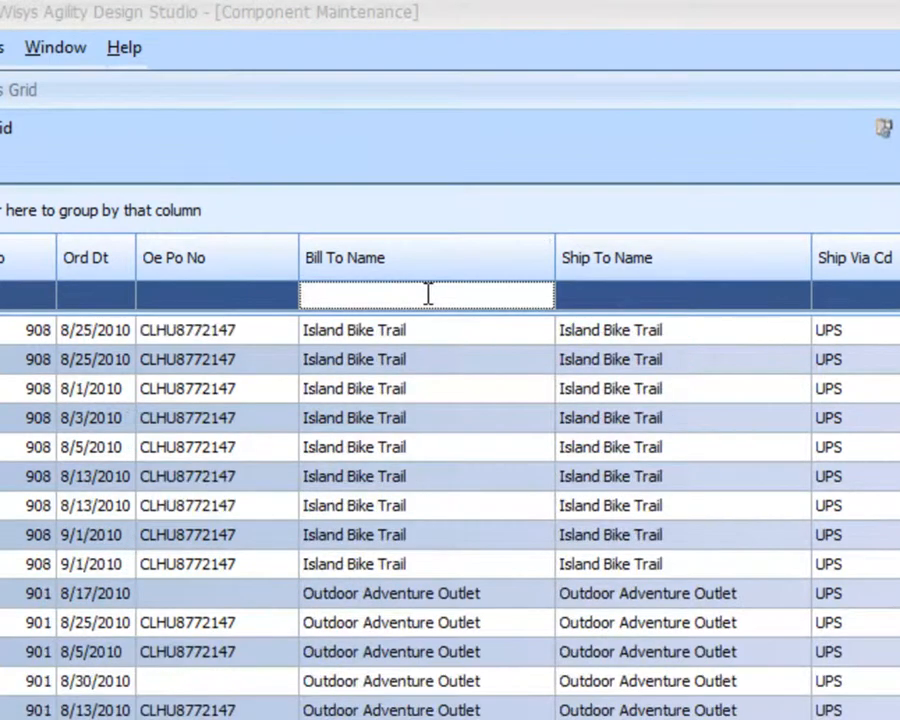
pyautogui.write('c')
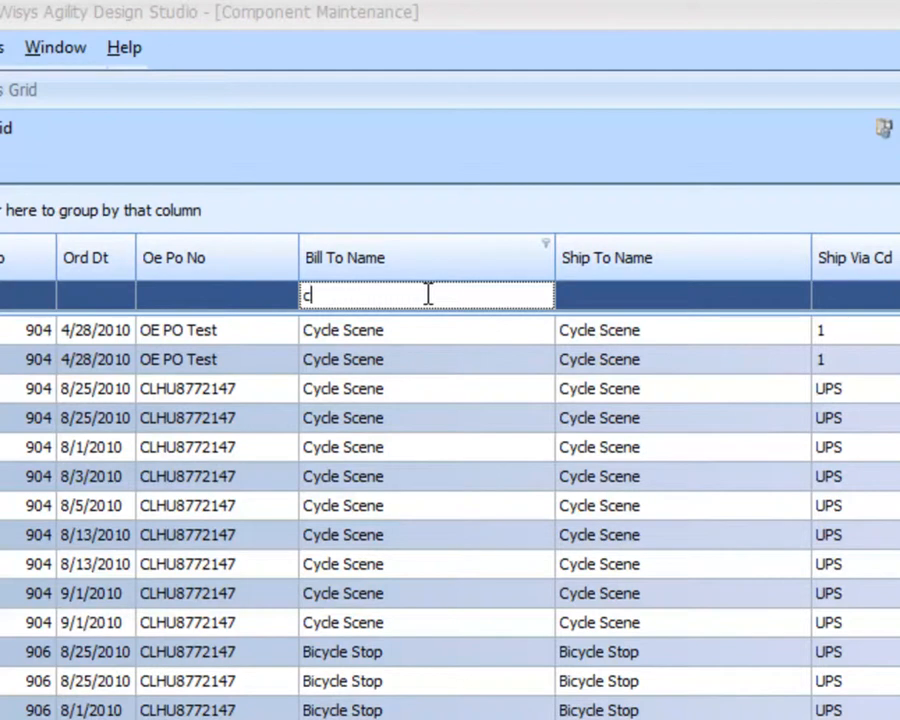
pyautogui.write('ycl')
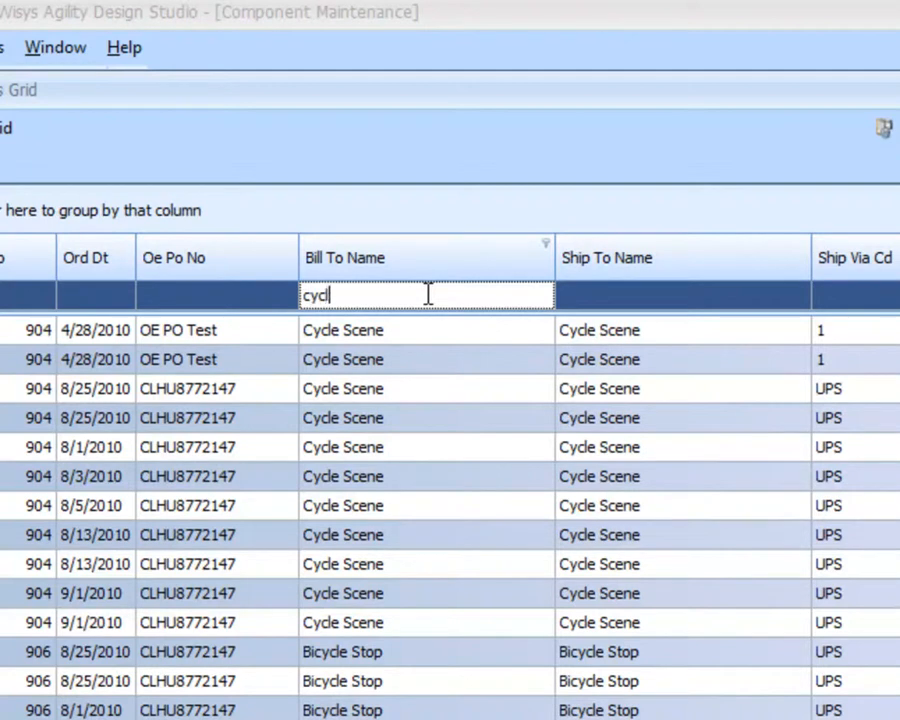
pyautogui.write('e')
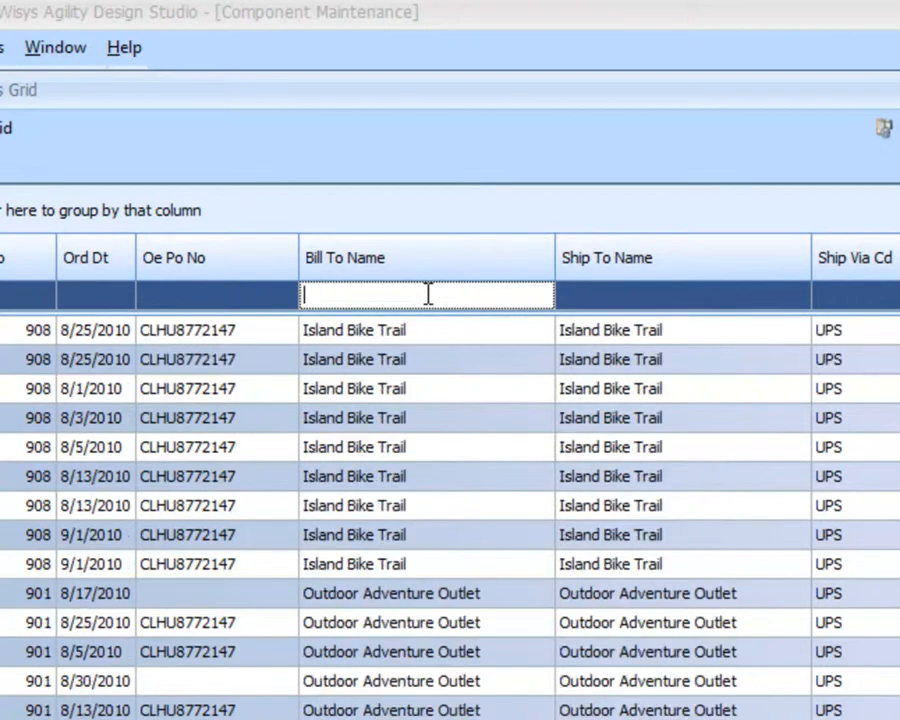
pyautogui.moveTo(618, 232)
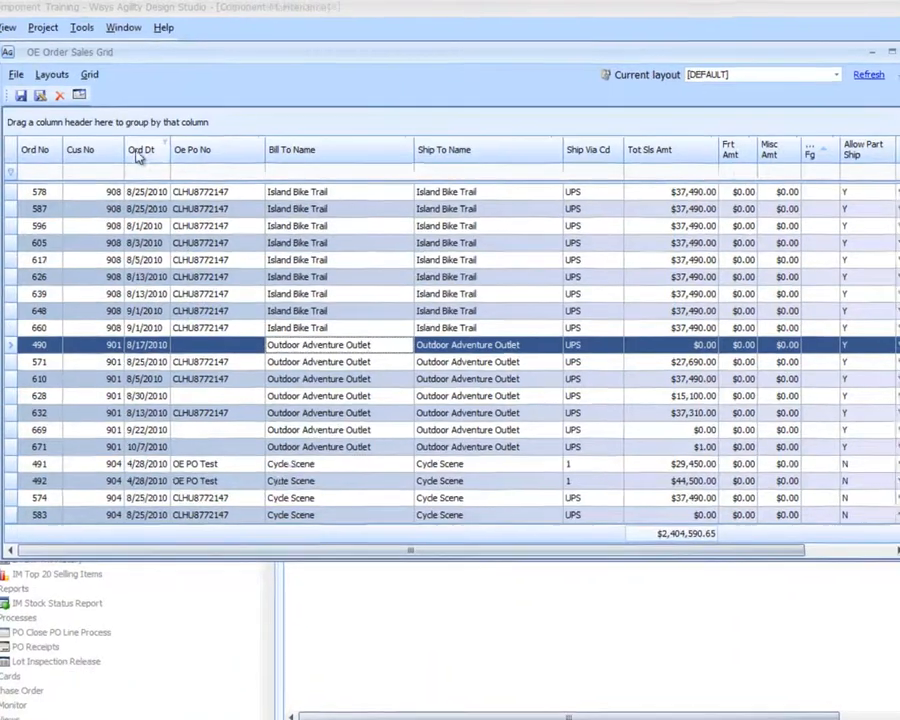
# Step: Bring up the filter choices for the Ord Dt column
pyautogui.click(256, 222)
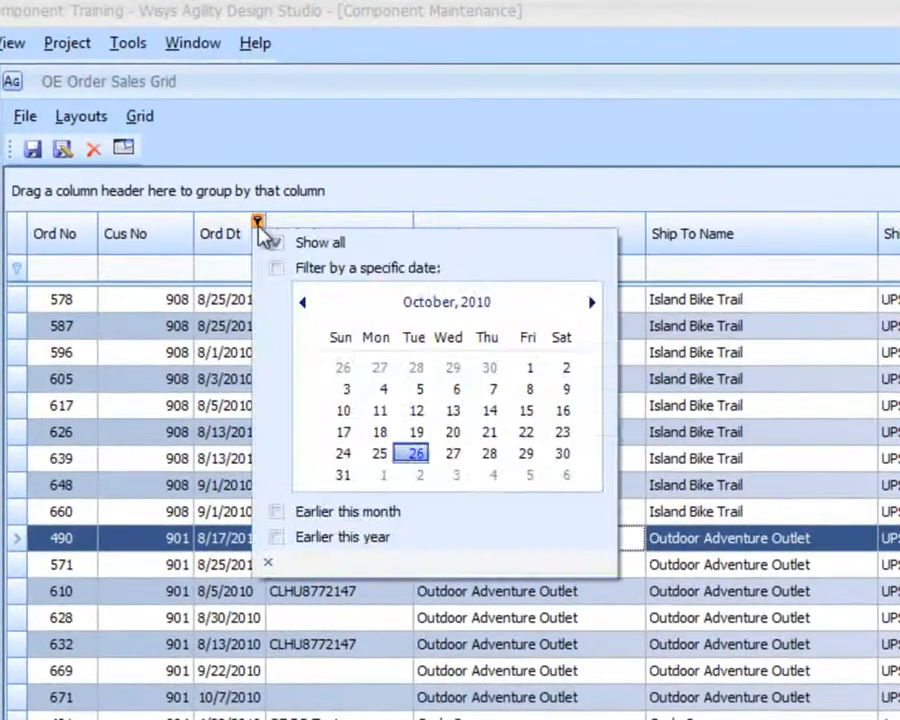